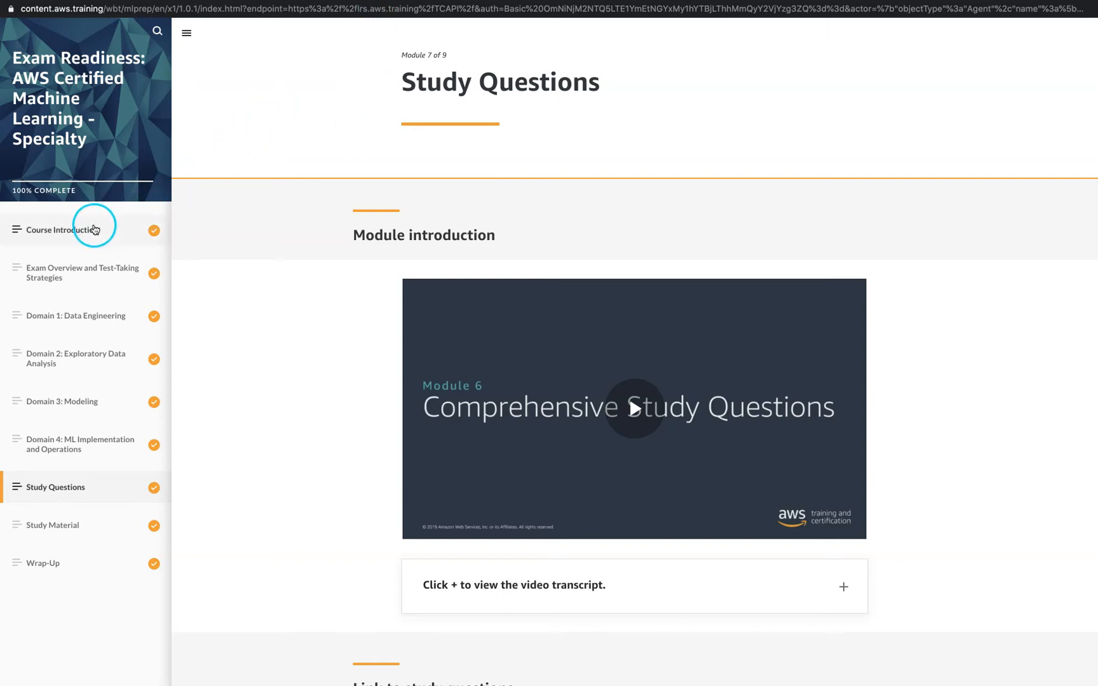
- Open Course Introduction and skim its welcome, intended audience and learning objectives
left_click(66, 230)
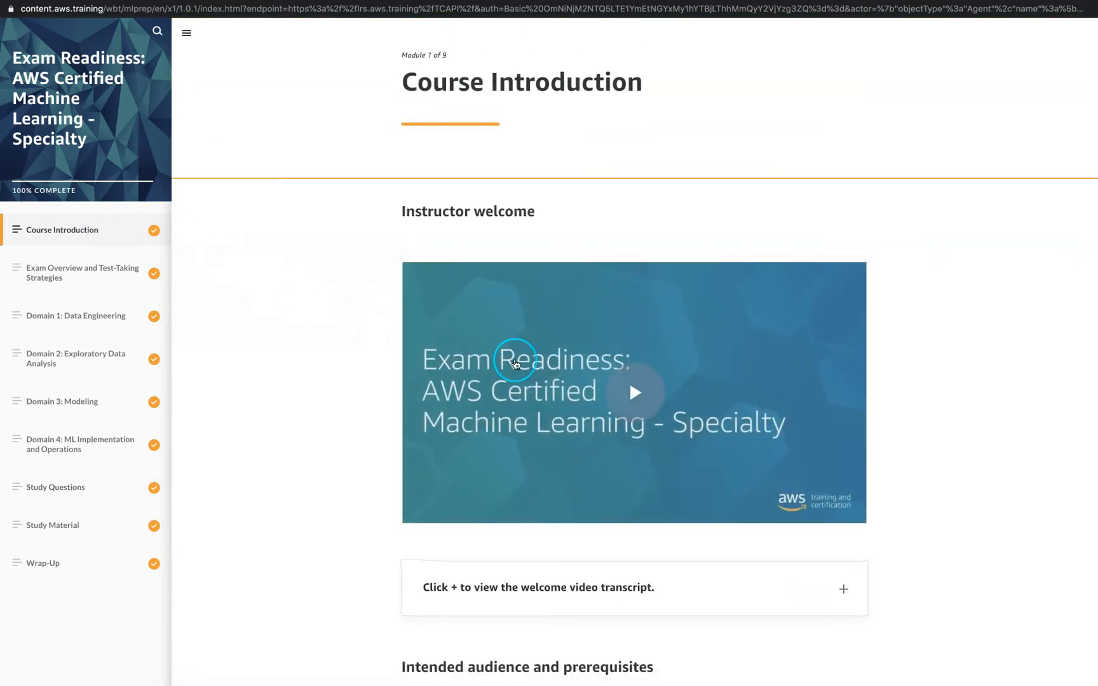
scroll("down", 3)
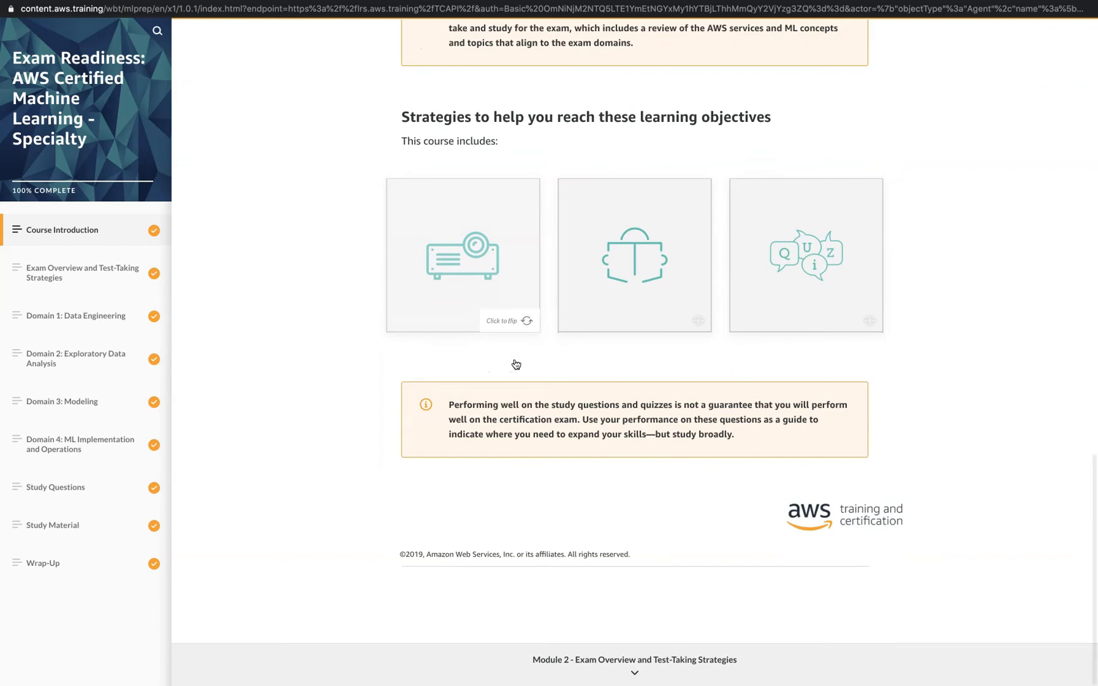
scroll("up", 3)
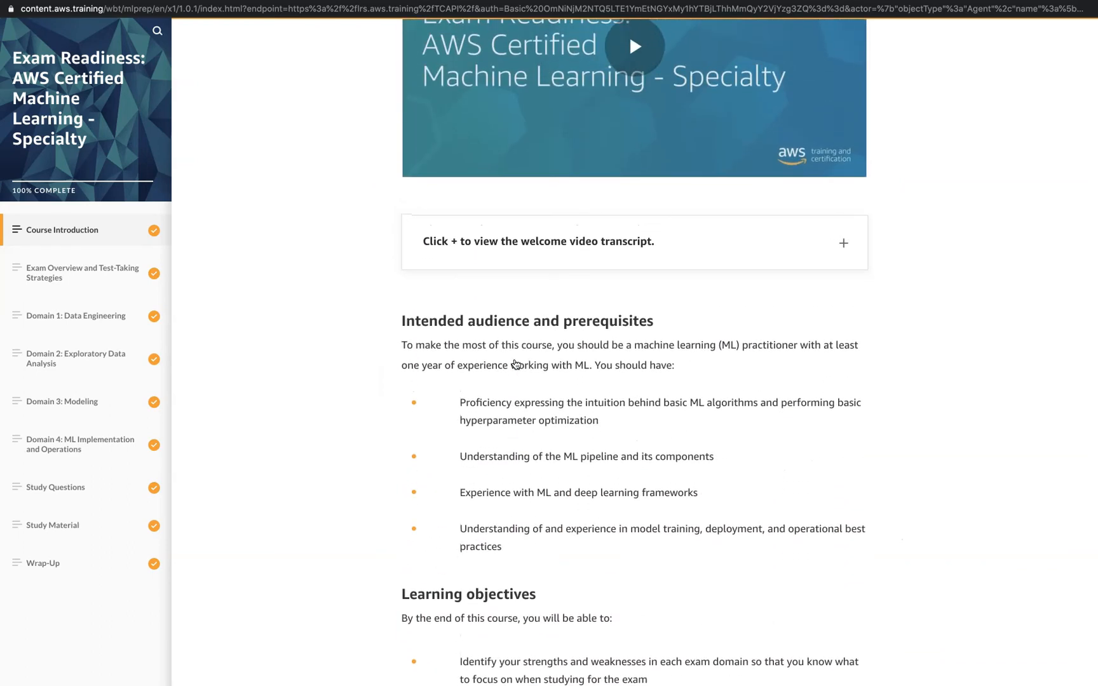
scroll("up", 3)
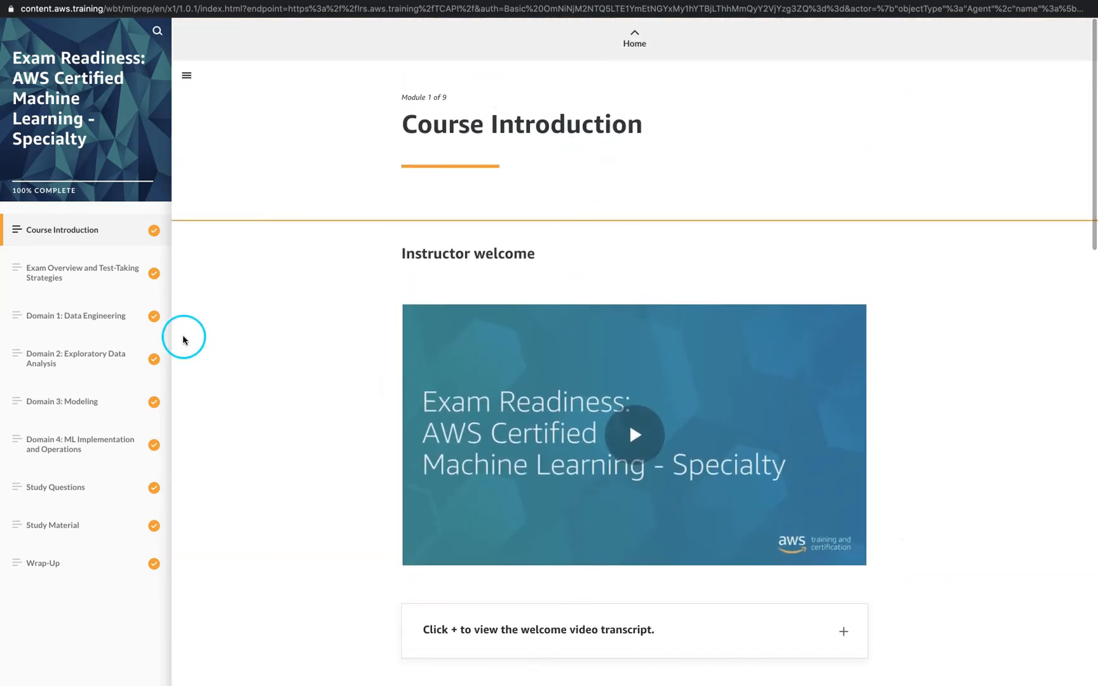
- Open Exam Overview and Test-Taking Strategies and read past the domain pie chart to example questions
left_click(79, 273)
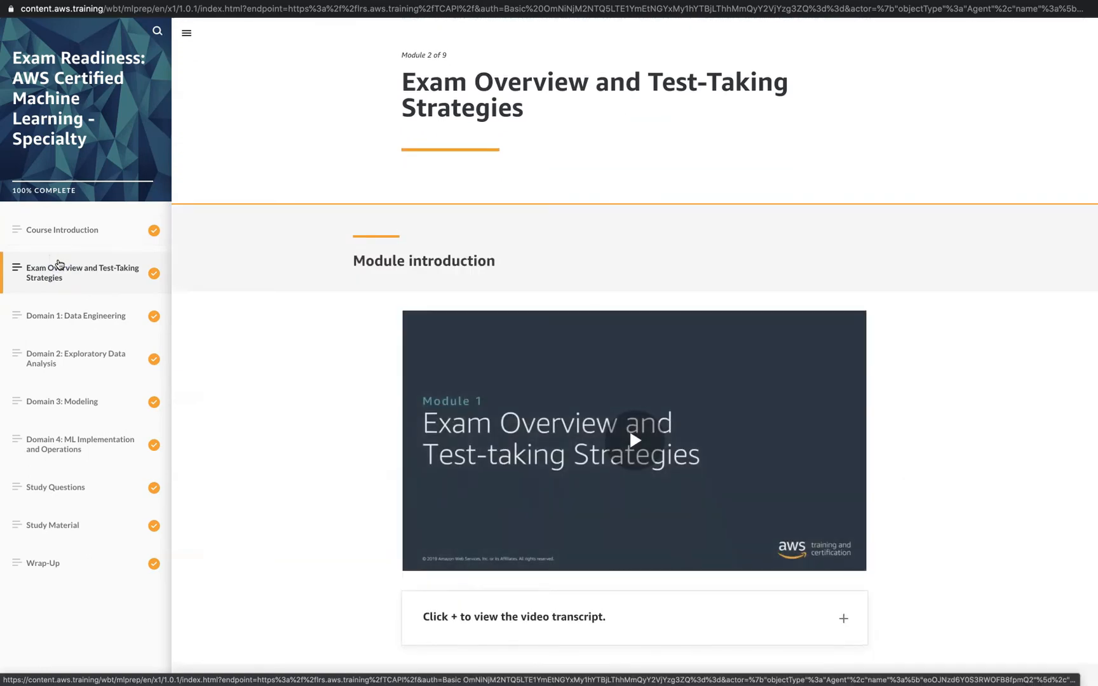
scroll("down", 3)
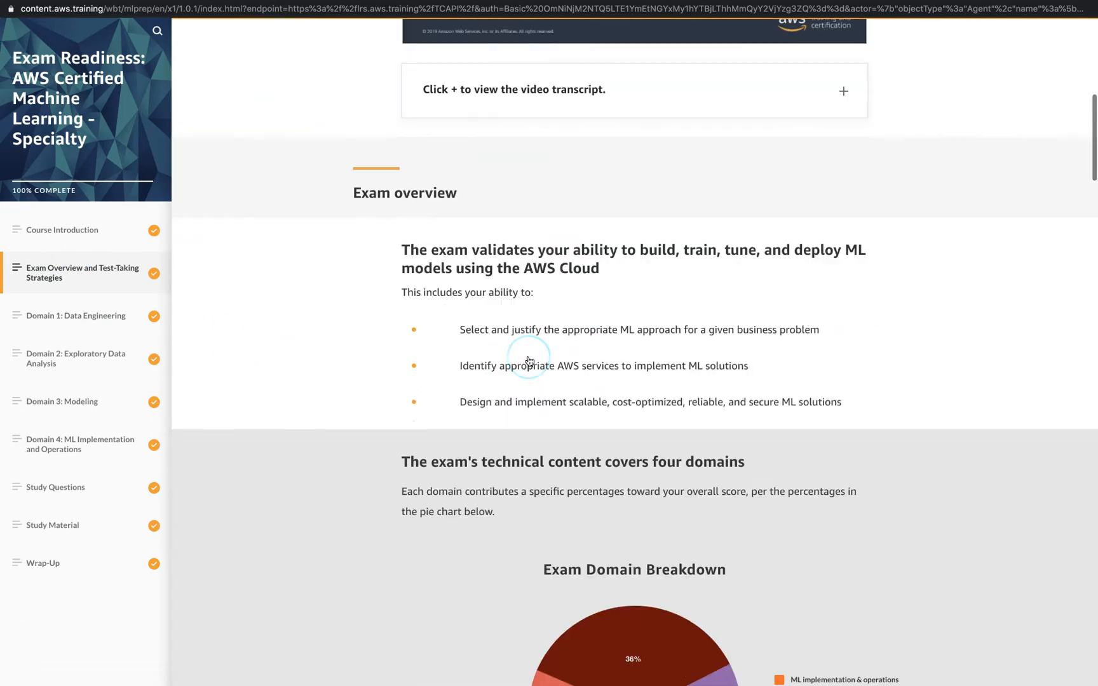
scroll("down", 3)
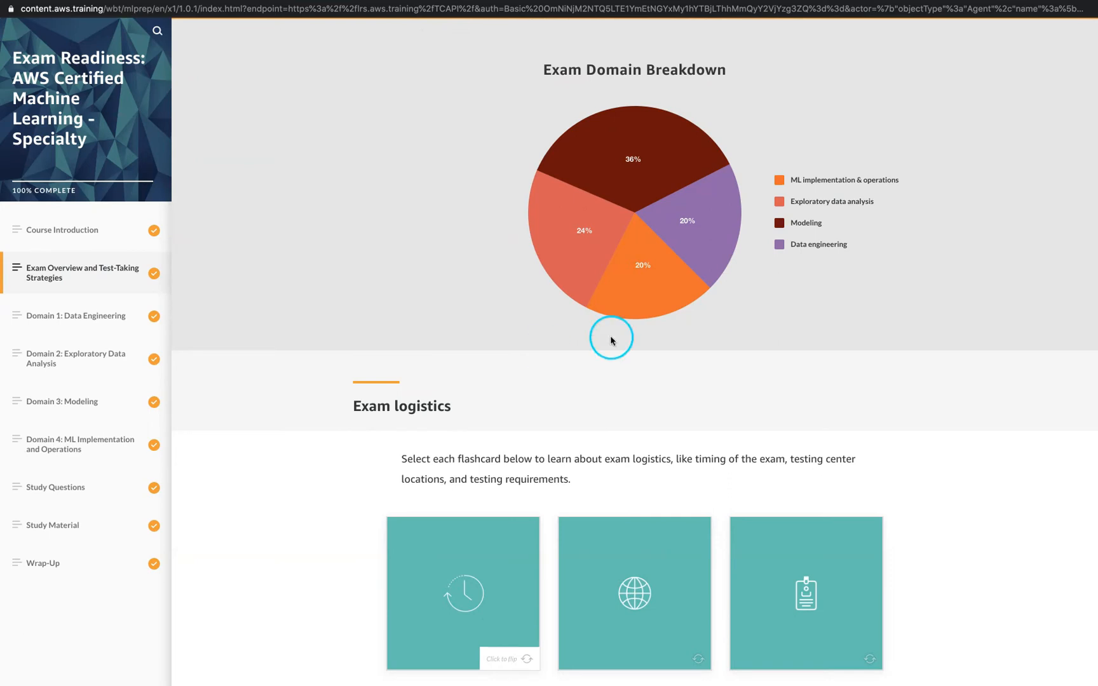
mouse_move(774, 293)
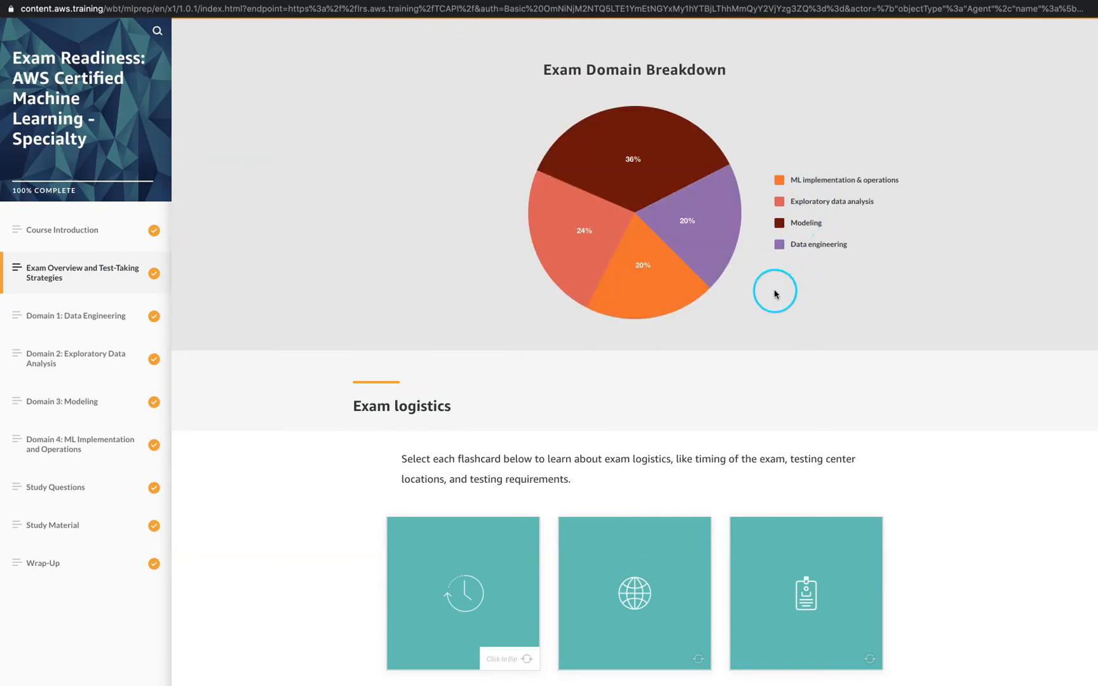
scroll("up", 3)
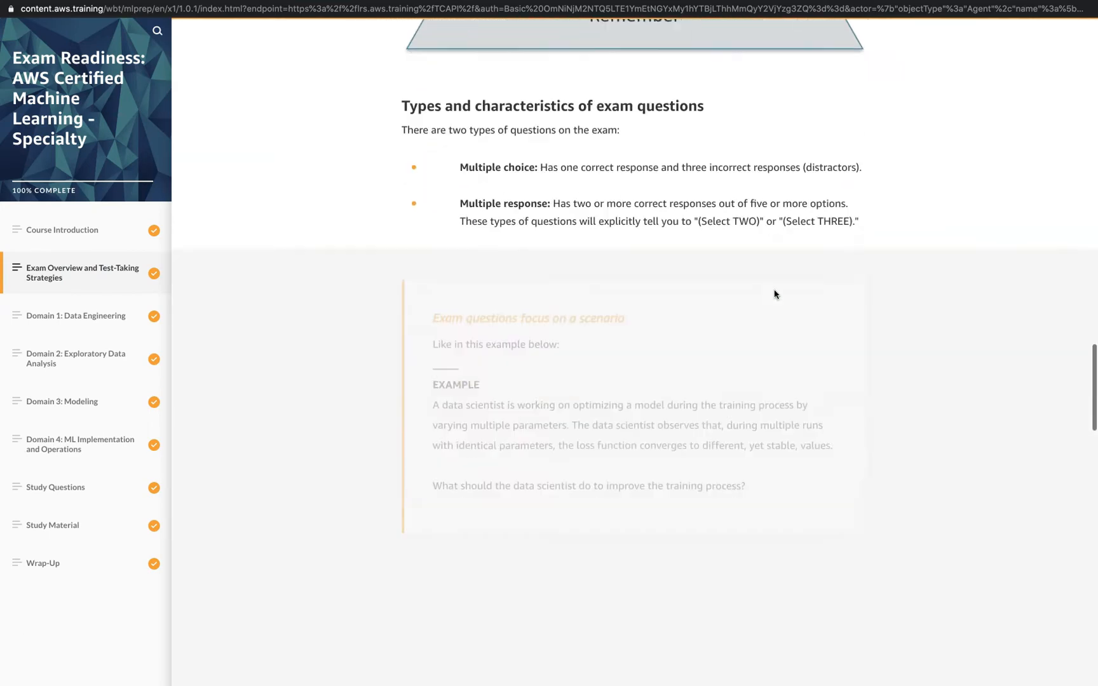
scroll("down", 3)
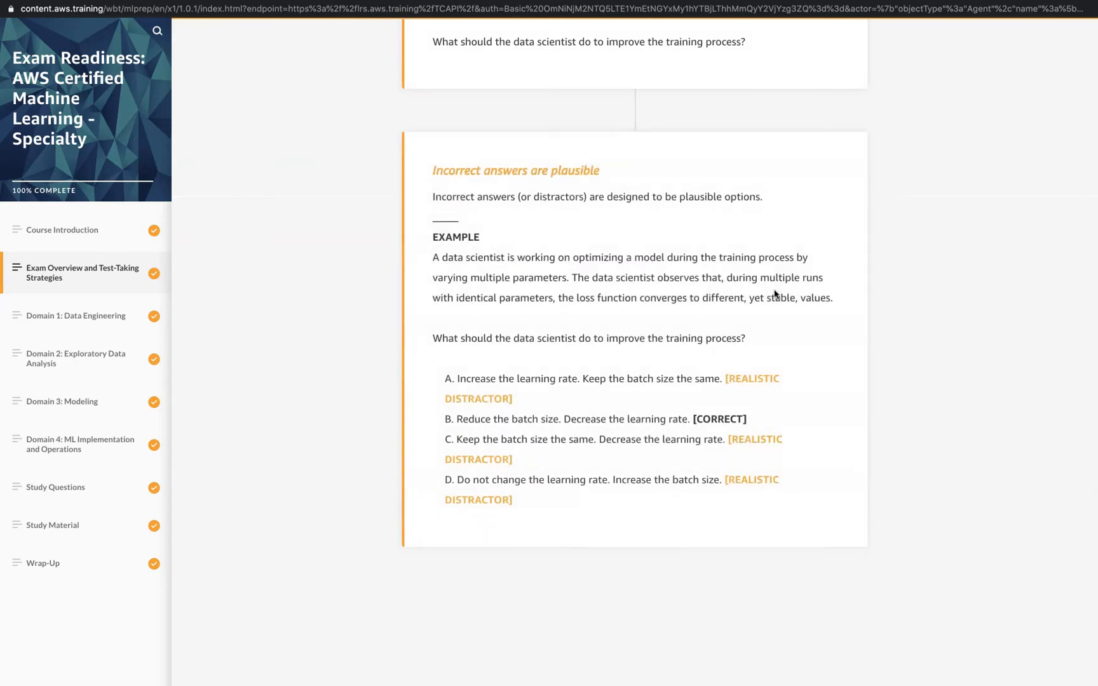
scroll("down", 3)
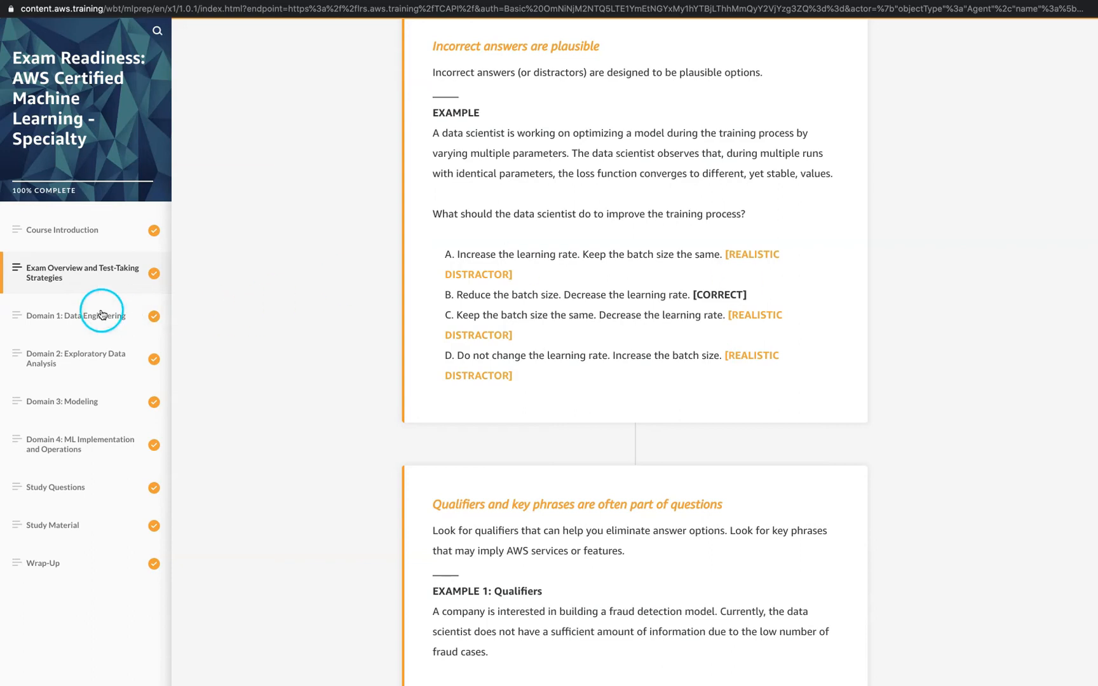
- Open Domain 1: Data Engineering and read down to the storage options
left_click(78, 315)
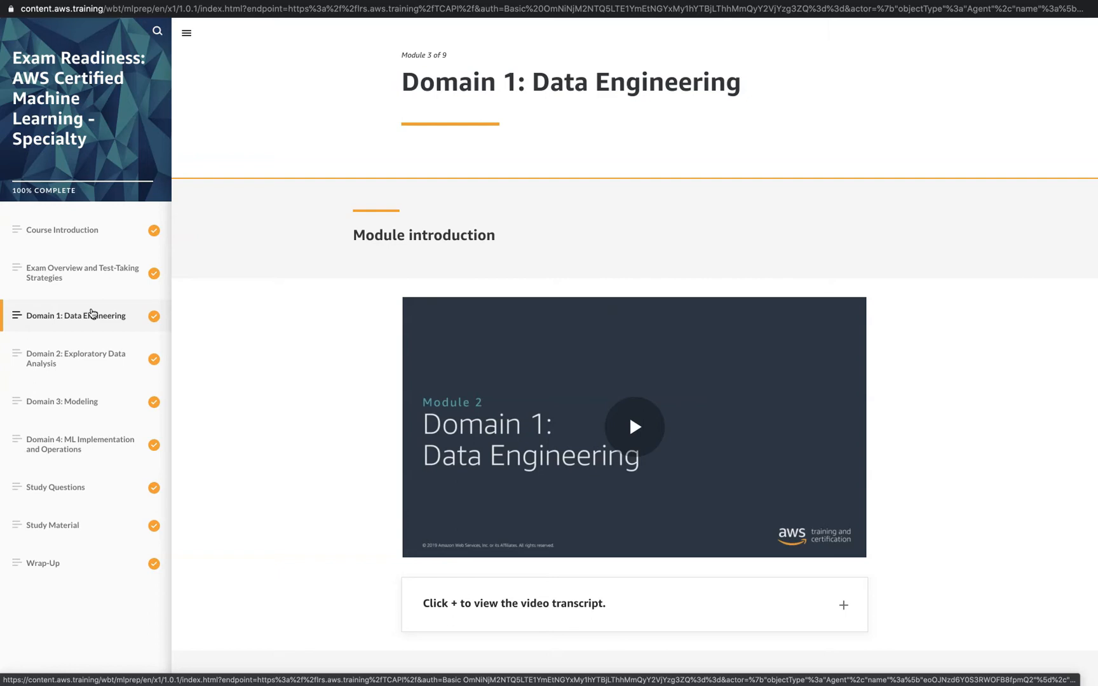
mouse_move(321, 256)
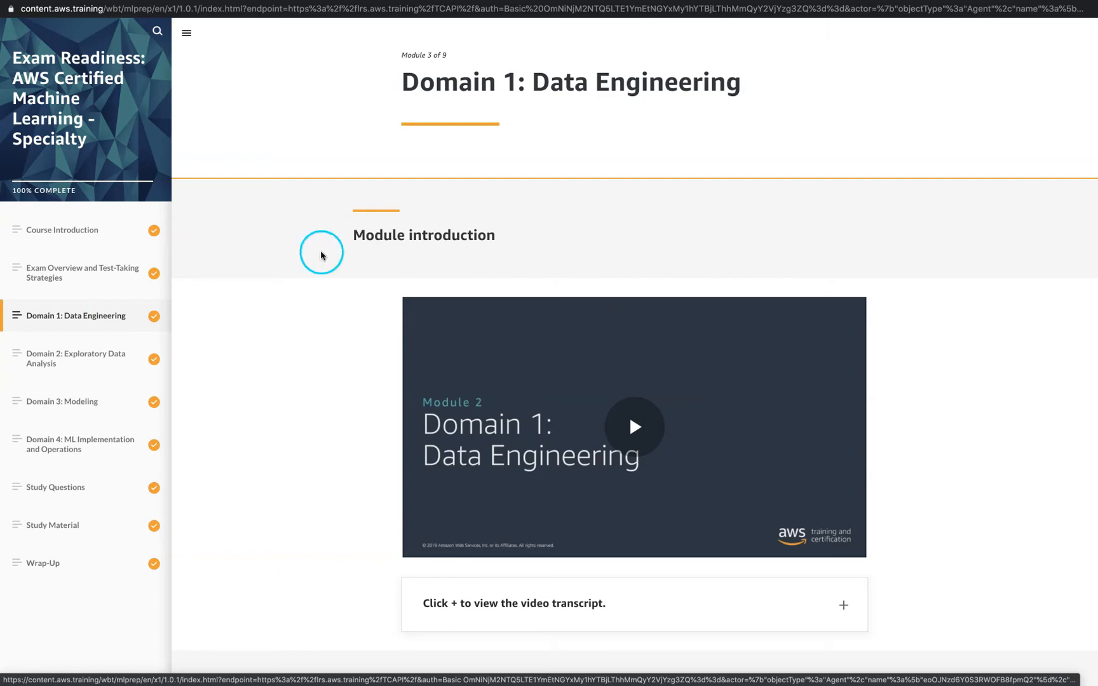
scroll("down", 3)
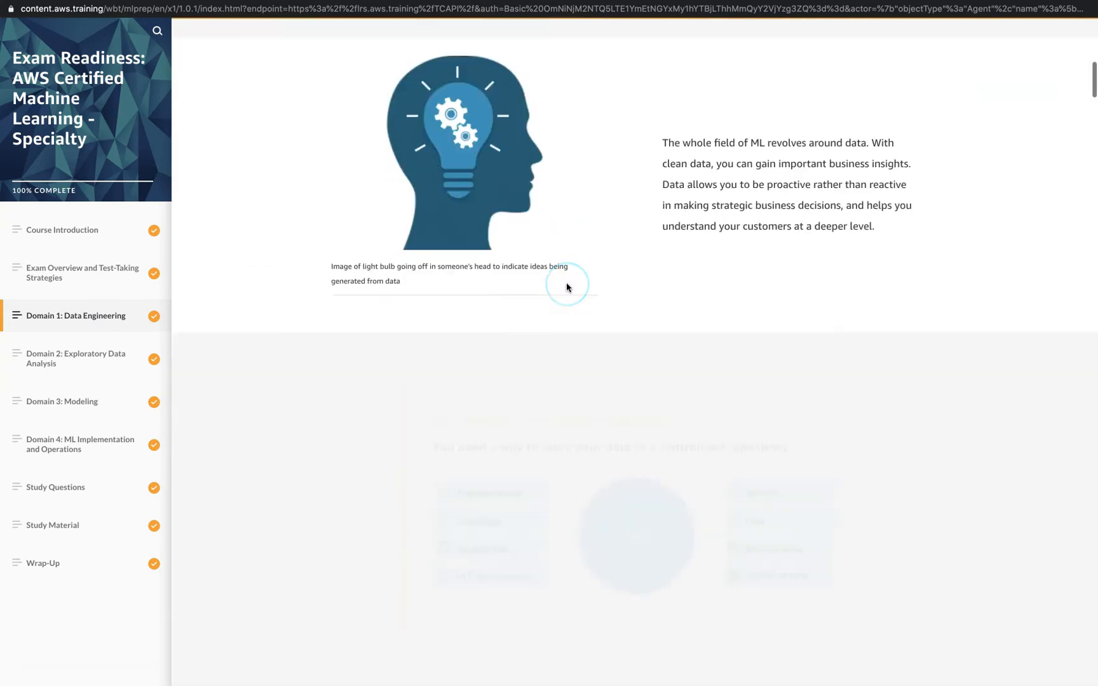
scroll("down", 3)
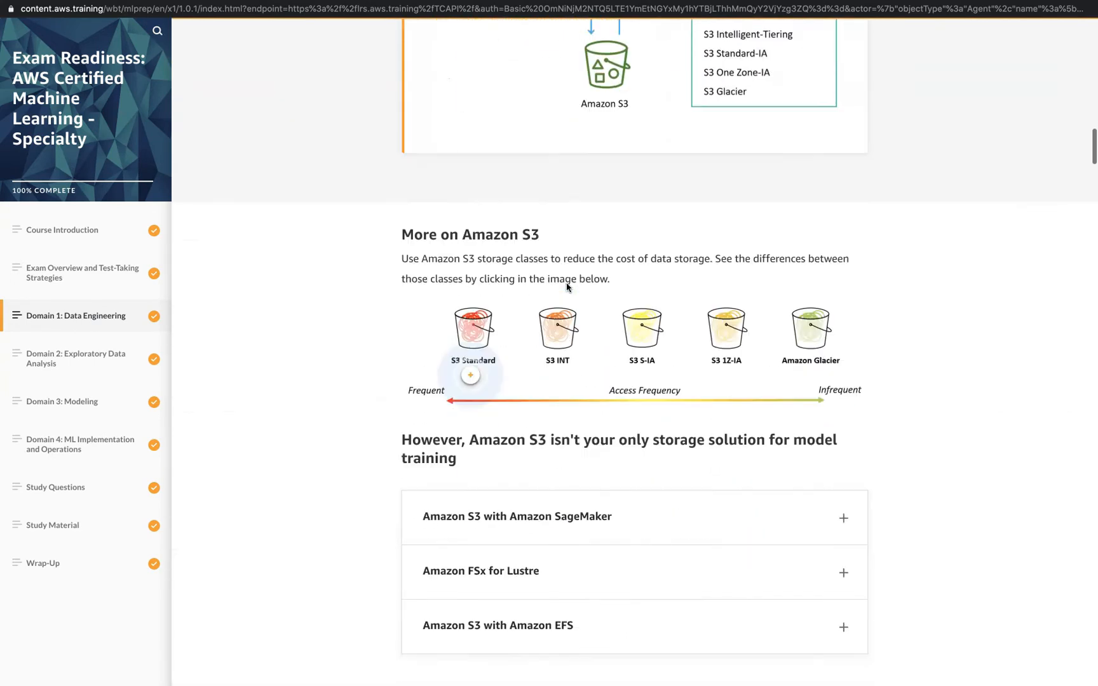
scroll("down", 3)
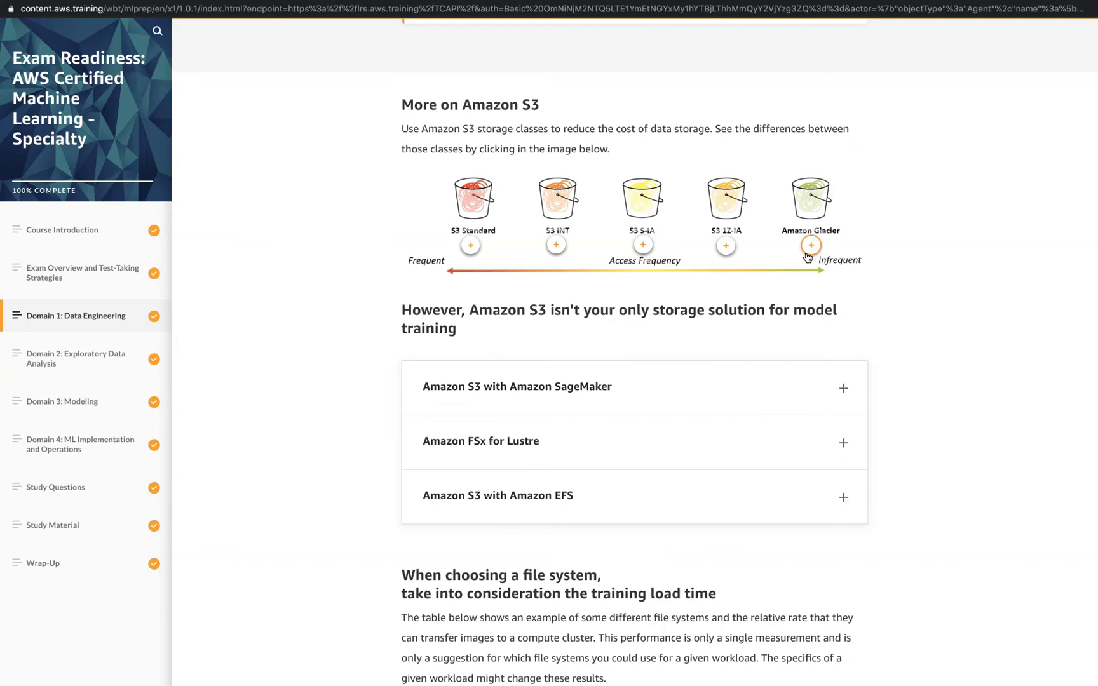
- Expand the Amazon FSx for Lustre storage explanation and read it
scroll("down", 3)
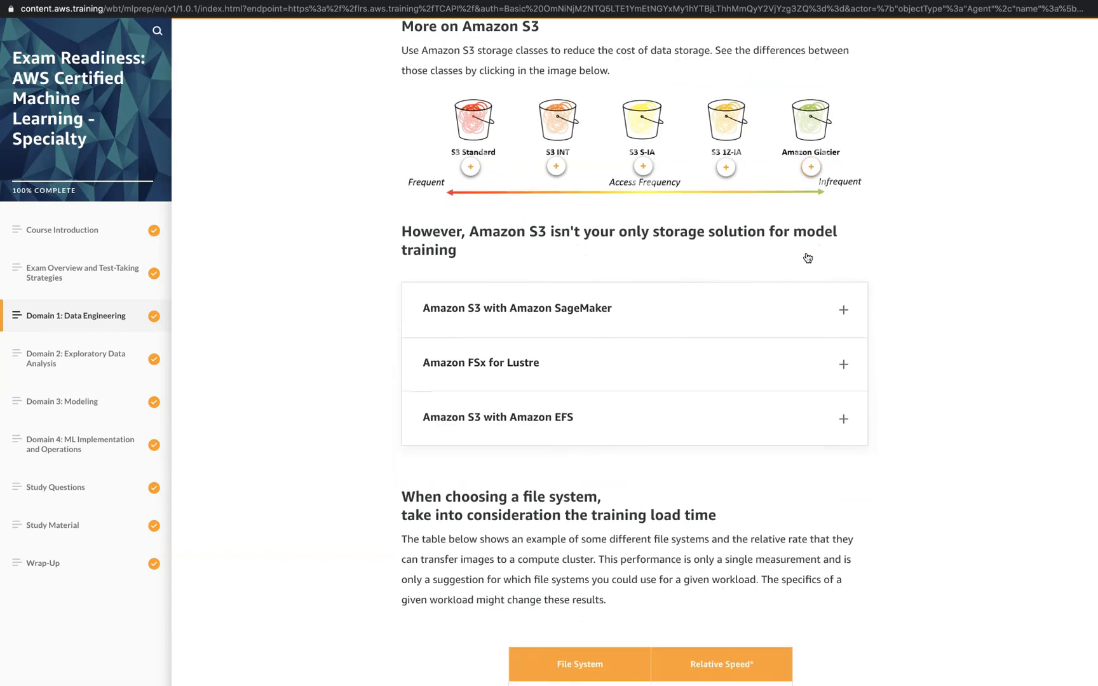
left_click(512, 363)
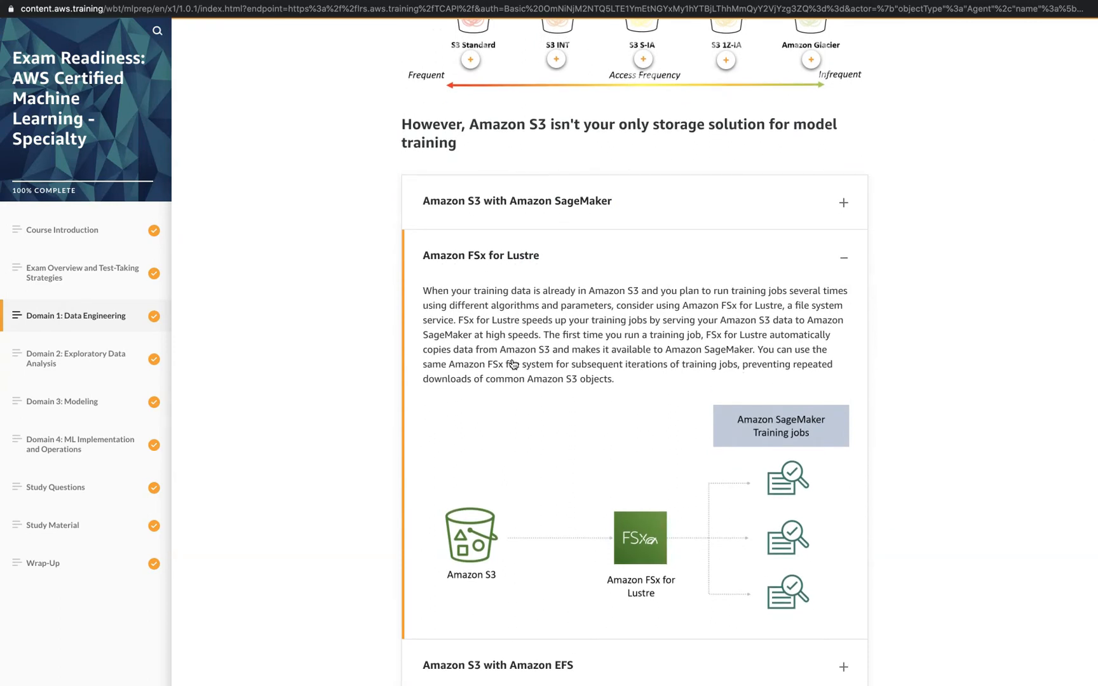
scroll("down", 3)
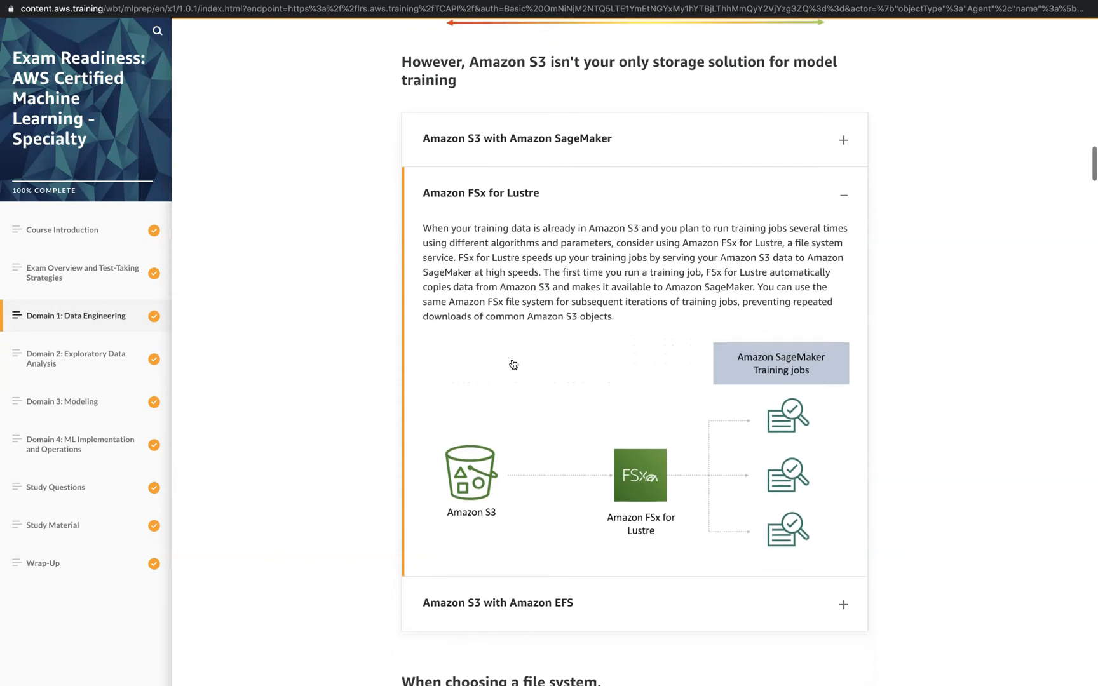
mouse_move(513, 365)
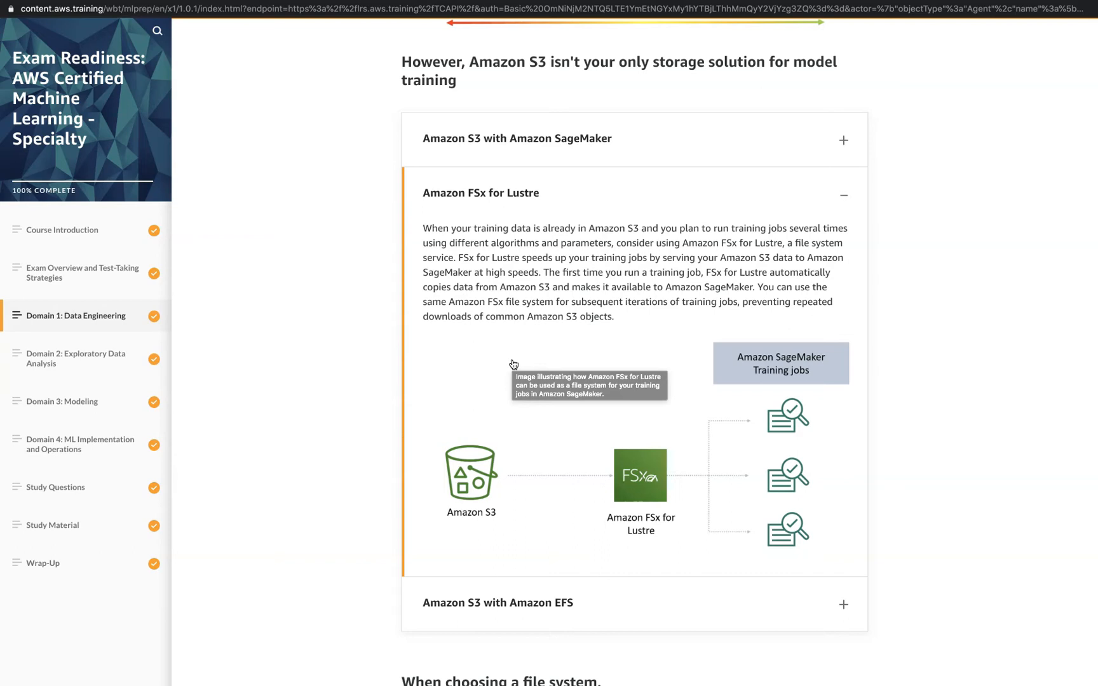
mouse_move(290, 215)
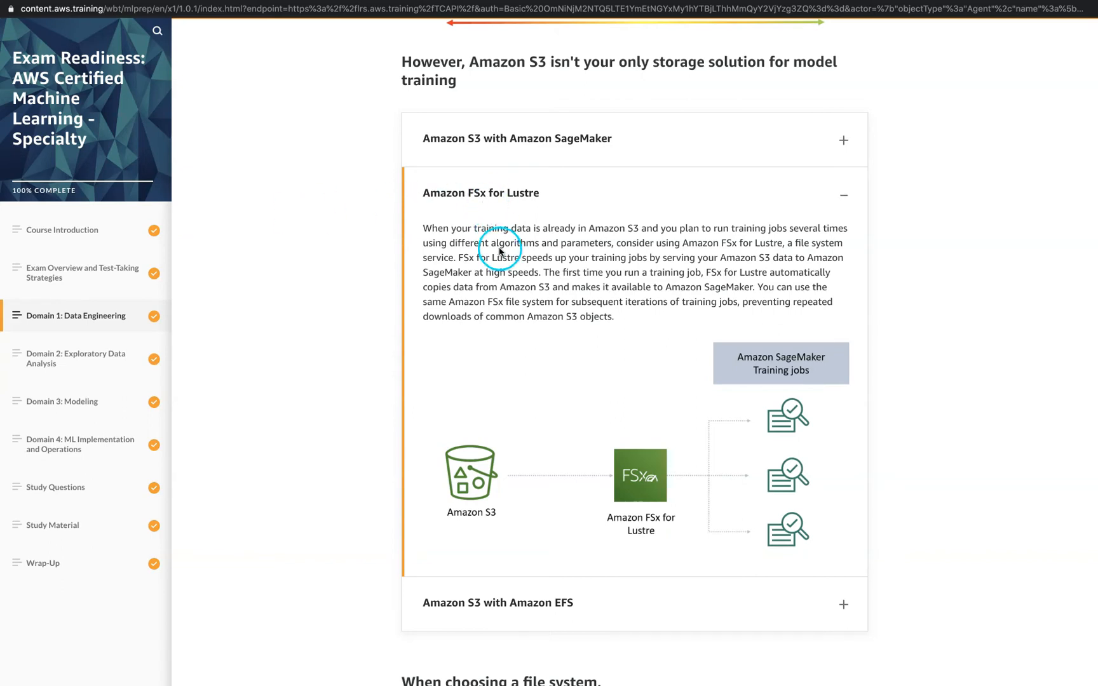
mouse_move(465, 196)
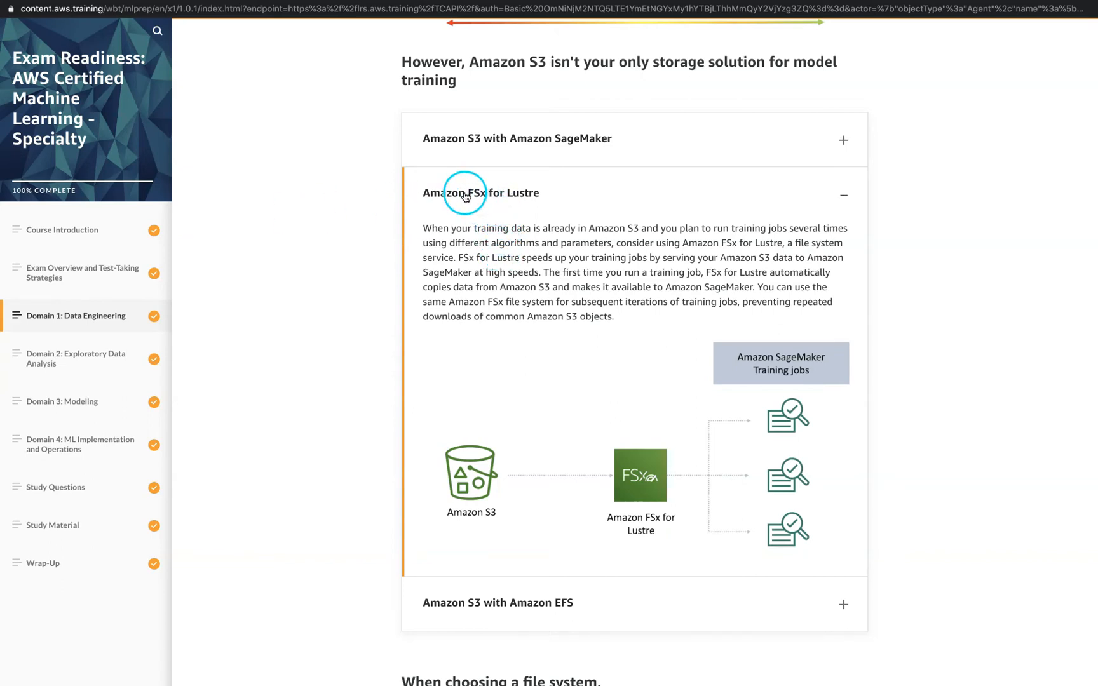
mouse_move(511, 294)
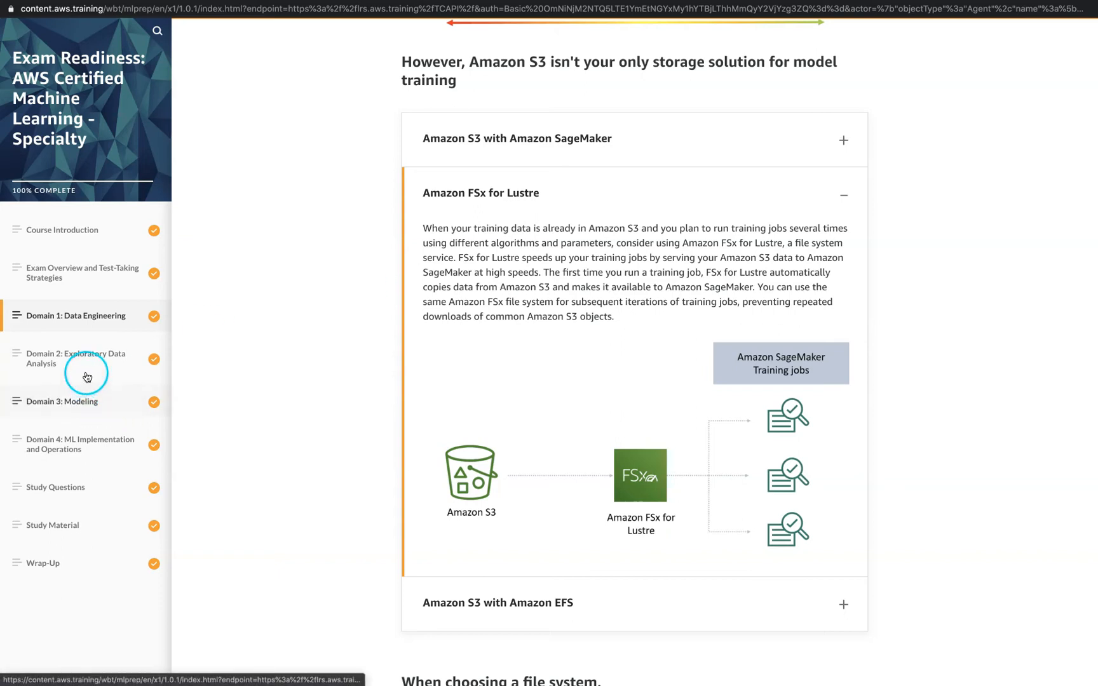
left_click(79, 359)
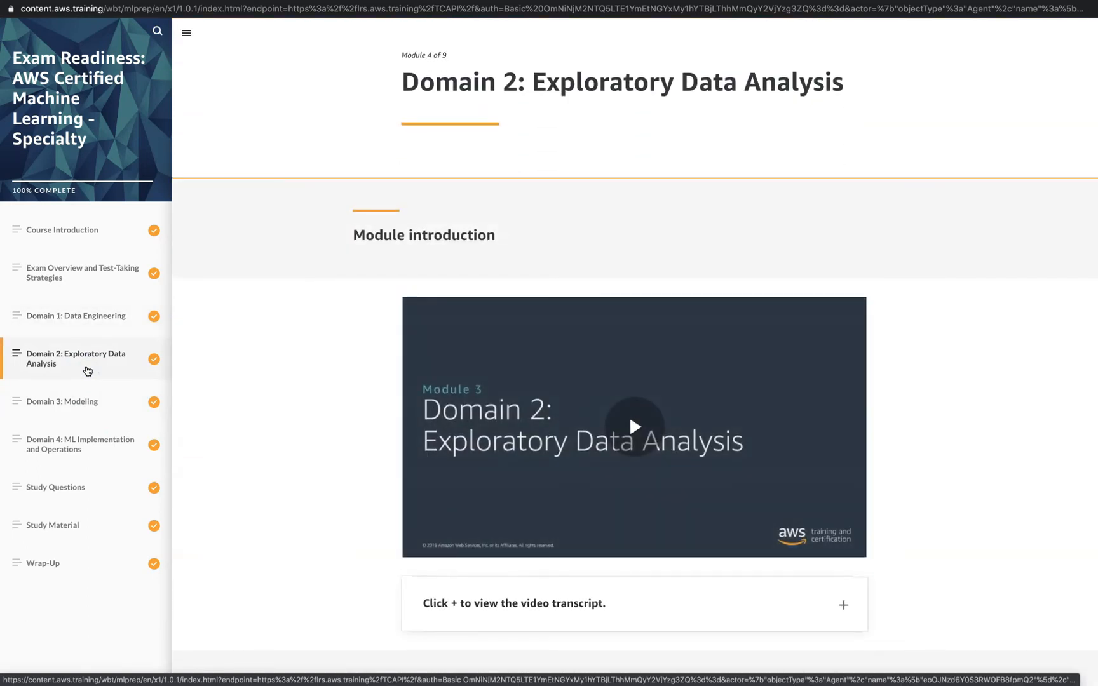
scroll("down", 3)
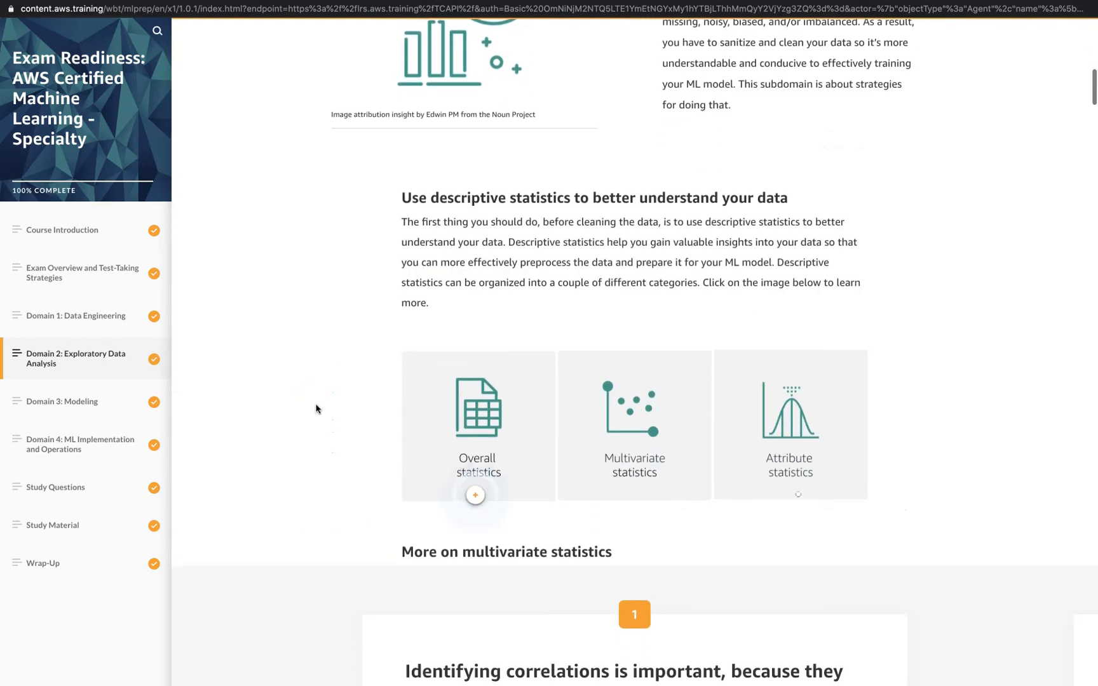
scroll("down", 3)
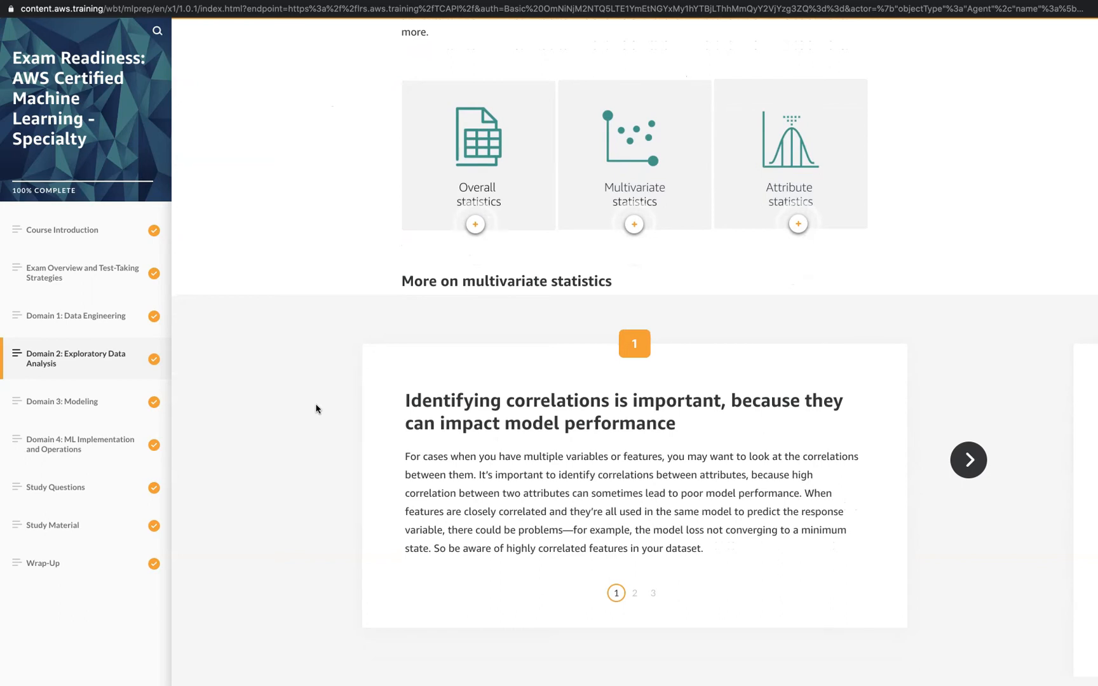
mouse_move(615, 389)
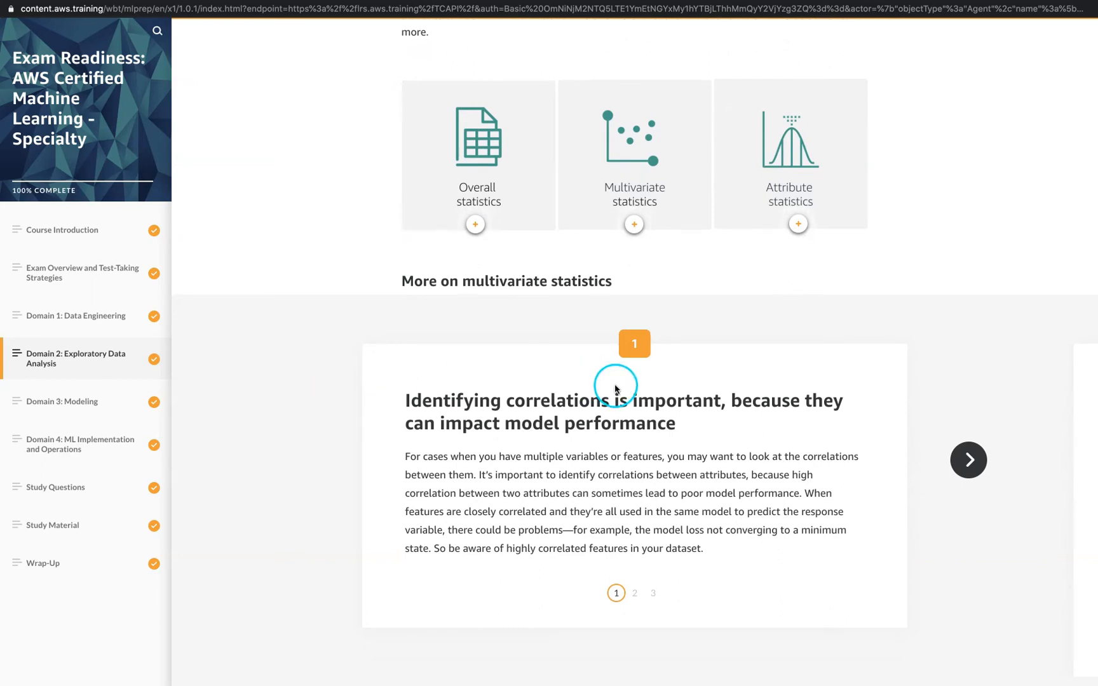
mouse_move(601, 455)
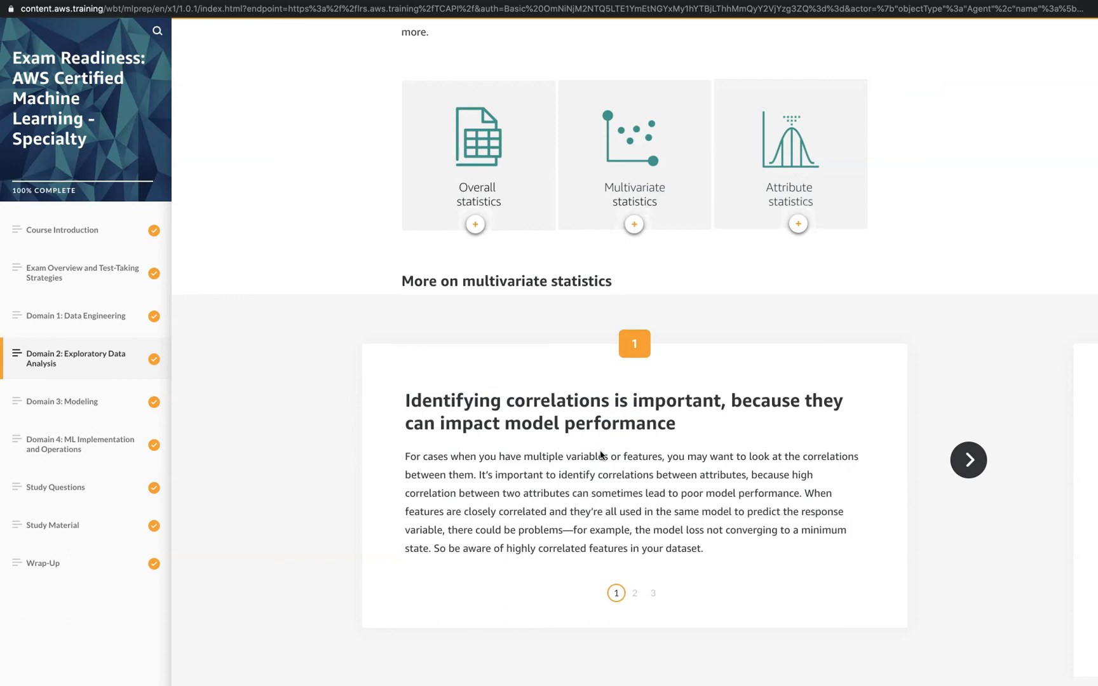
scroll("down", 3)
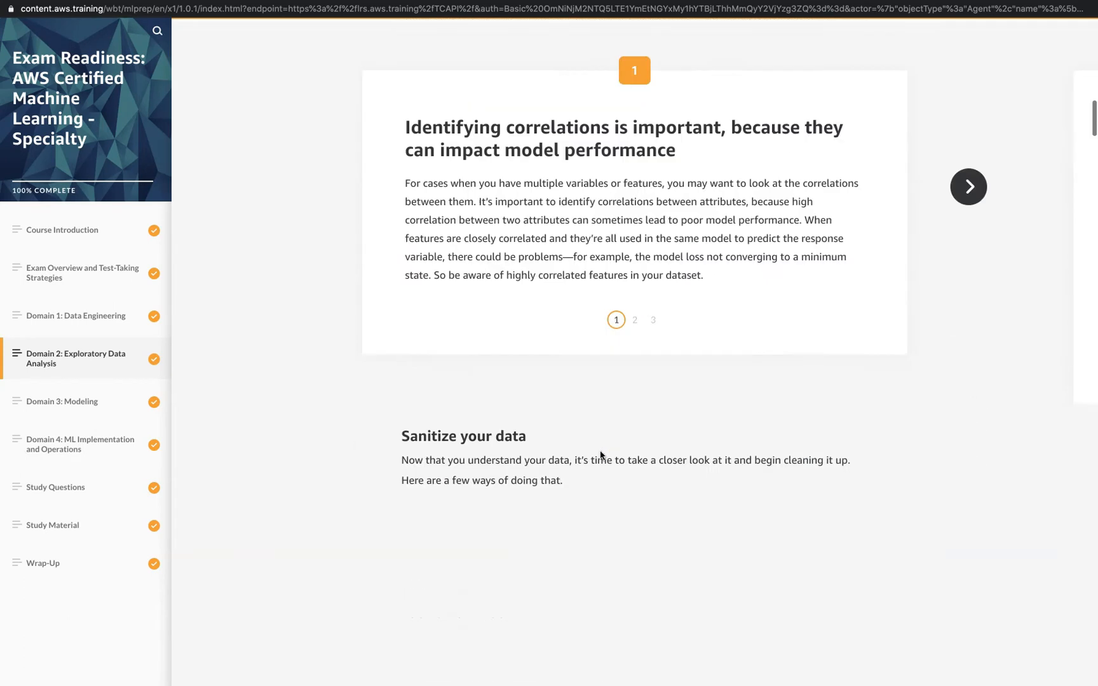
scroll("down", 3)
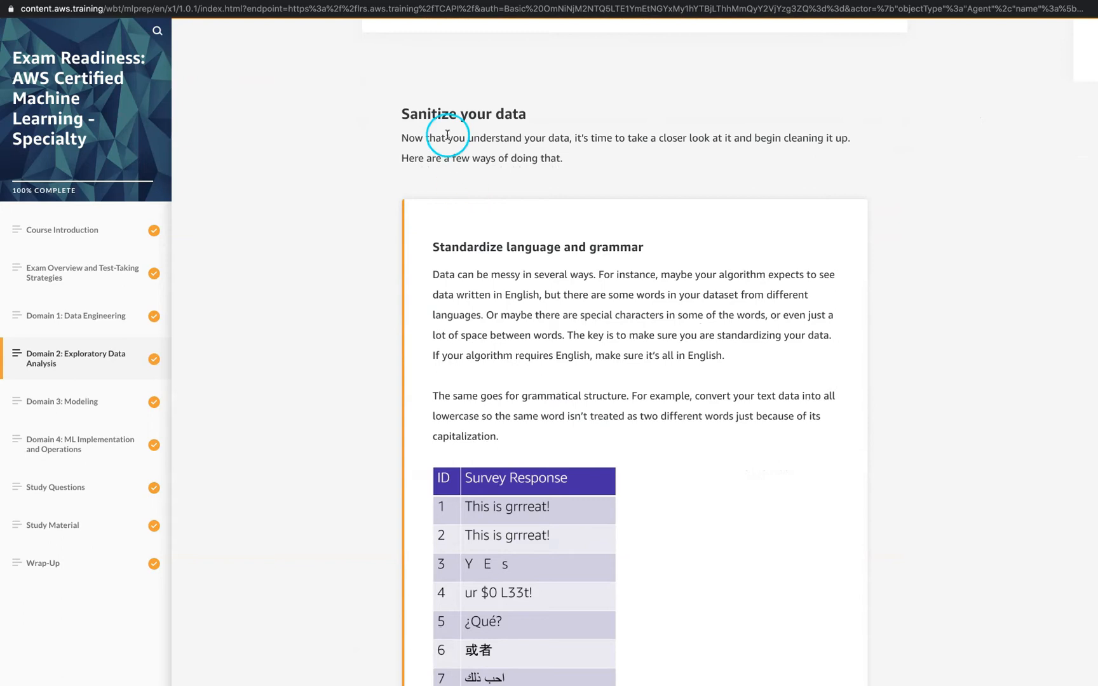
scroll("down", 3)
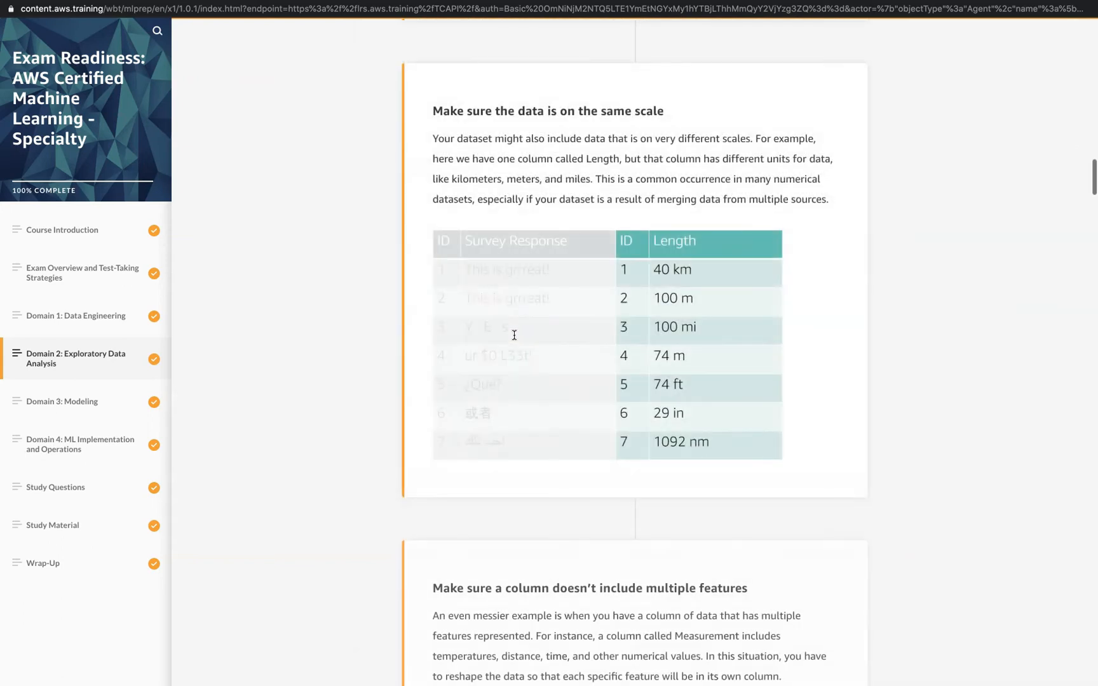
scroll("down", 3)
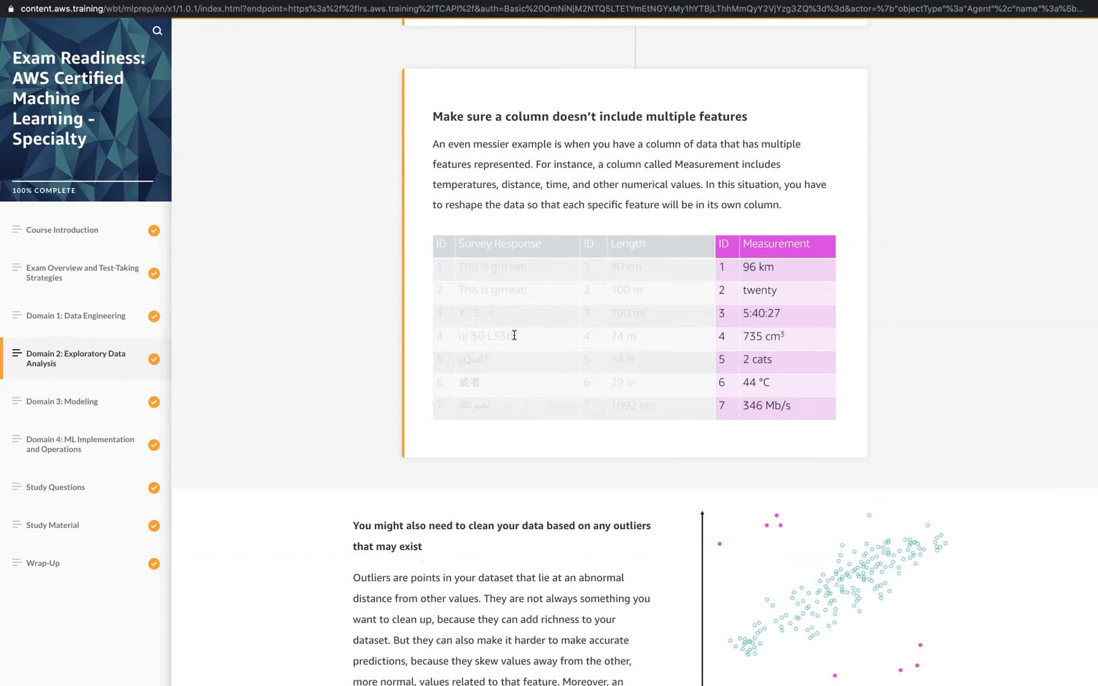
scroll("down", 3)
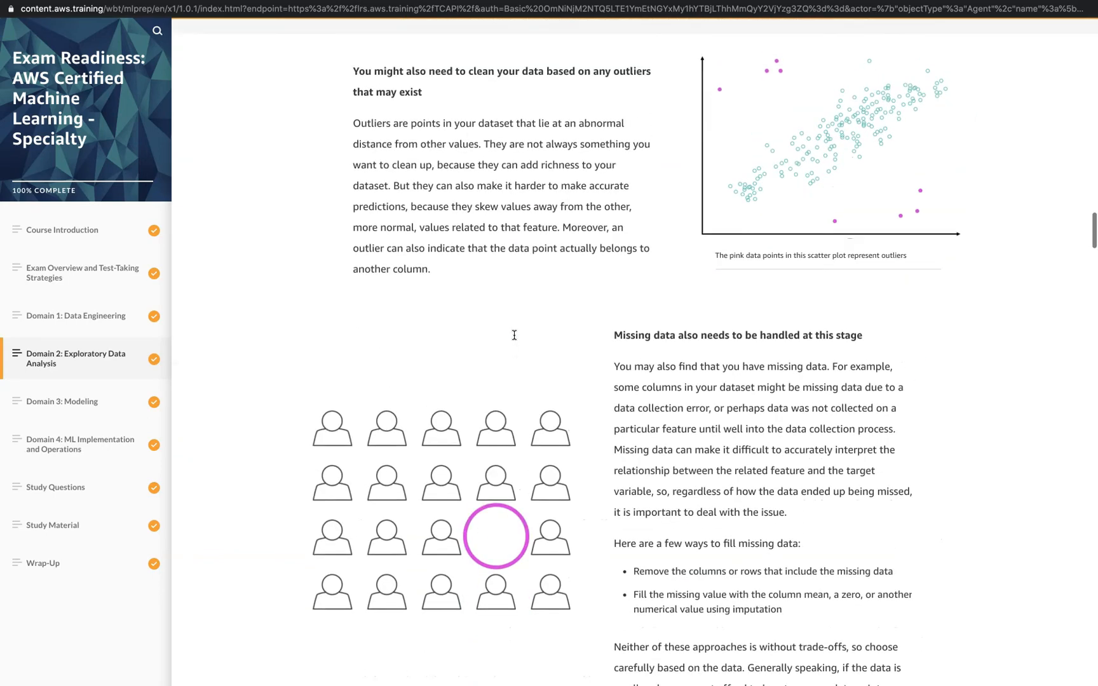
scroll("down", 3)
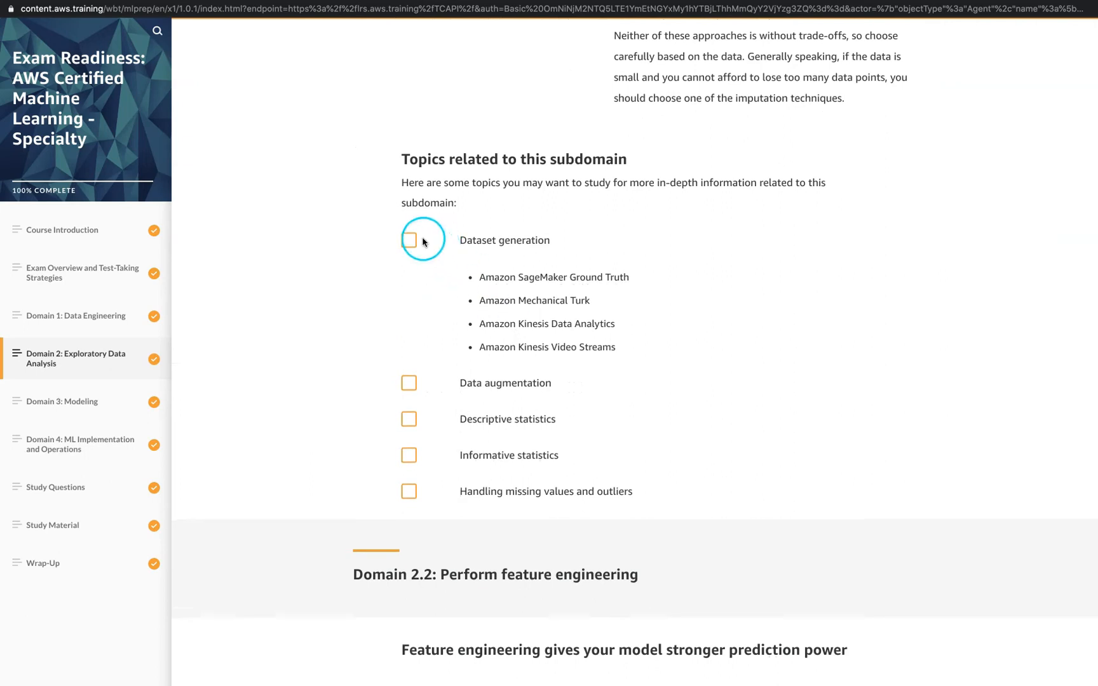
mouse_move(434, 196)
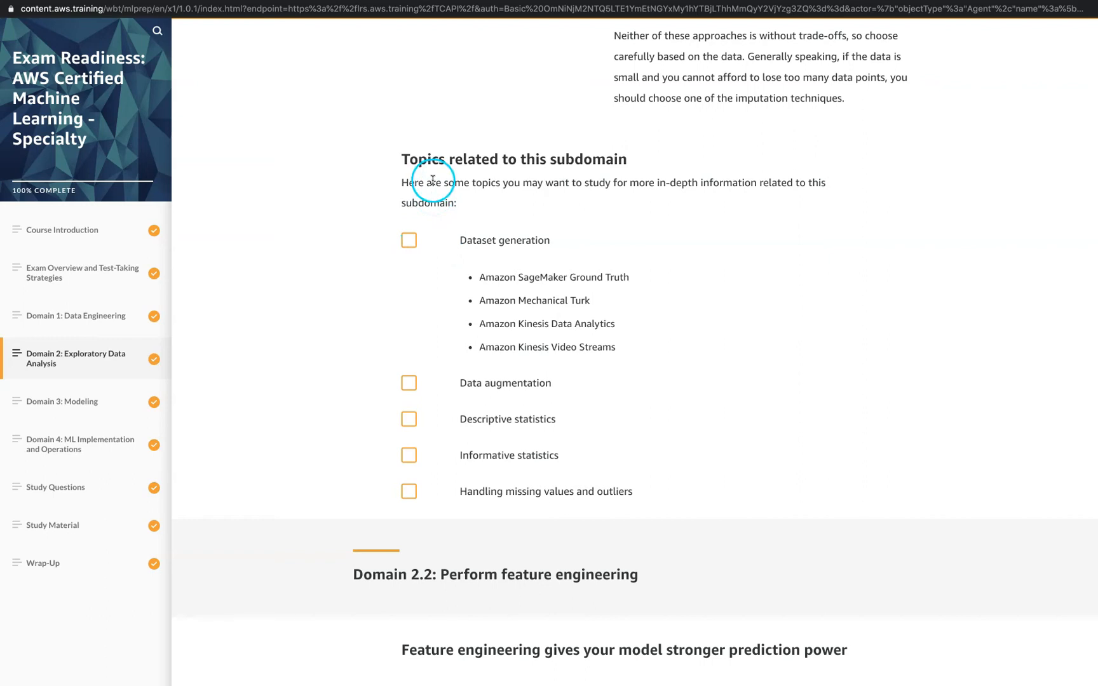
mouse_move(417, 177)
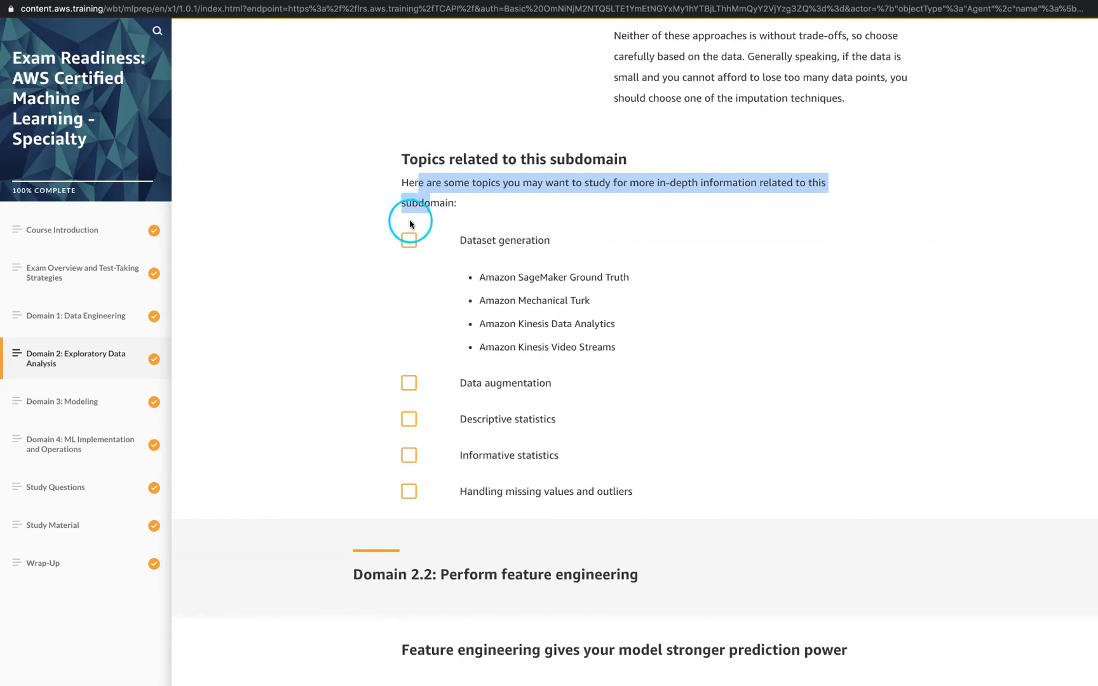
- Tick Dataset generation and Data augmentation as studied in the related topics list
left_click(409, 240)
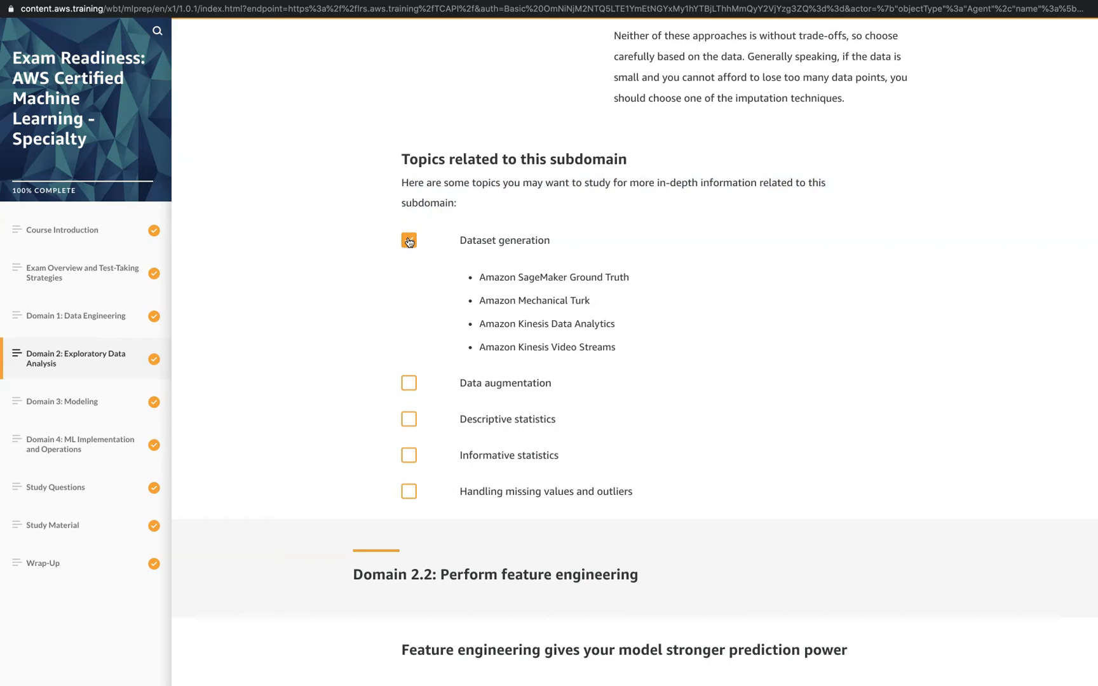
left_click(409, 240)
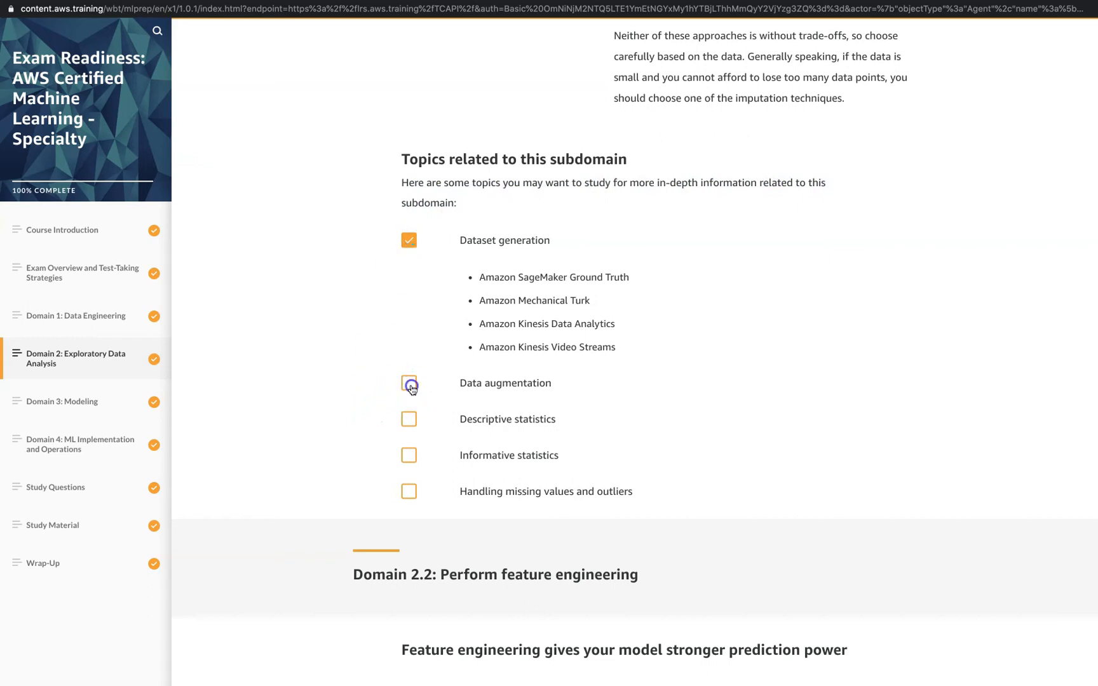
left_click(409, 383)
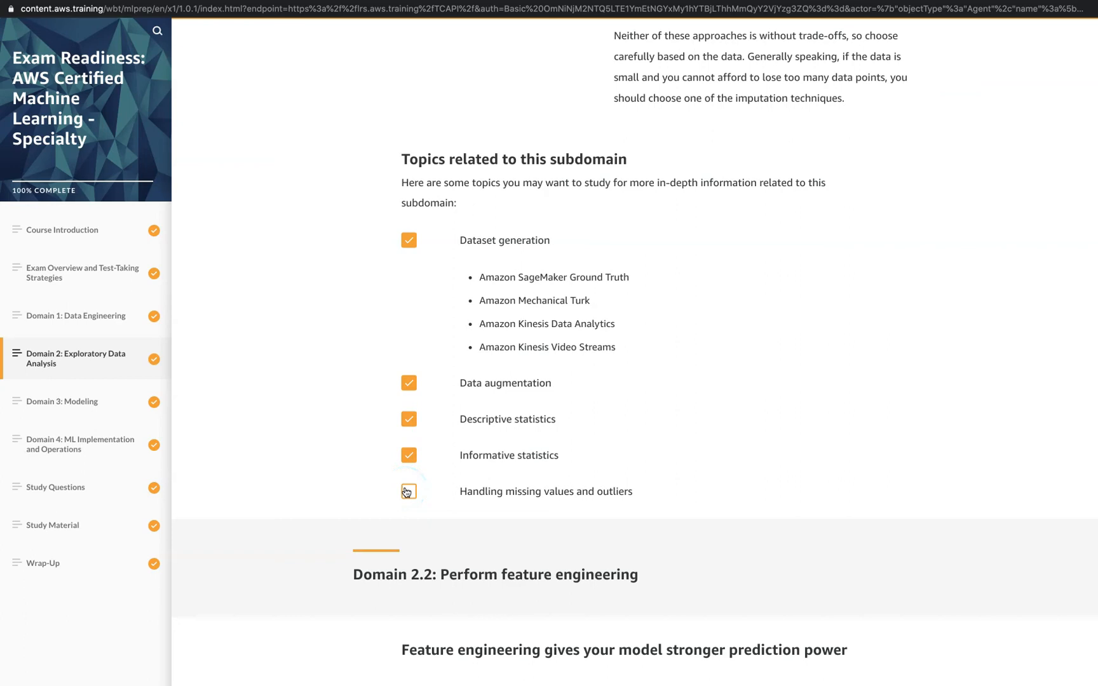
scroll("down", 3)
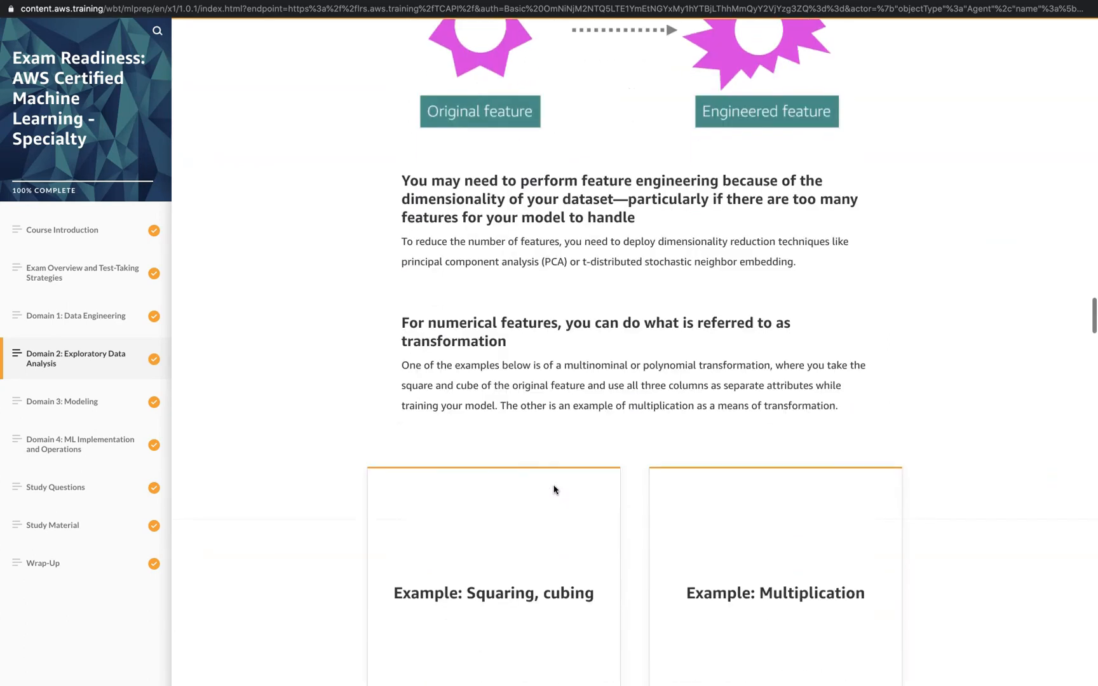
scroll("up", 3)
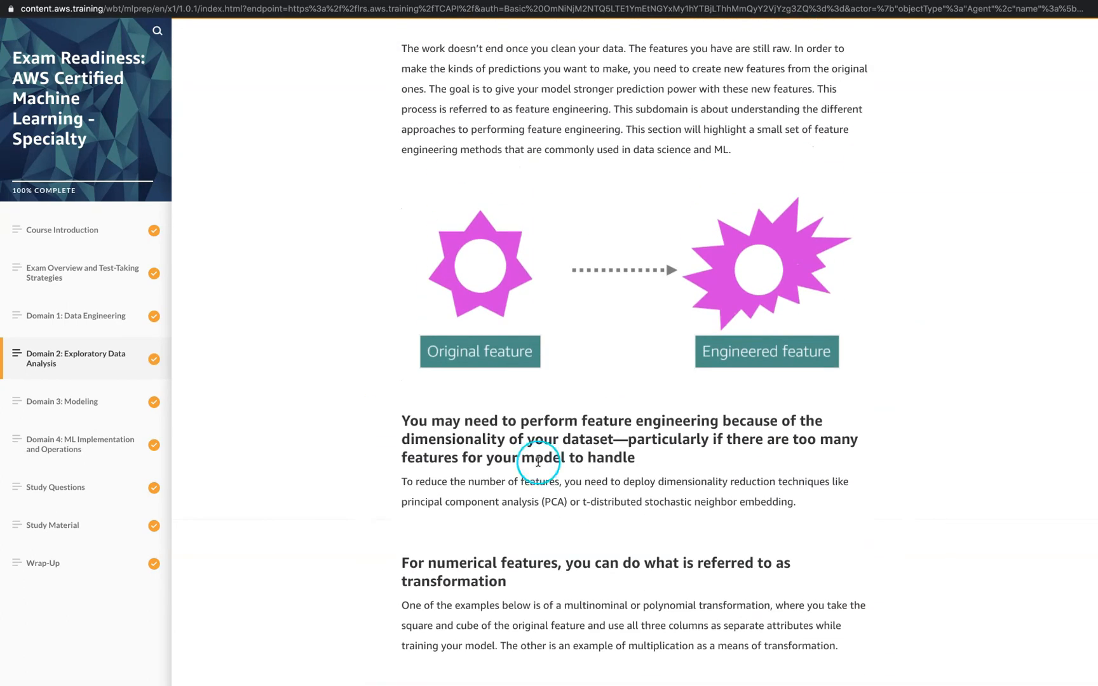
mouse_move(728, 359)
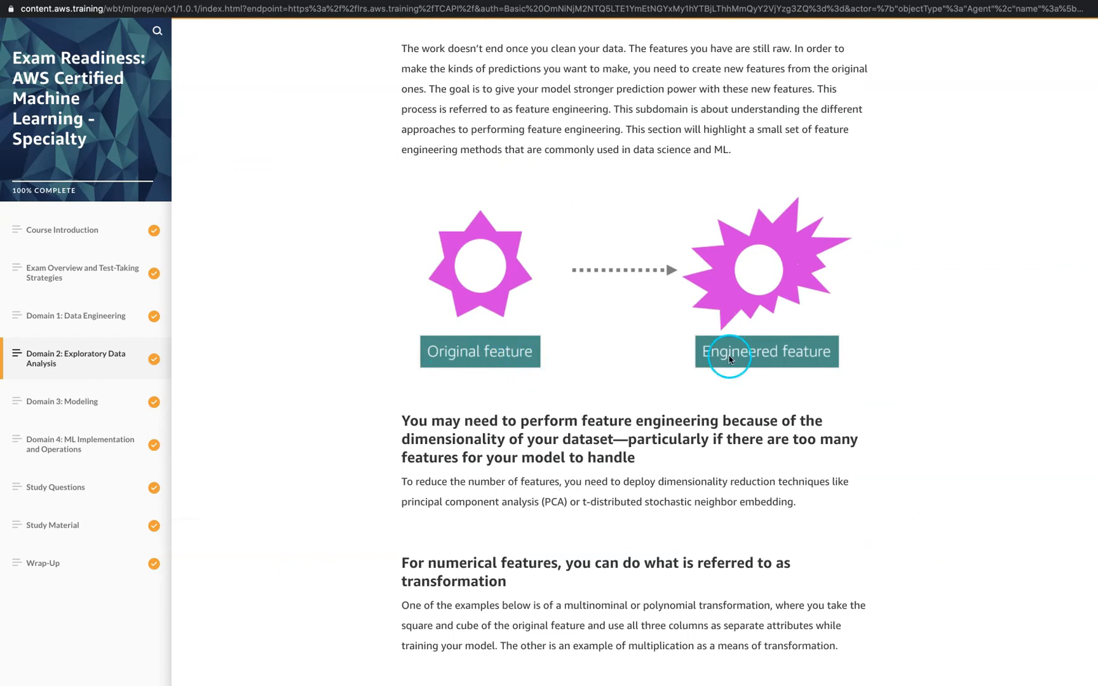
- Read on through Domain 2.2 and 2.3 to the sample-question walkthrough and first solution
scroll("down", 3)
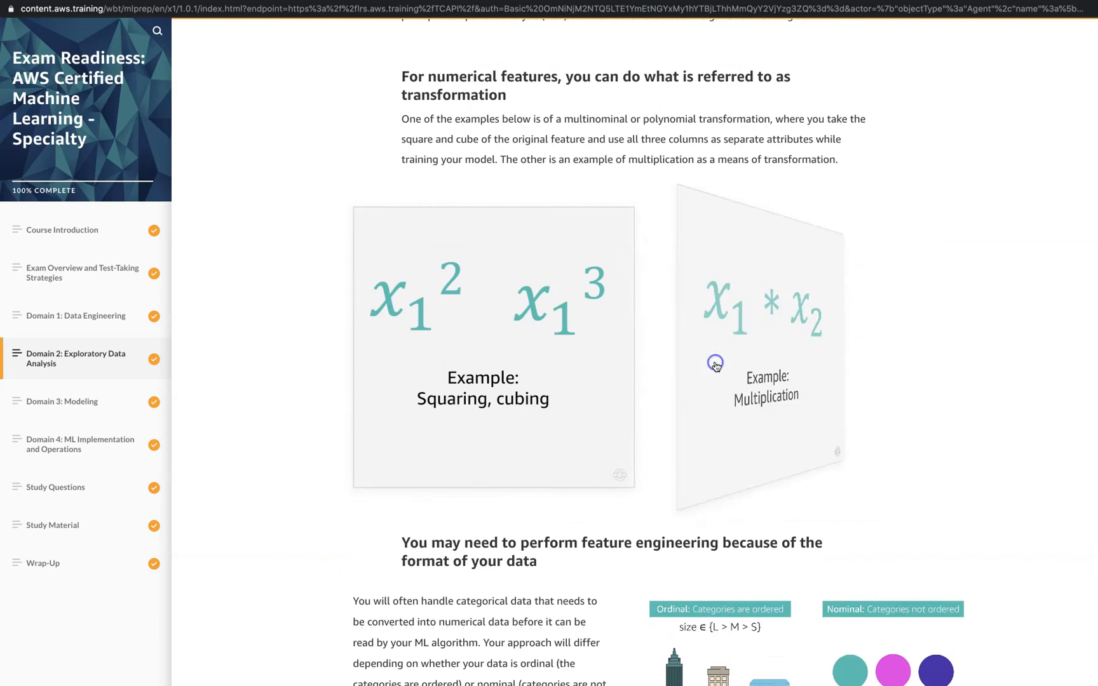
scroll("down", 3)
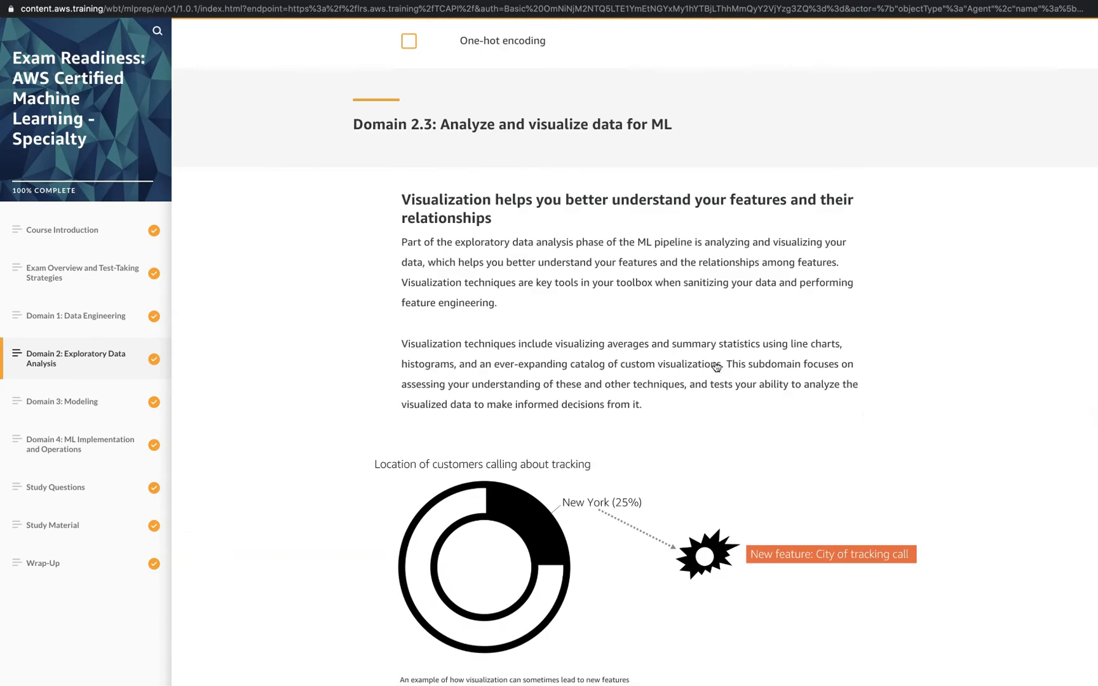
scroll("down", 3)
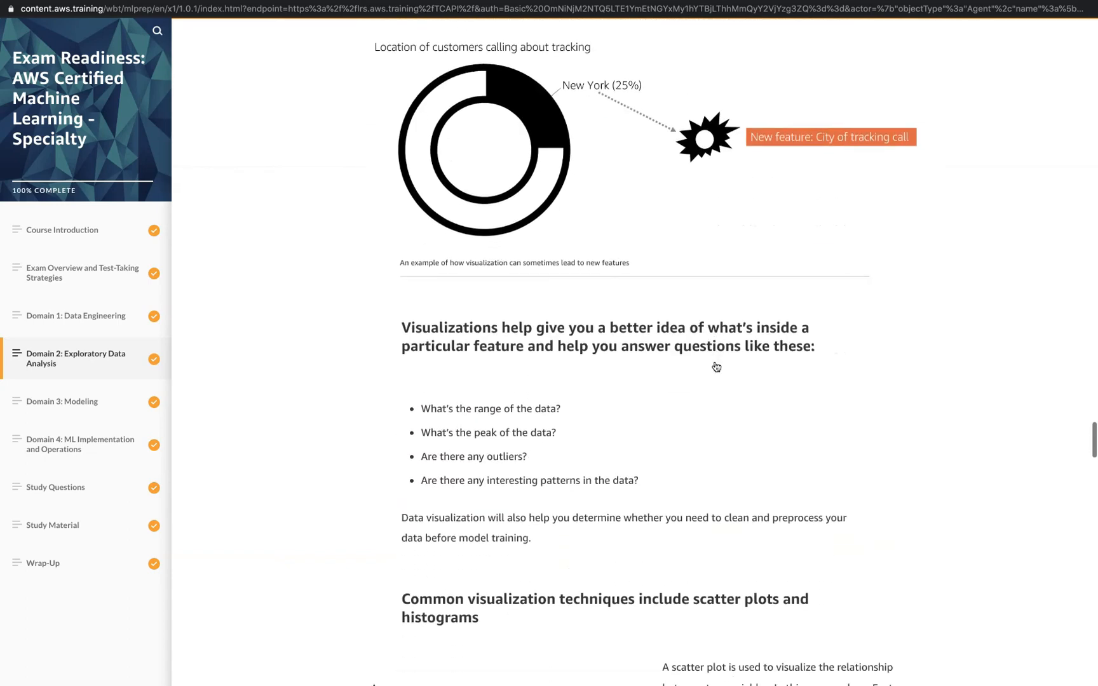
scroll("down", 3)
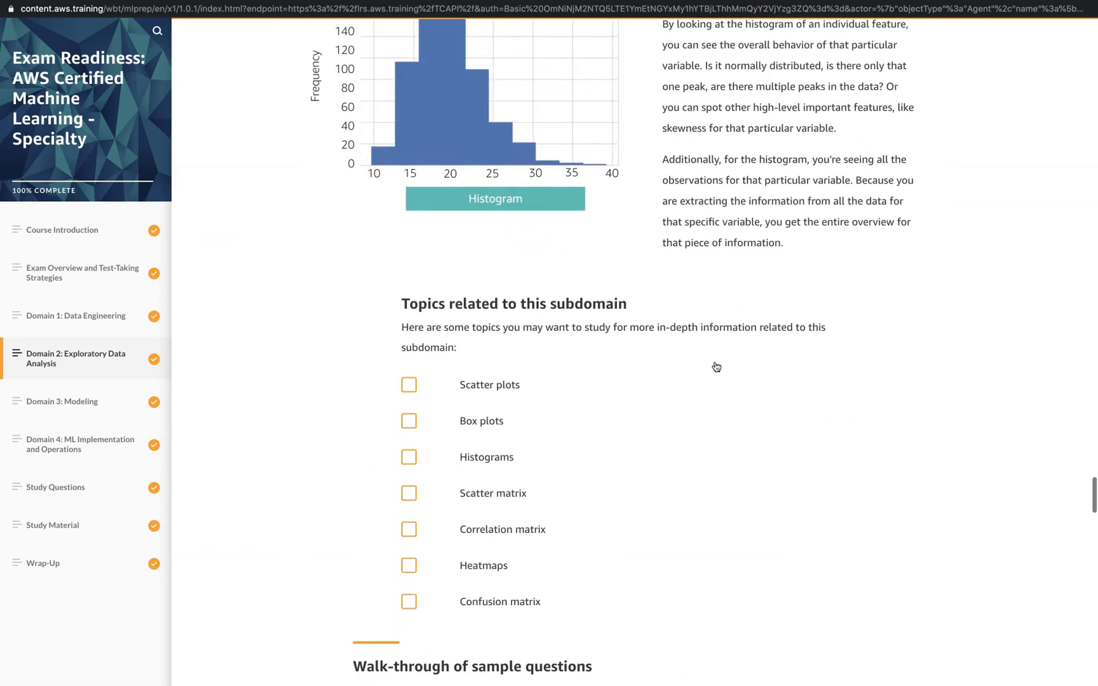
scroll("down", 3)
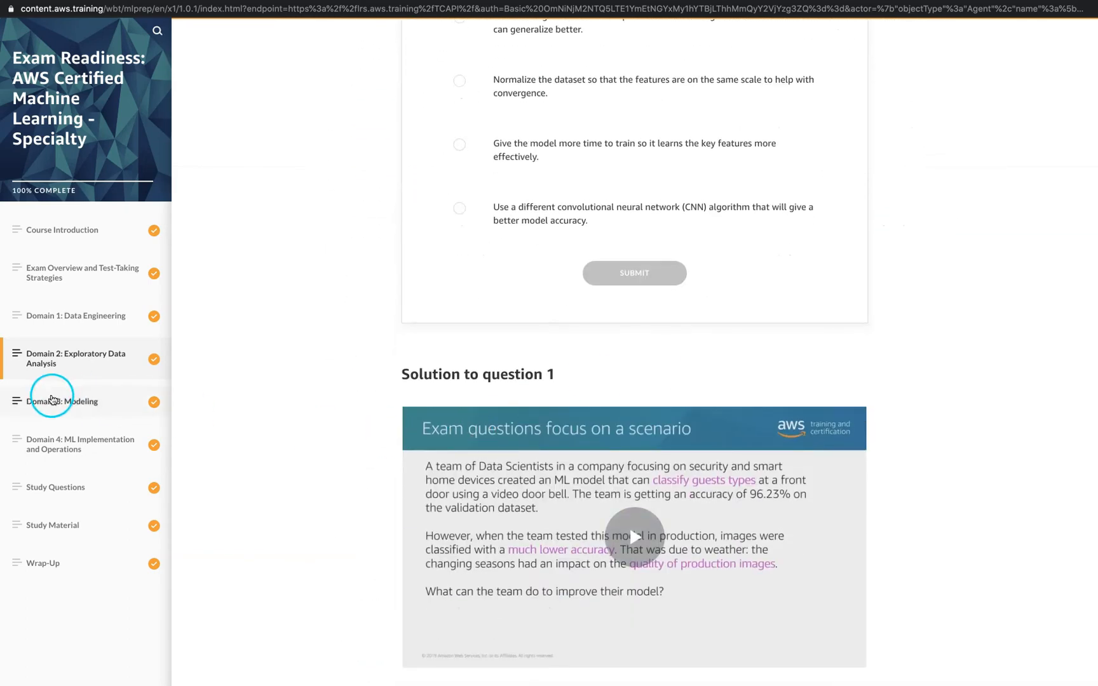
- Open Domain 3: Modeling and play its module introduction video
left_click(63, 401)
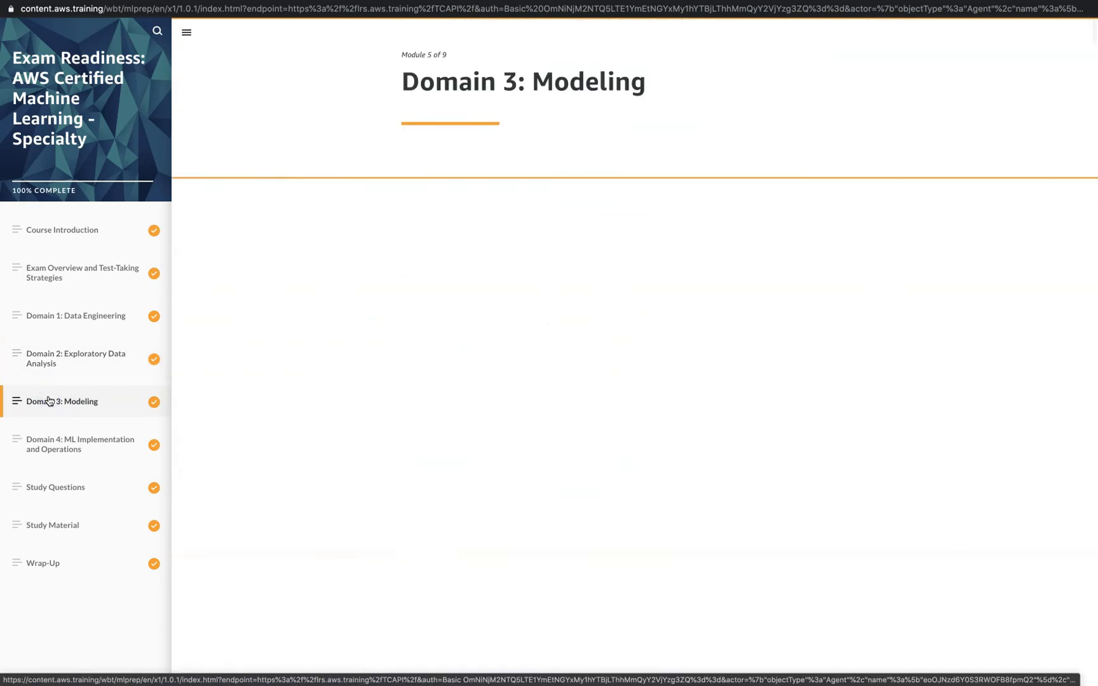
left_click(61, 402)
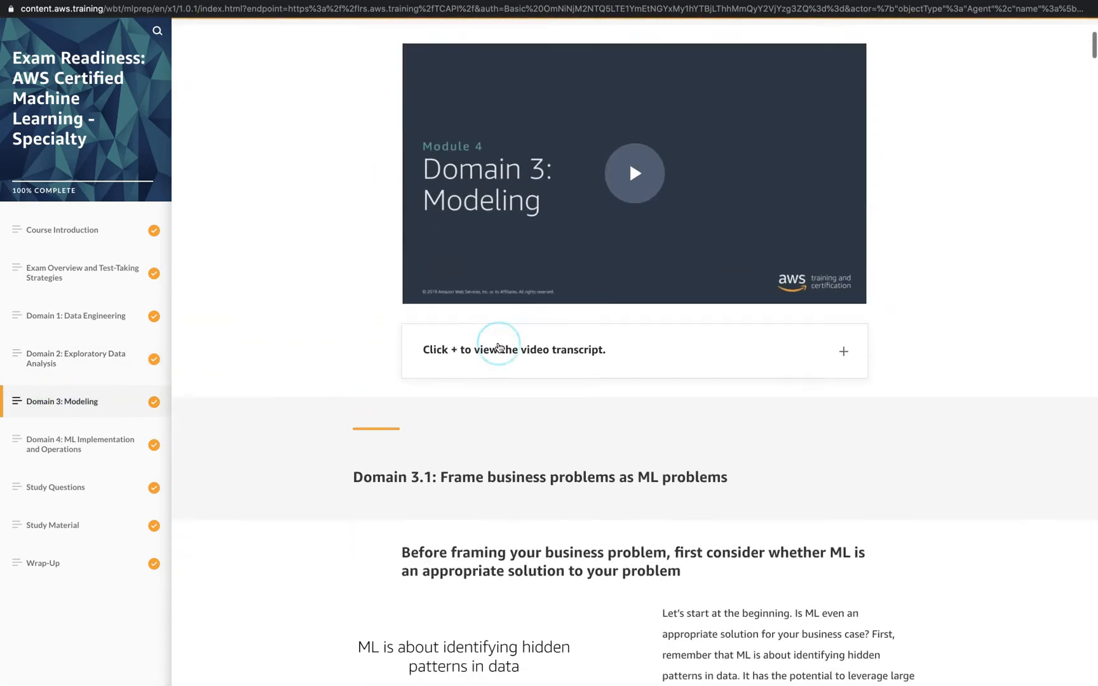
scroll("up", 3)
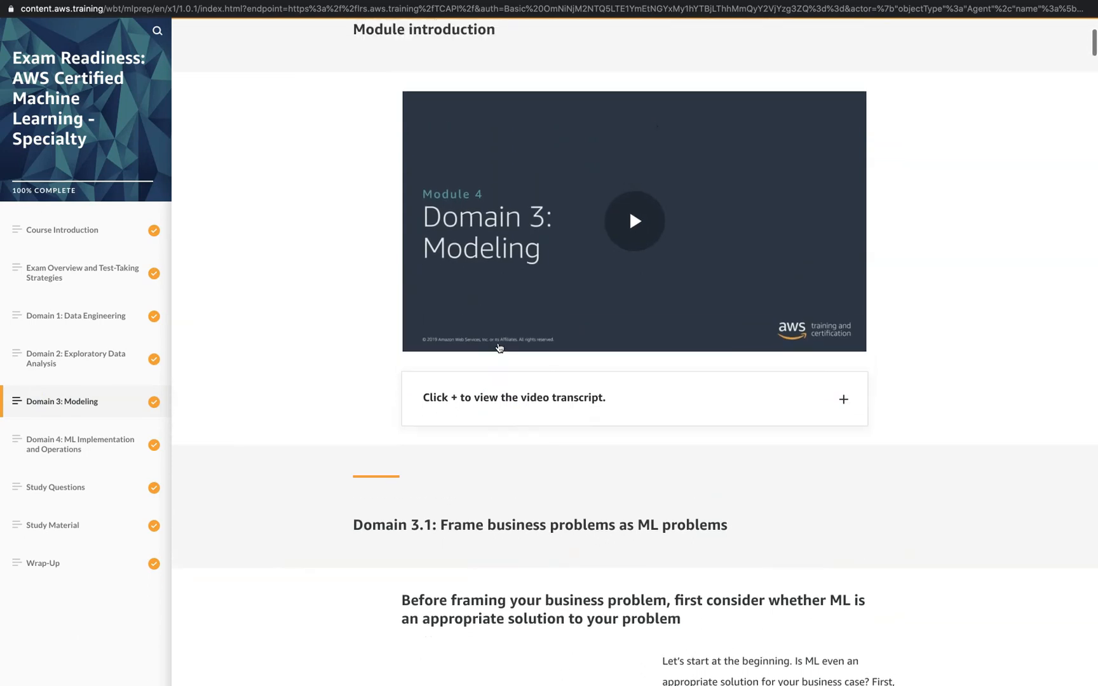
scroll("up", 3)
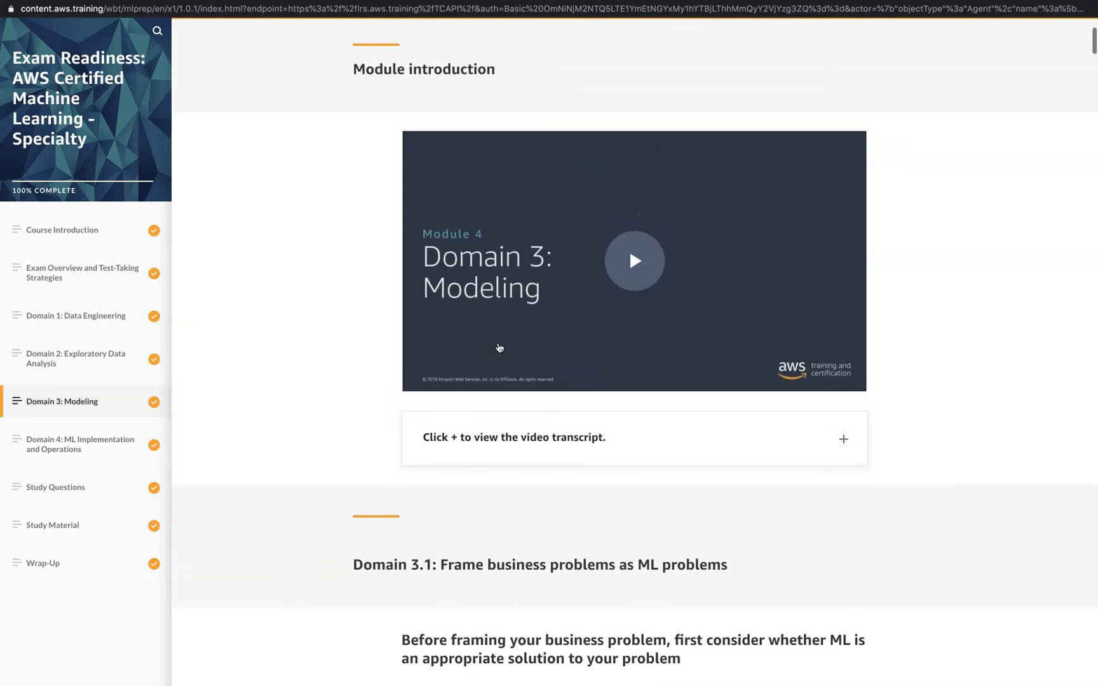
left_click(634, 261)
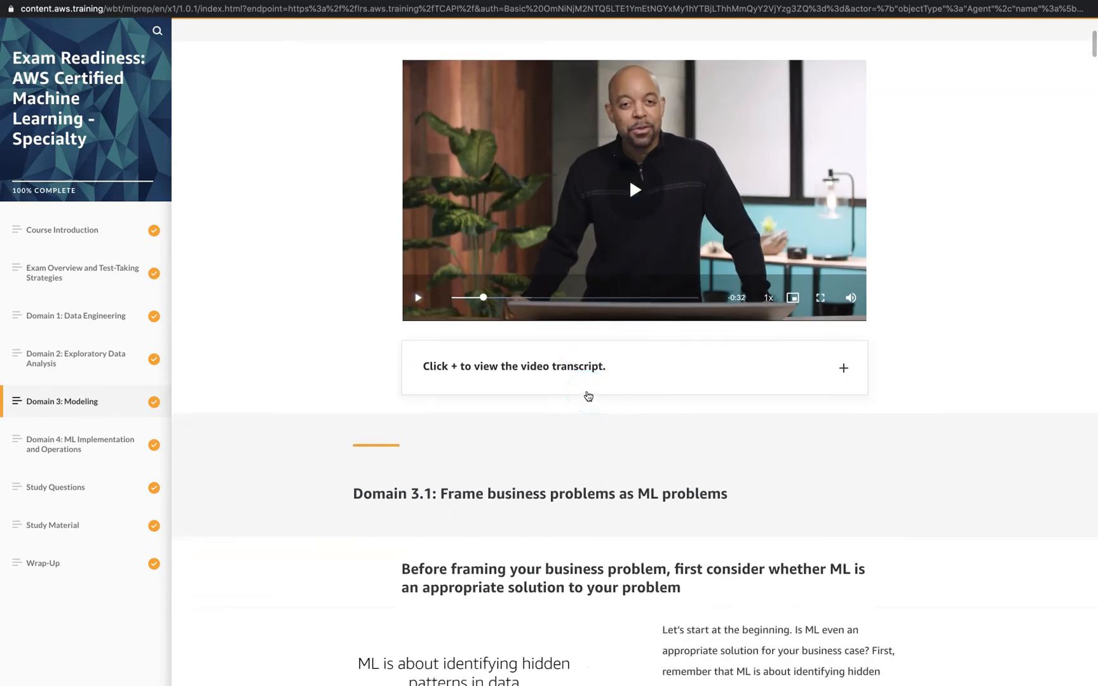
- Scroll past framing ML problems, algorithm choice and data splitting to the Domain 3.4 heading
scroll("down", 3)
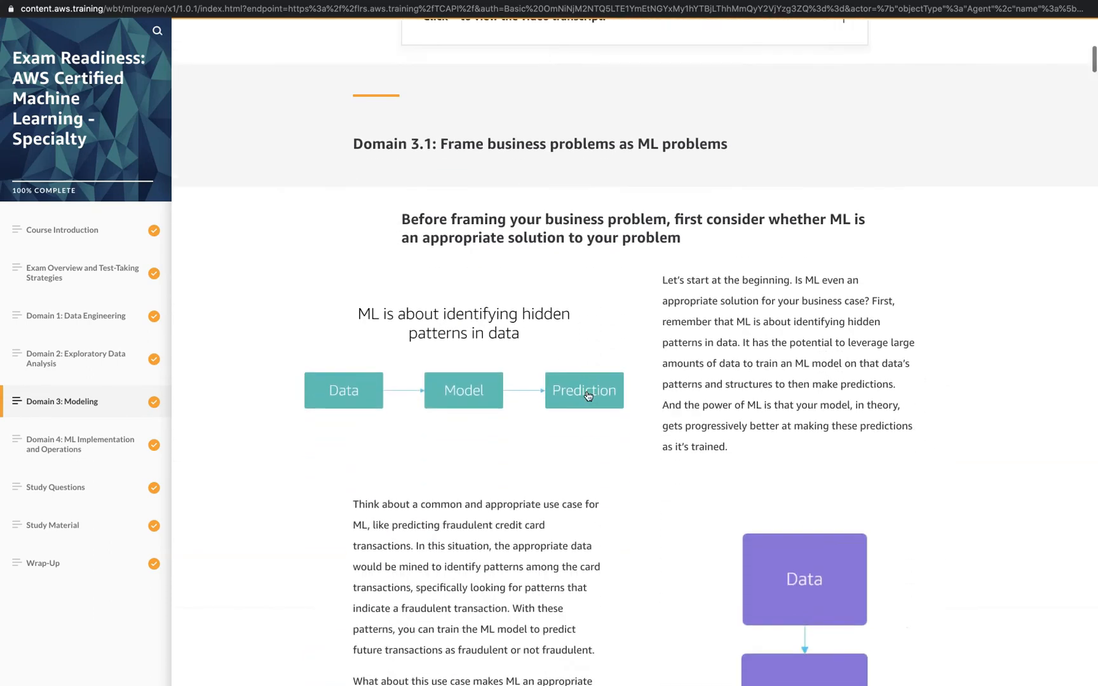
scroll("down", 3)
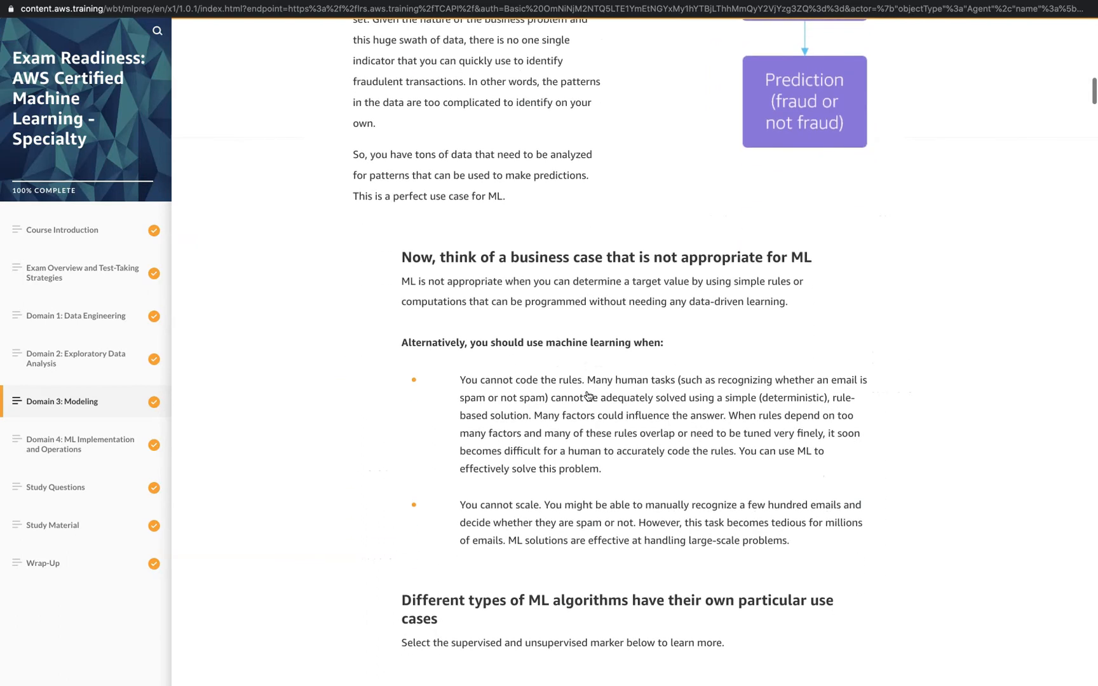
scroll("down", 3)
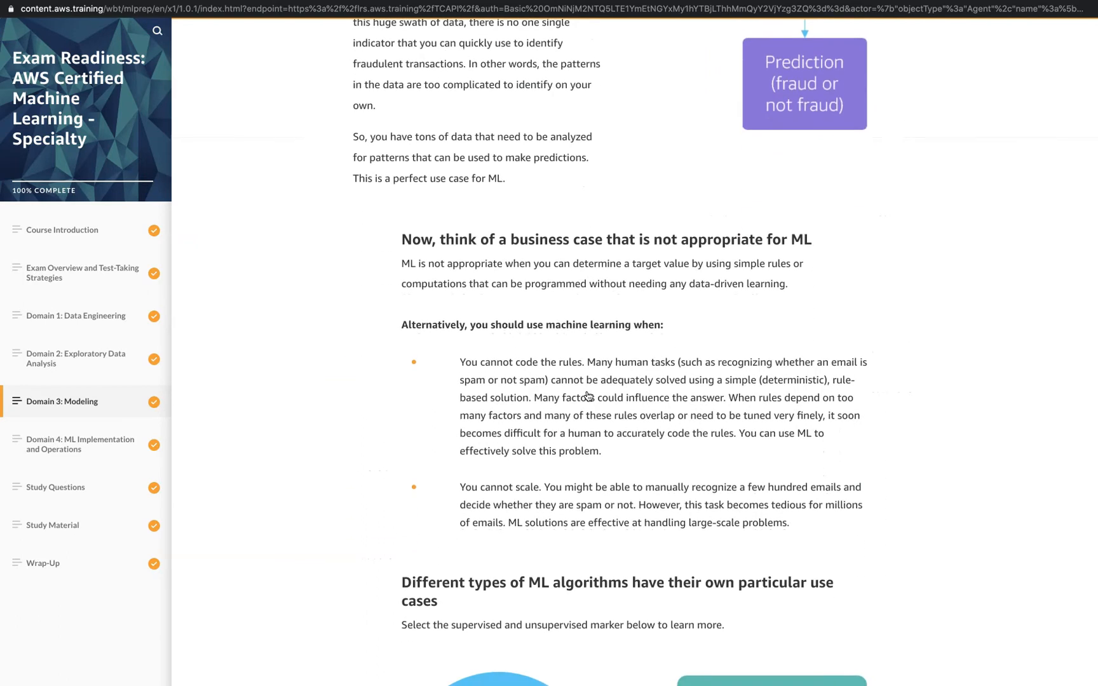
scroll("down", 3)
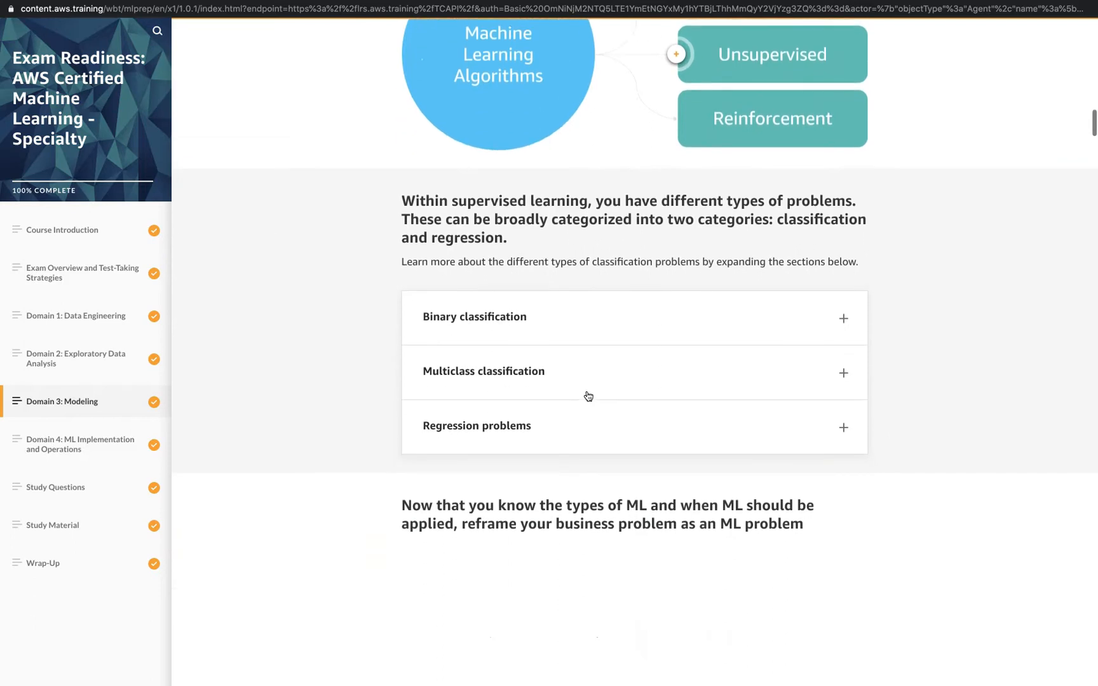
scroll("down", 3)
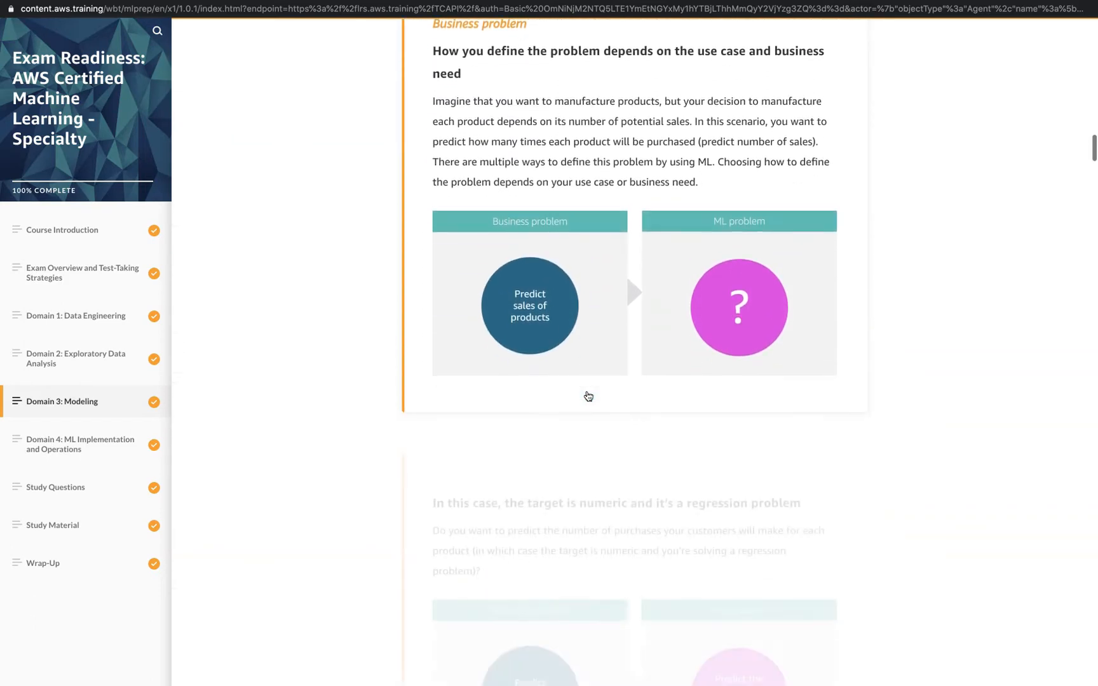
scroll("down", 3)
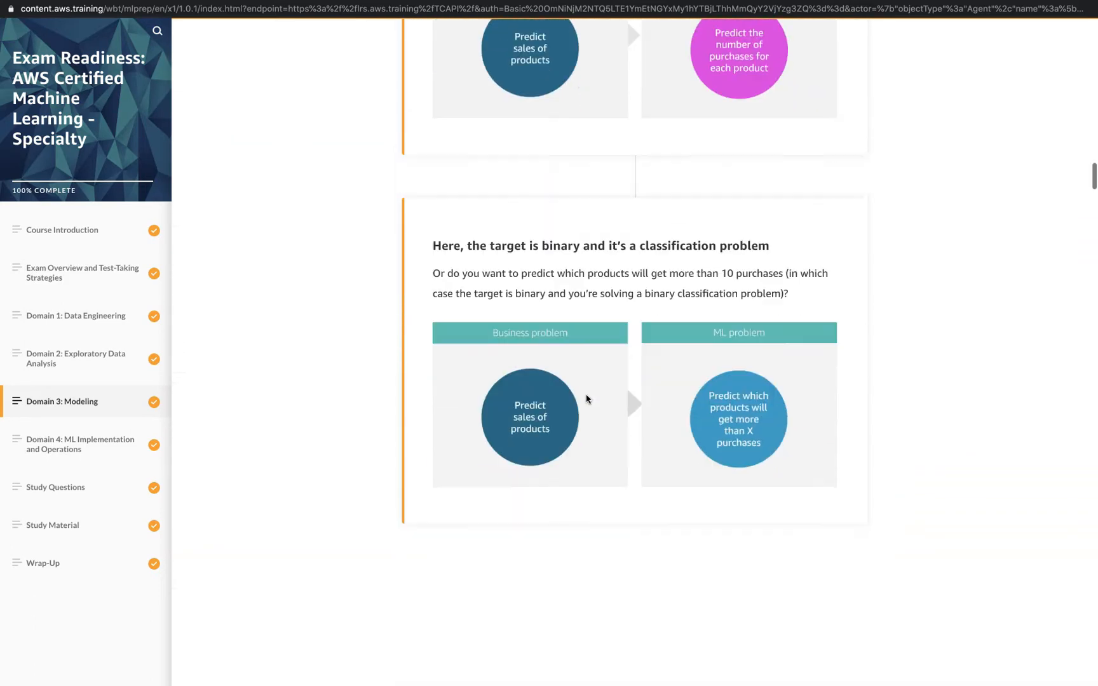
scroll("down", 3)
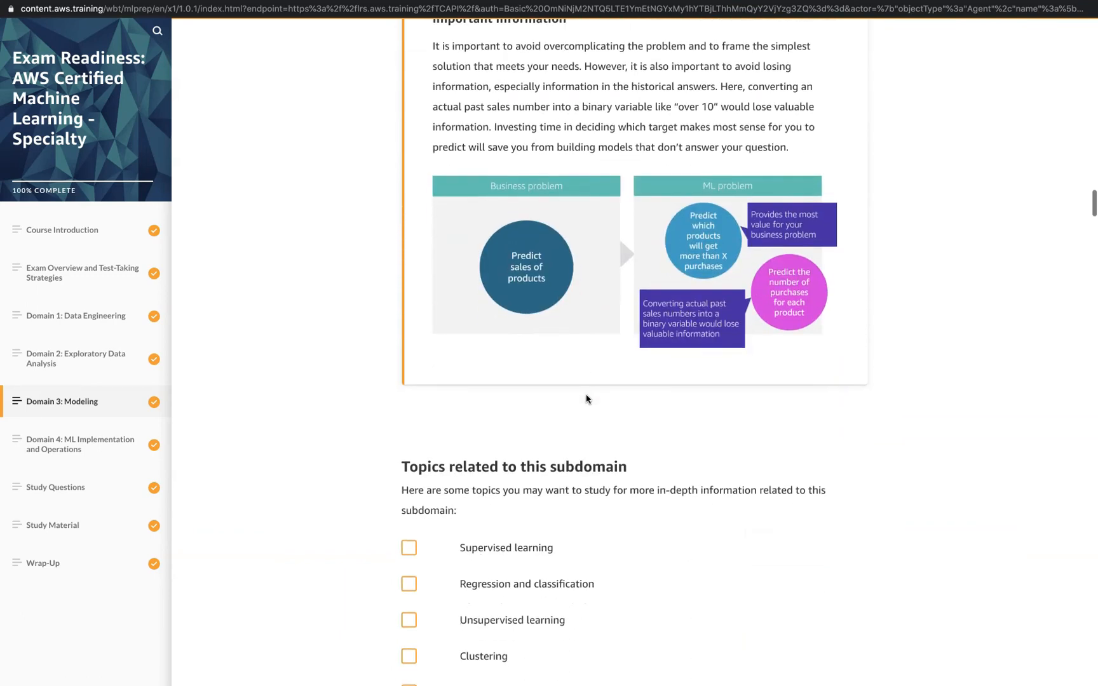
scroll("down", 3)
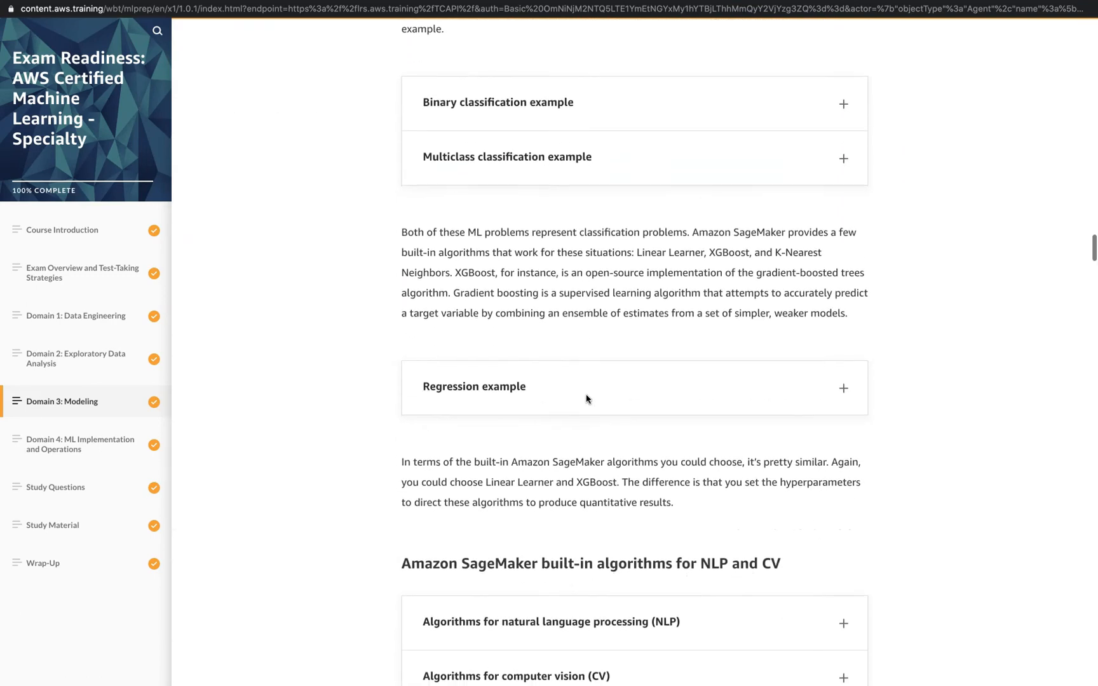
scroll("down", 3)
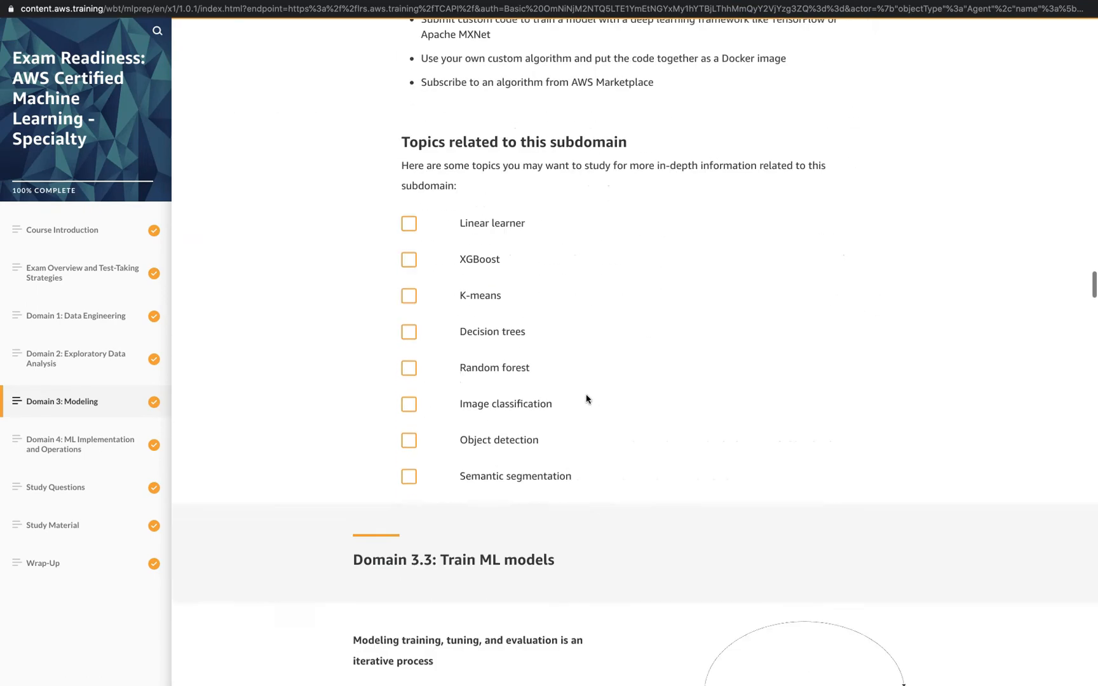
scroll("down", 3)
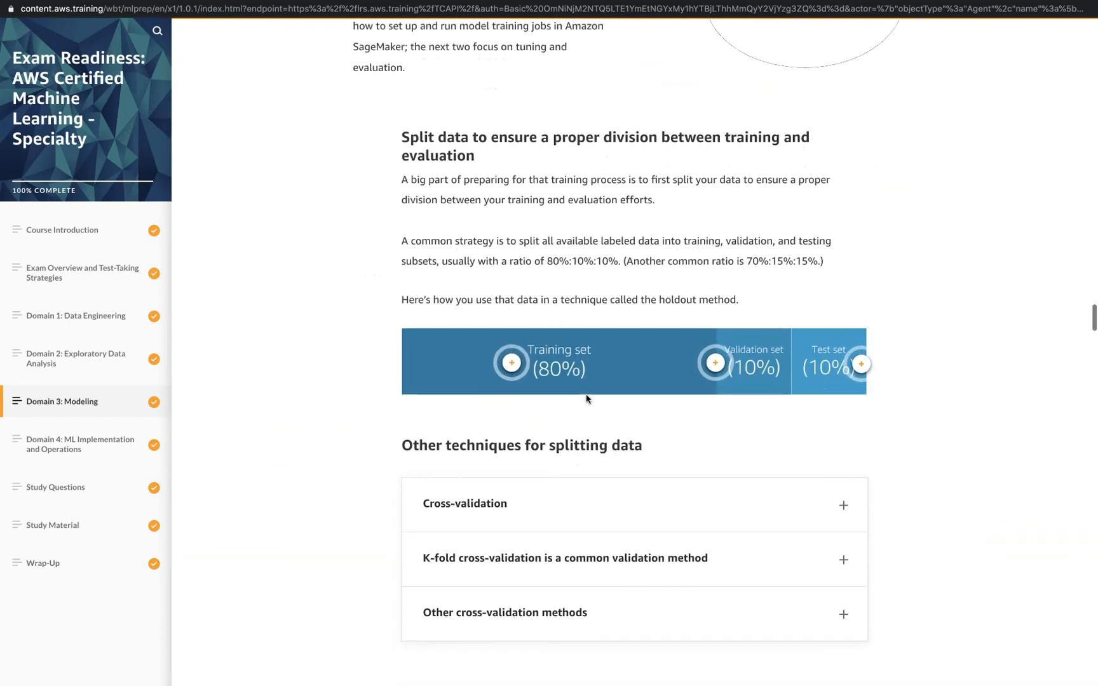
scroll("down", 3)
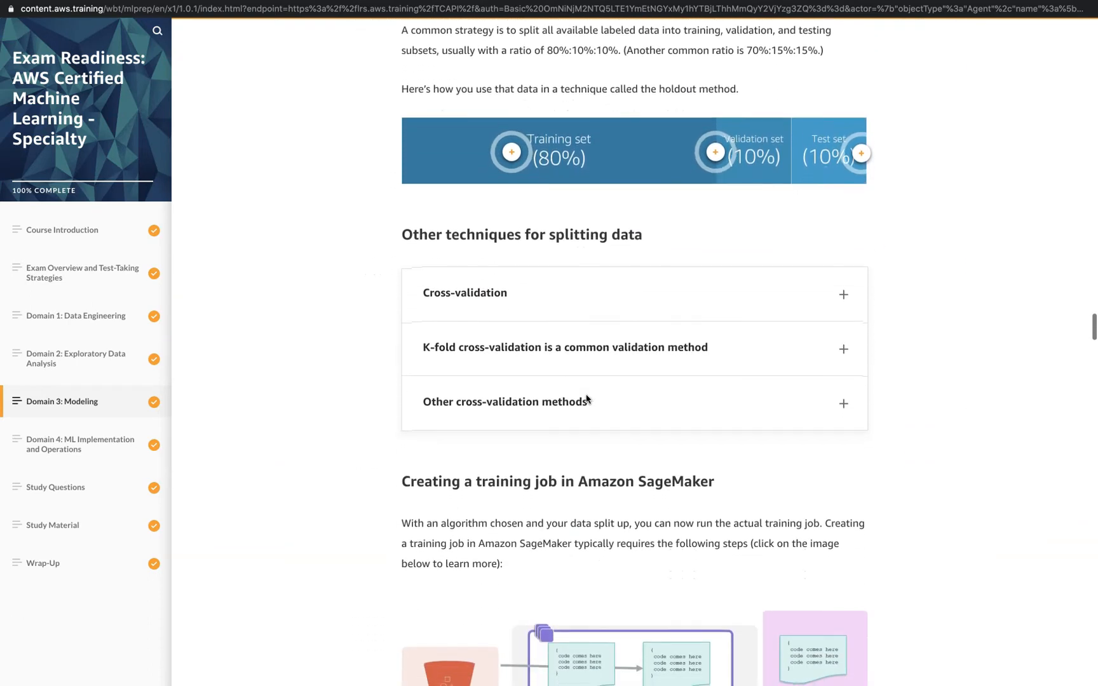
scroll("down", 3)
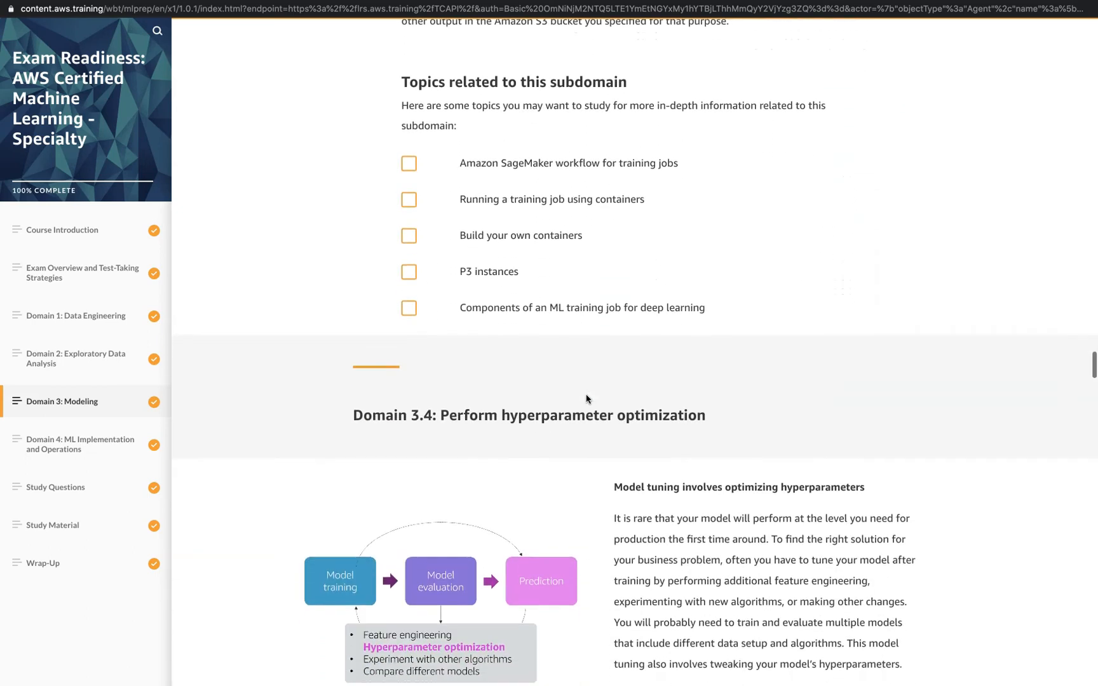
- Skim Domain 3.4 and 3.5, the confusion matrix and sample questions to the question 2 solution video
scroll("down", 3)
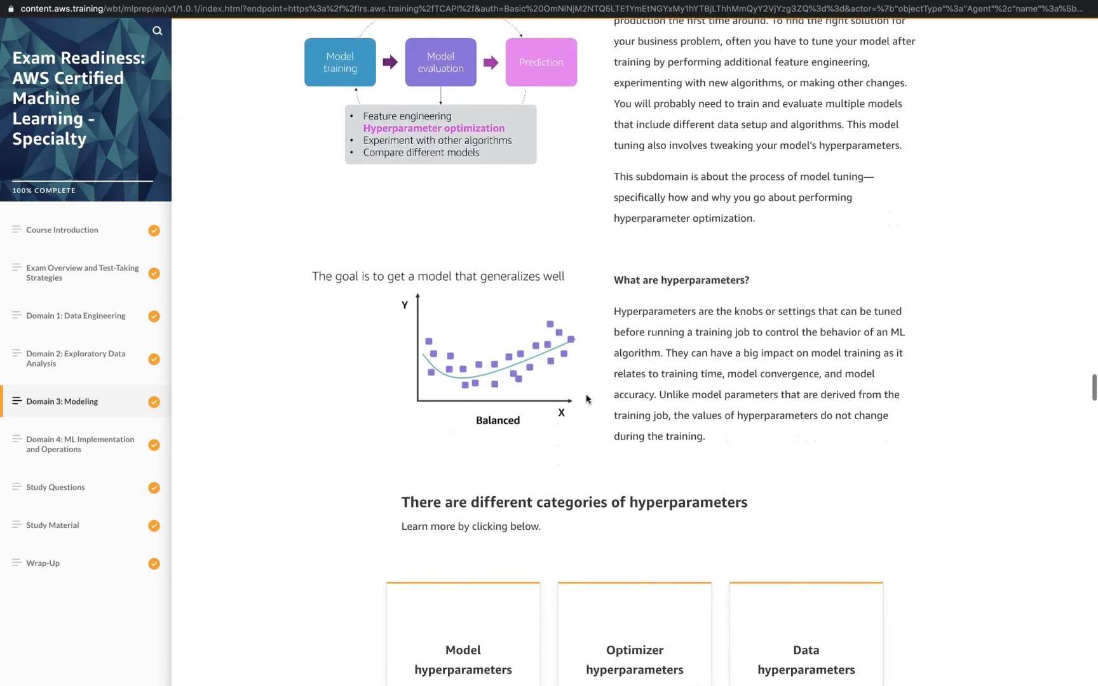
scroll("down", 3)
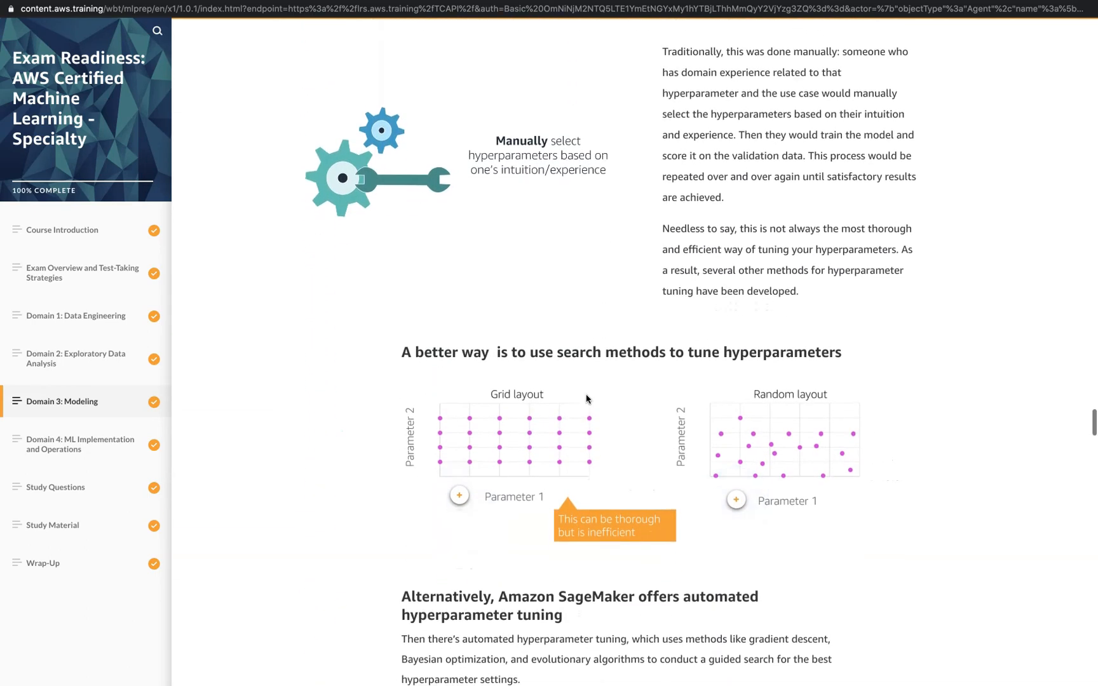
scroll("down", 3)
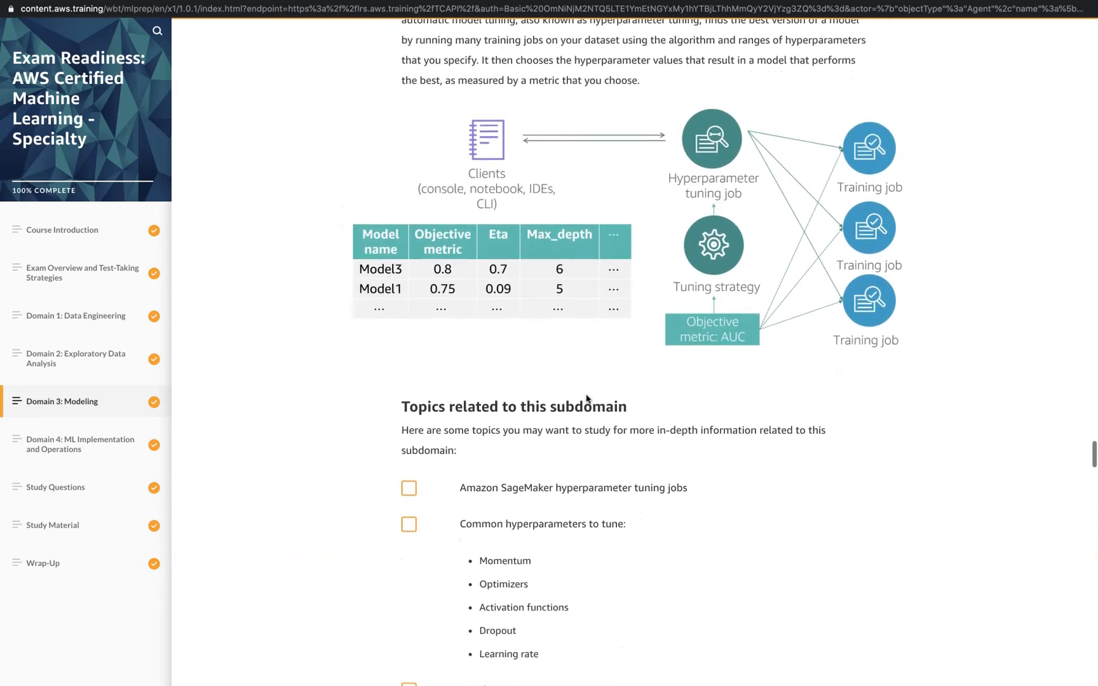
scroll("down", 3)
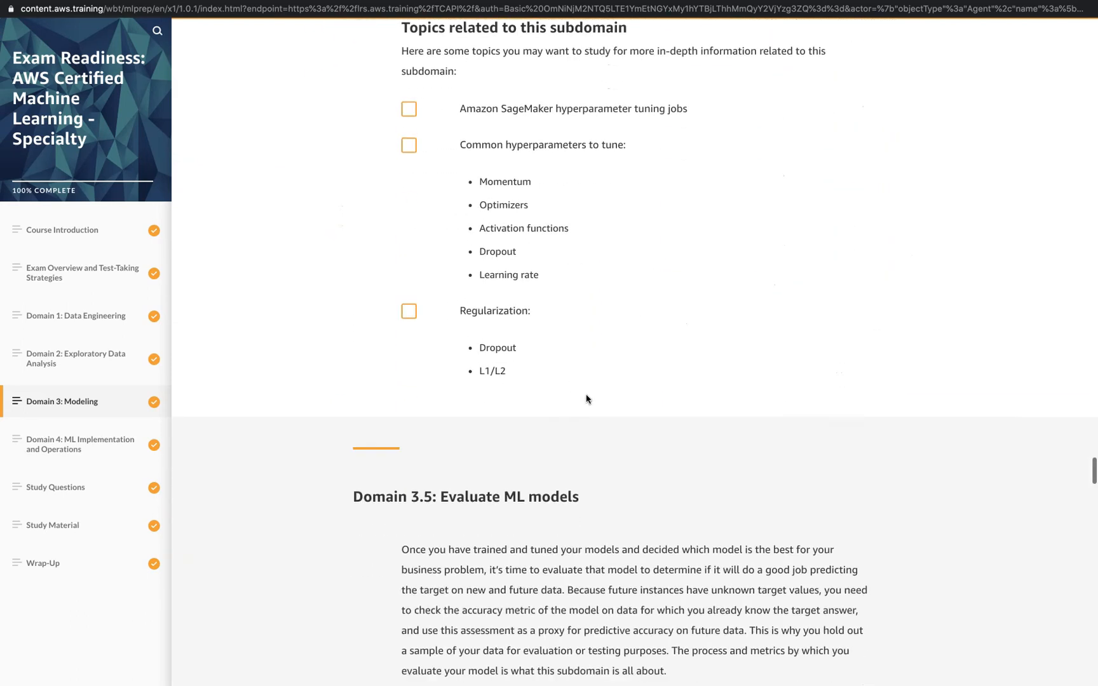
scroll("down", 3)
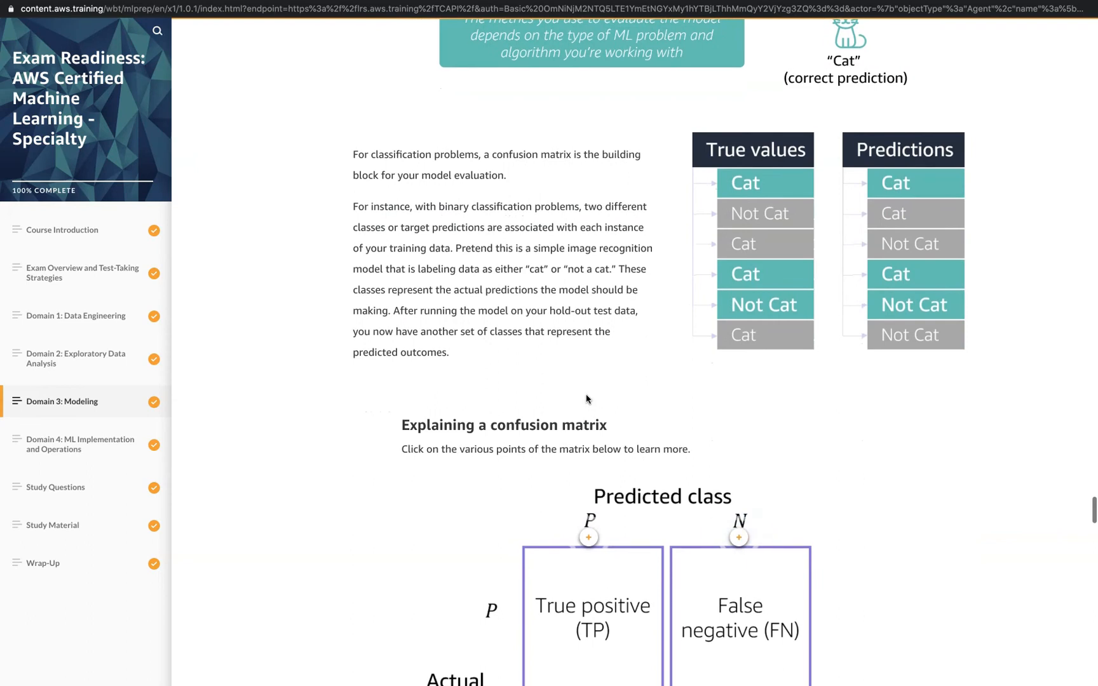
scroll("down", 3)
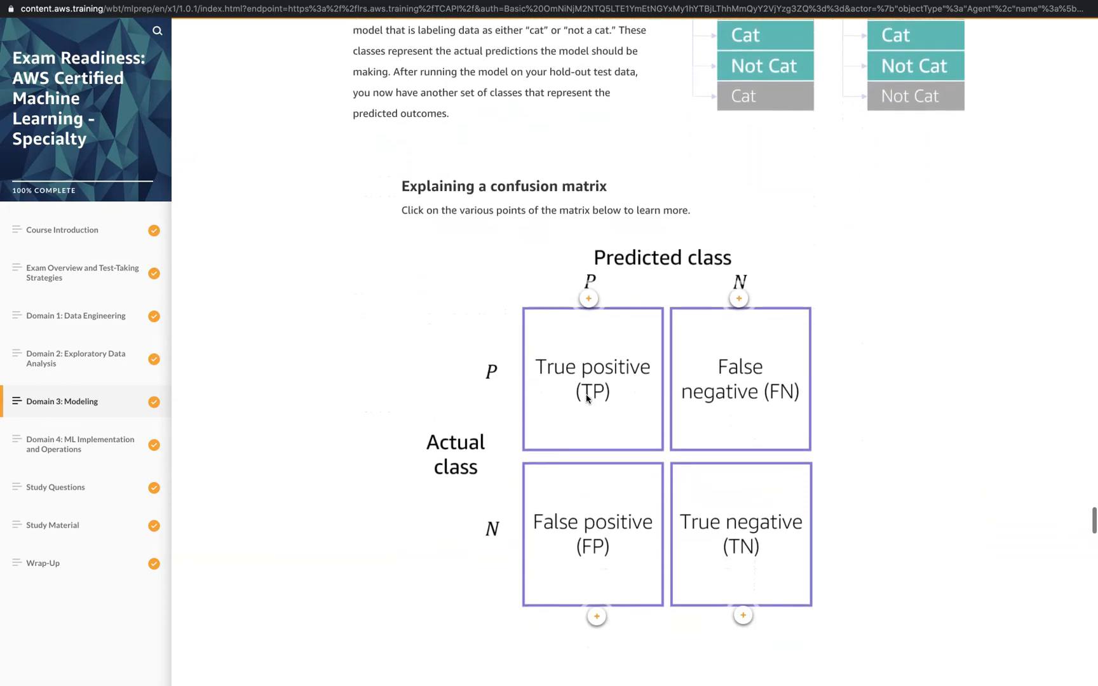
scroll("down", 3)
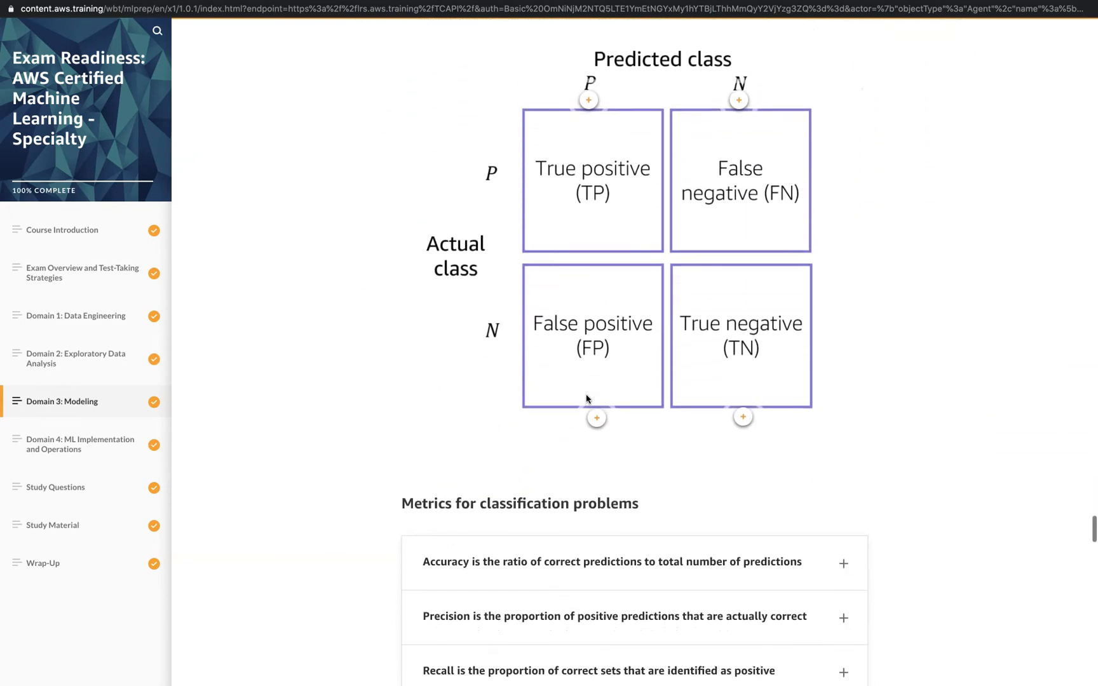
scroll("down", 3)
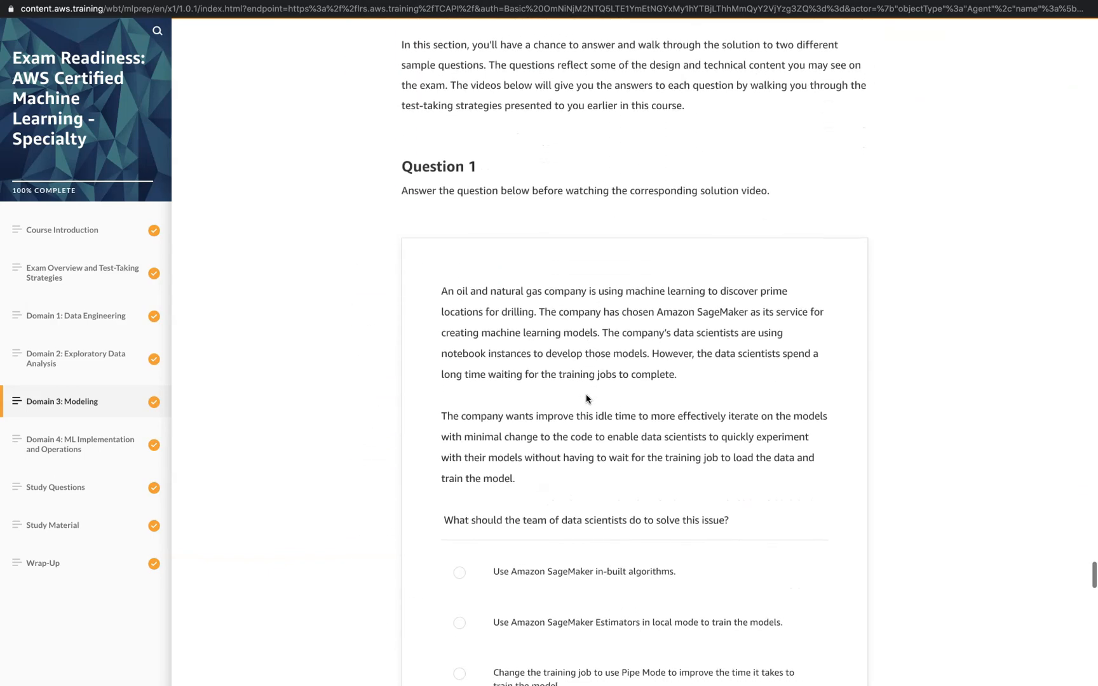
scroll("down", 3)
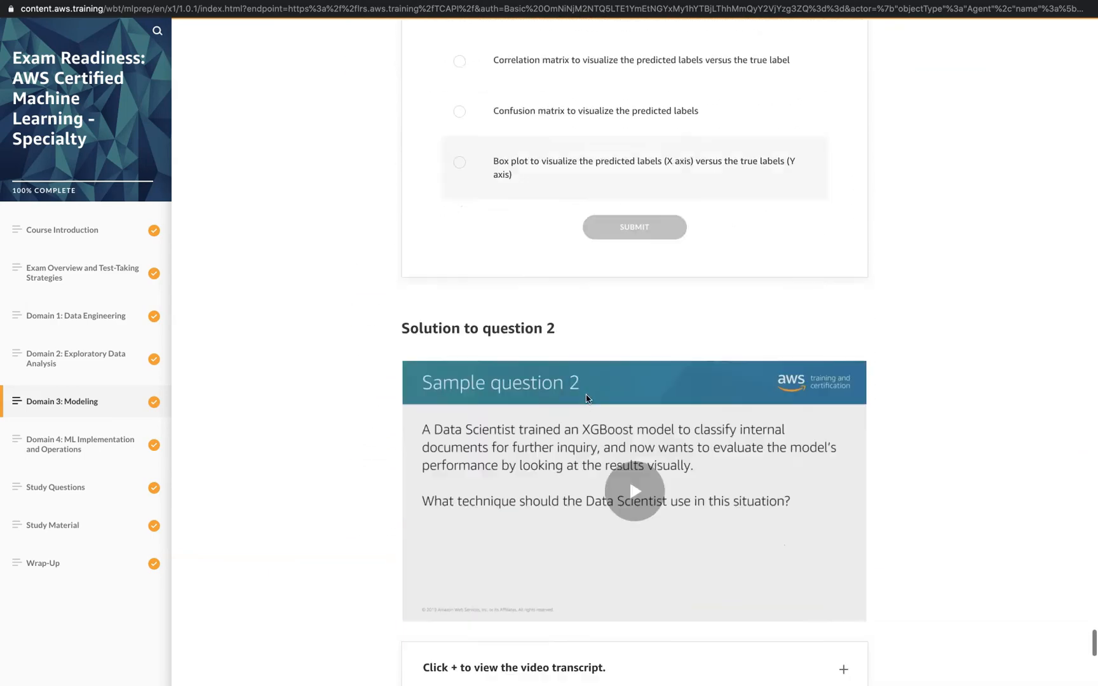
scroll("up", 3)
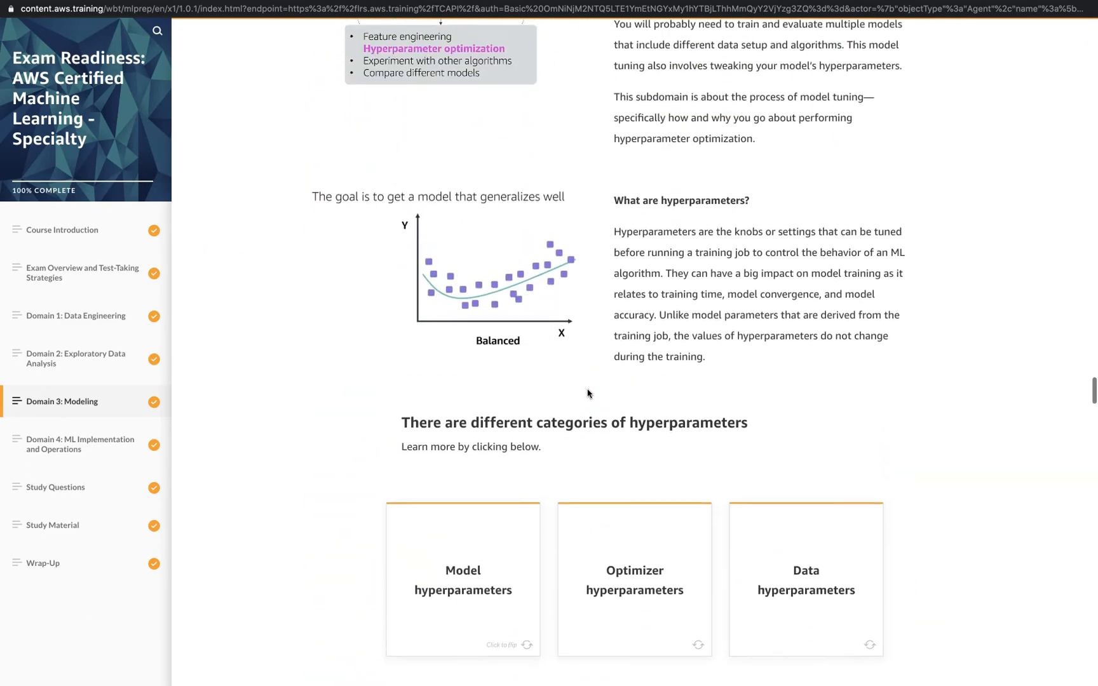
- Scroll back to the 'Creating a training job in Amazon SageMaker' section
scroll("down", 3)
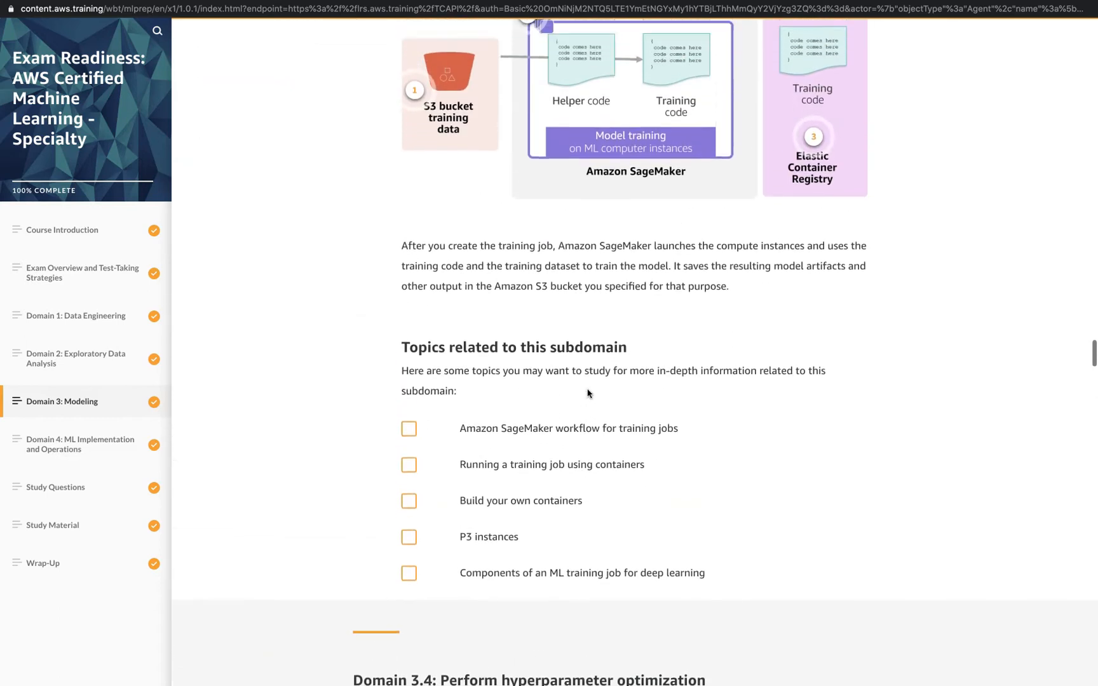
scroll("up", 3)
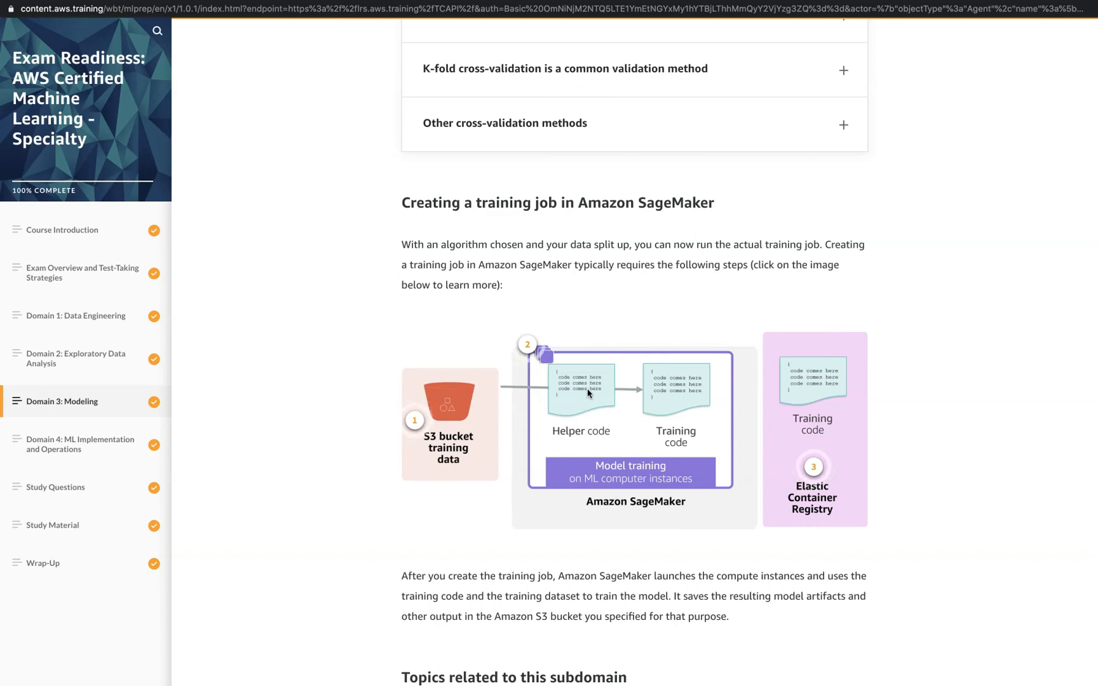
scroll("down", 3)
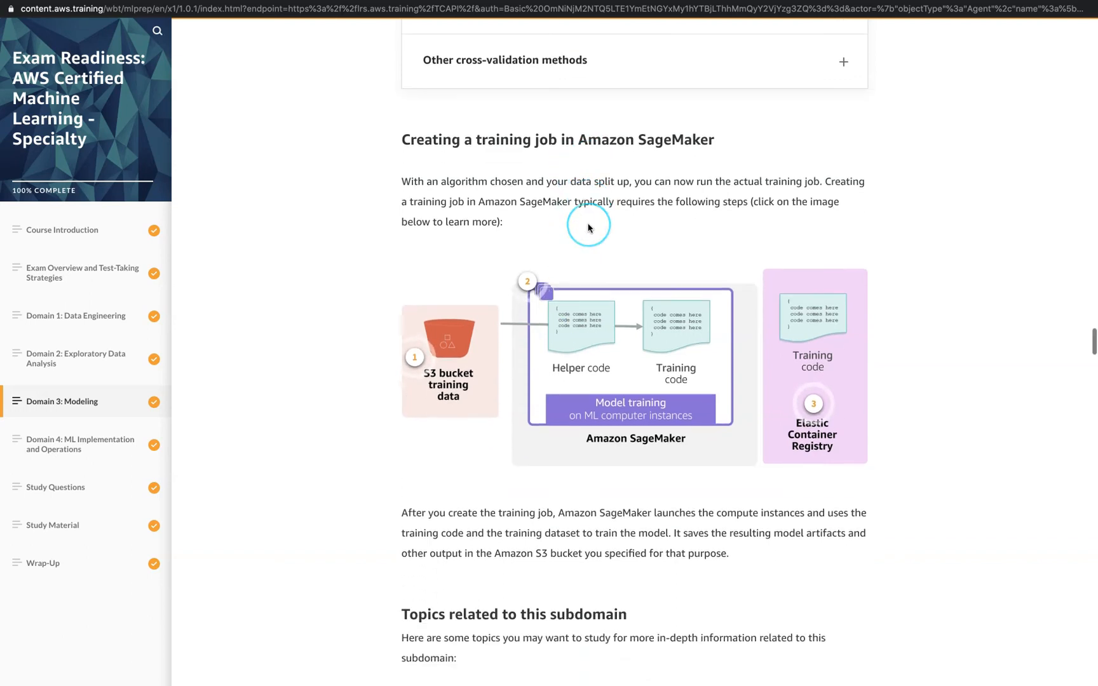
- Scroll past the automated tuning diagram and Question 1 to its solution video
scroll("down", 3)
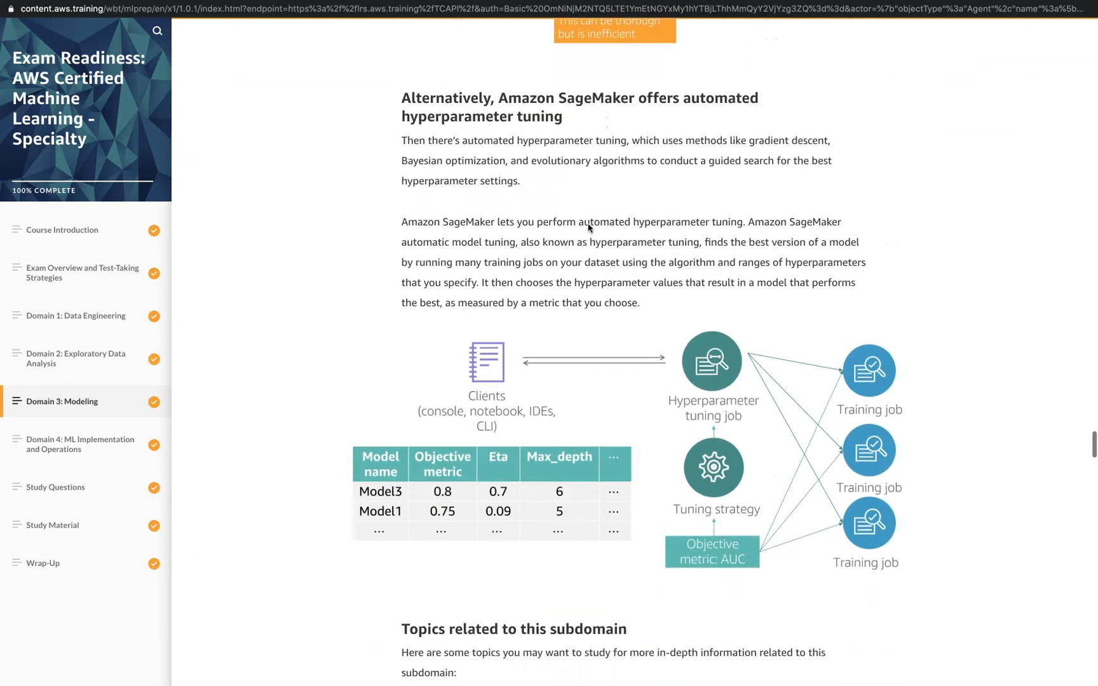
scroll("down", 3)
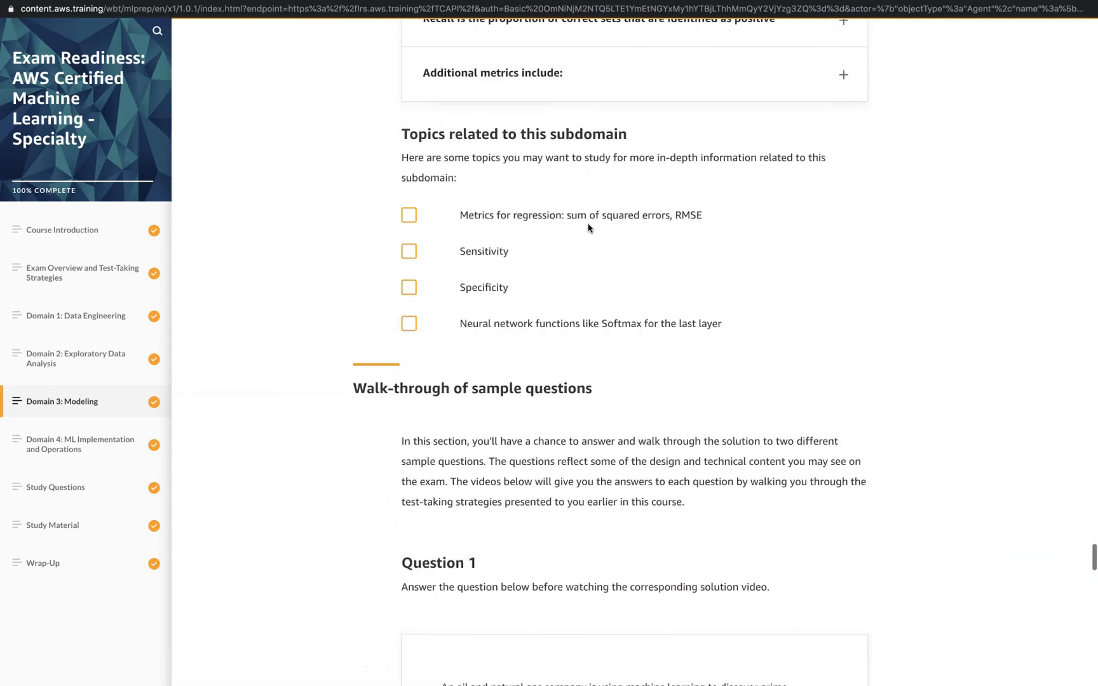
scroll("down", 3)
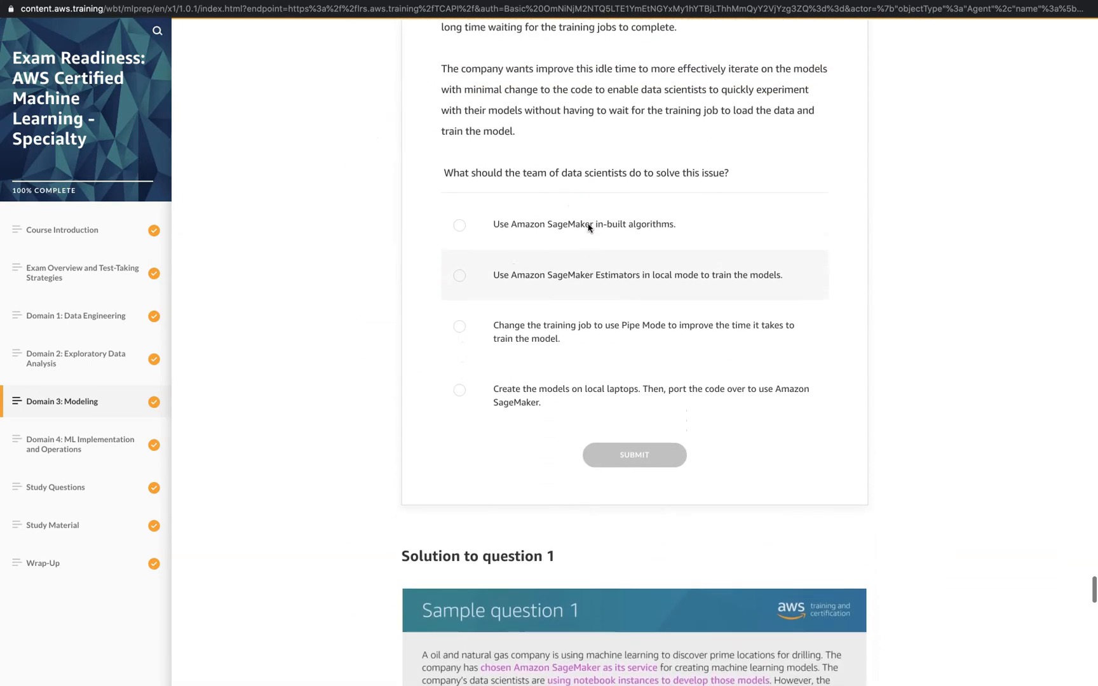
scroll("up", 3)
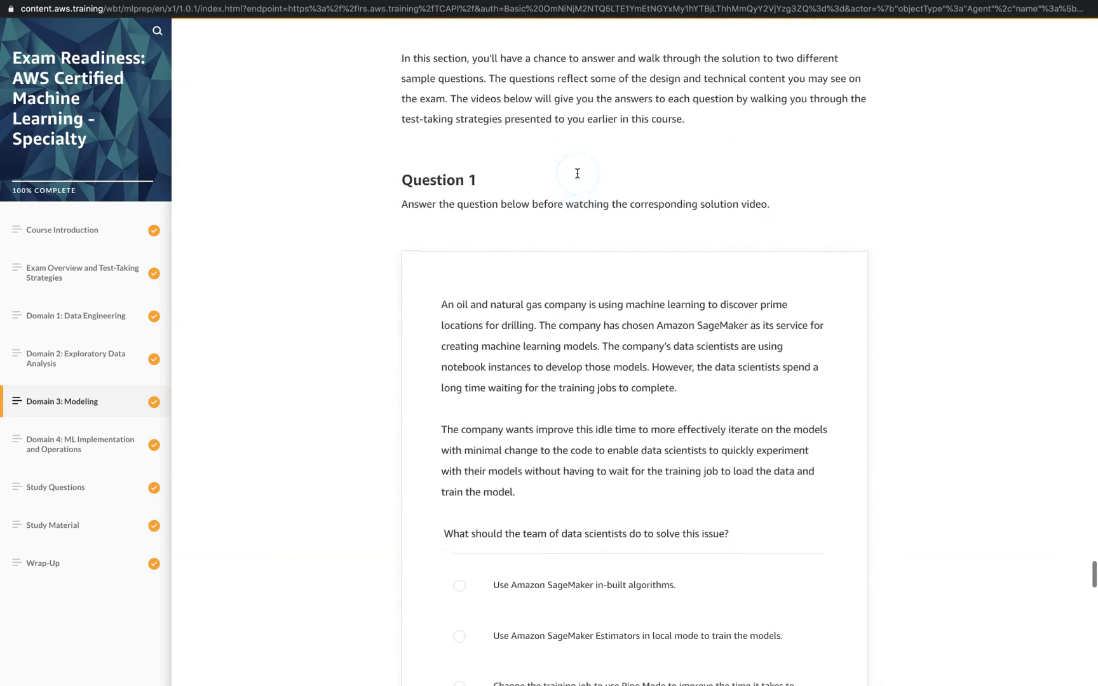
scroll("down", 3)
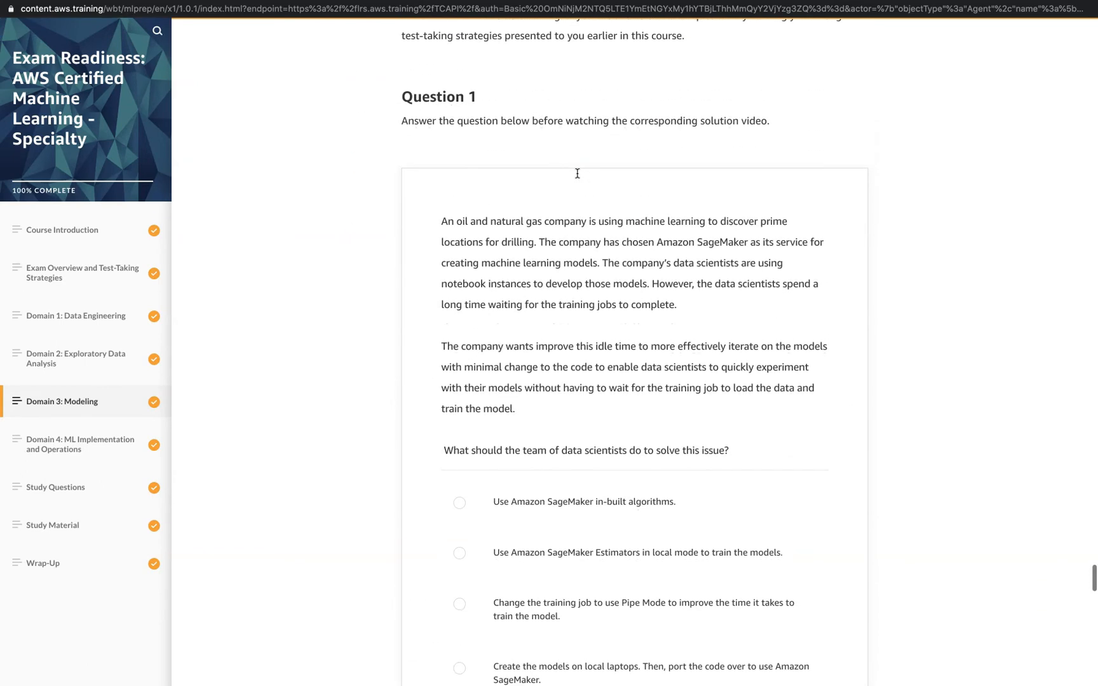
scroll("down", 3)
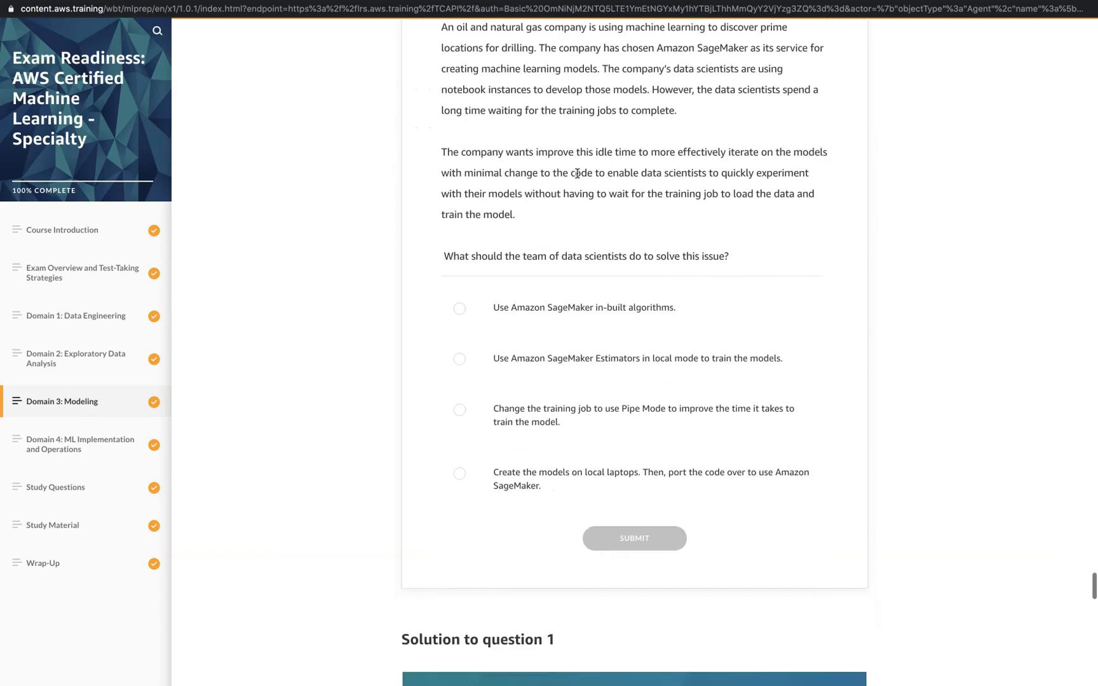
scroll("down", 3)
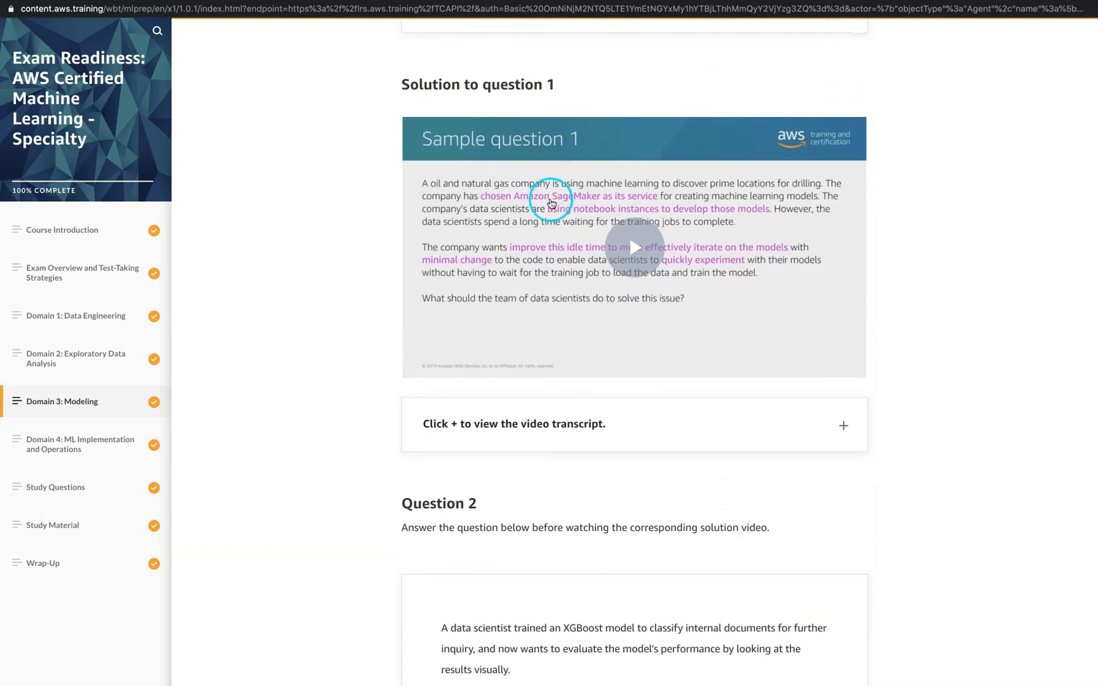
mouse_move(518, 177)
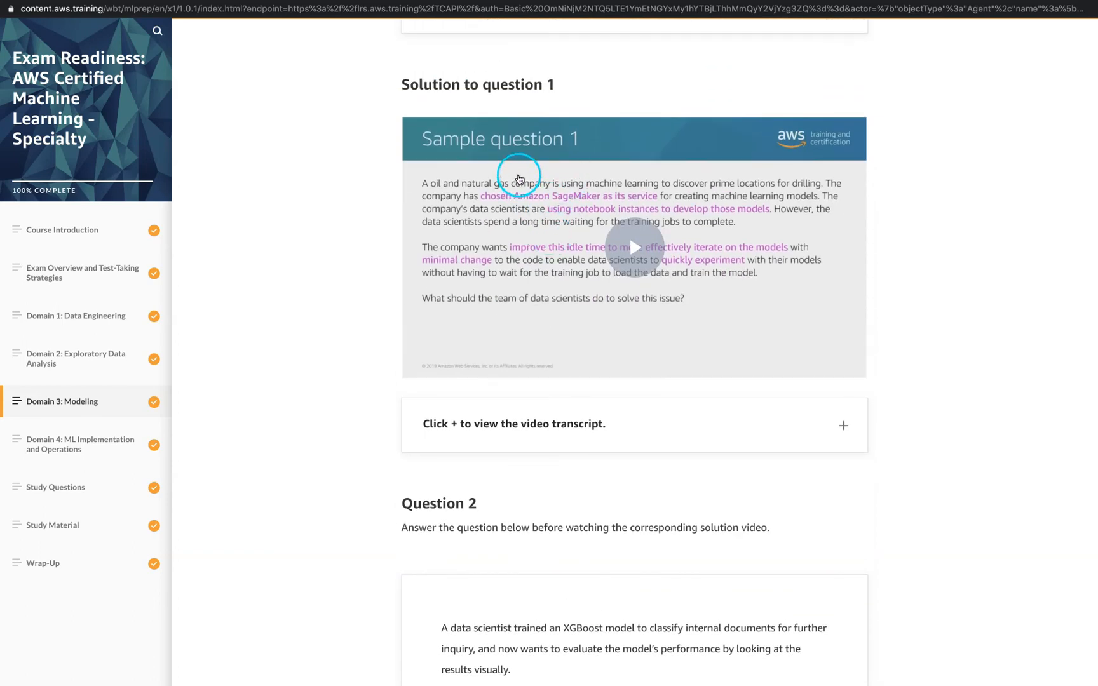
mouse_move(604, 247)
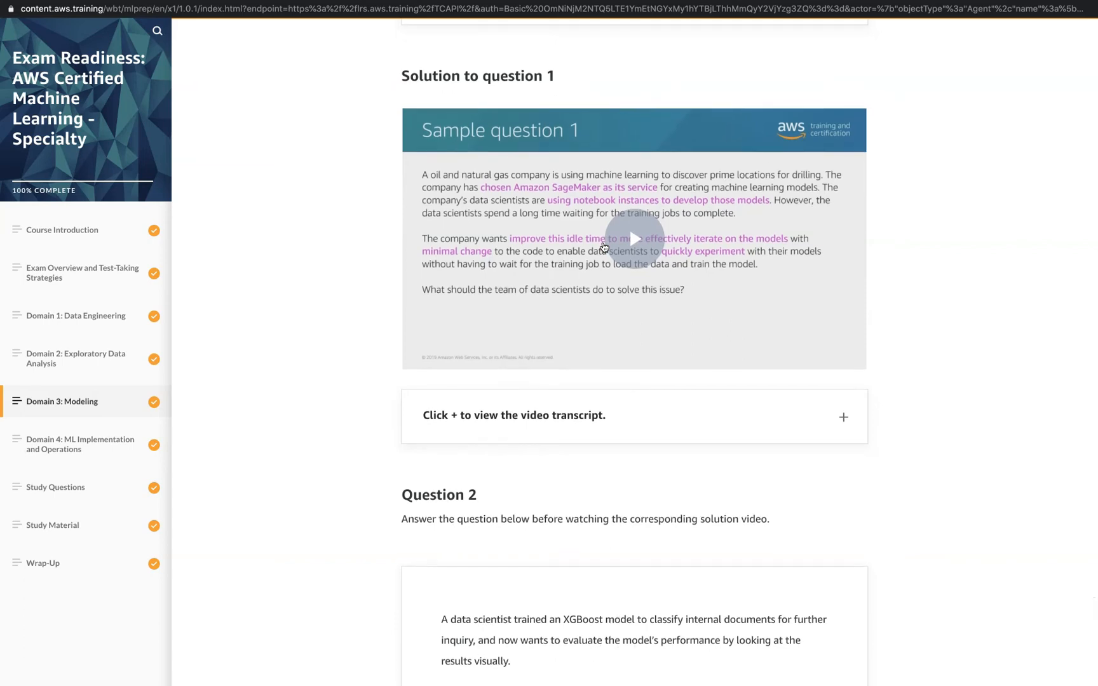
- Scroll past Question 2 and its solution video to the Domain quiz link at the bottom
scroll("down", 3)
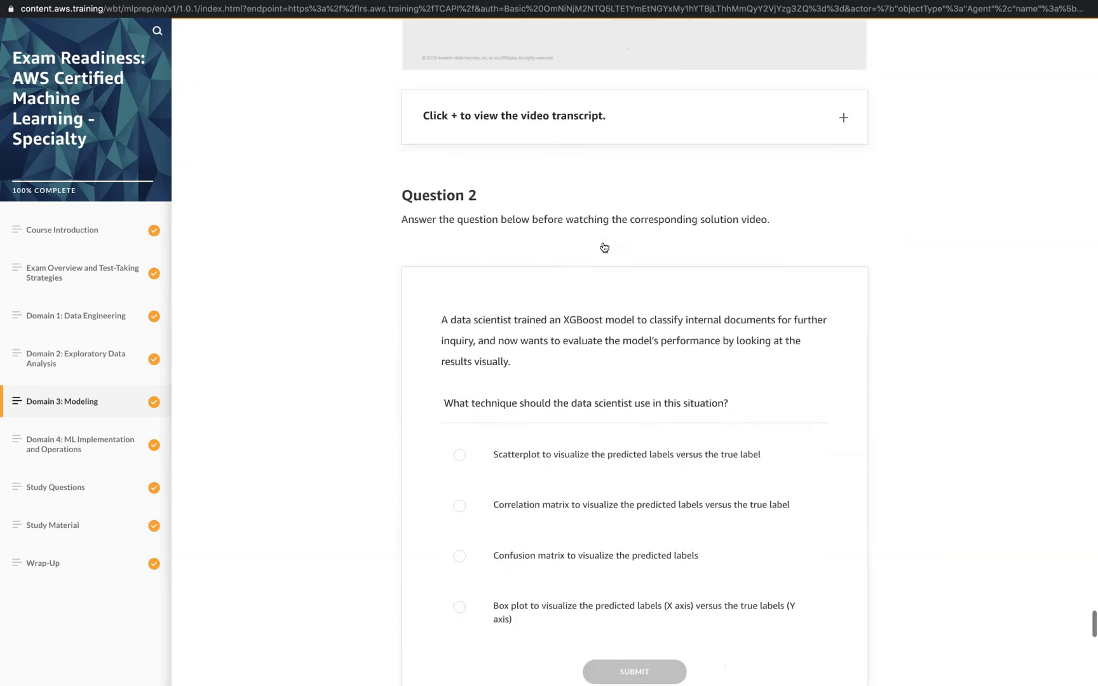
scroll("down", 3)
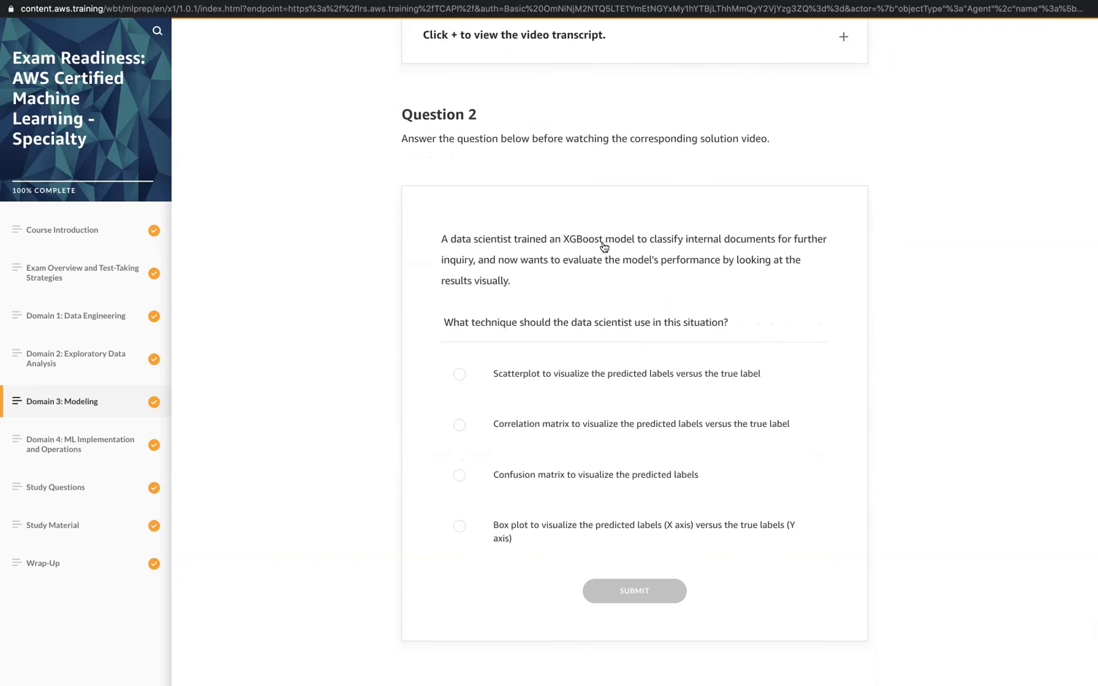
scroll("down", 3)
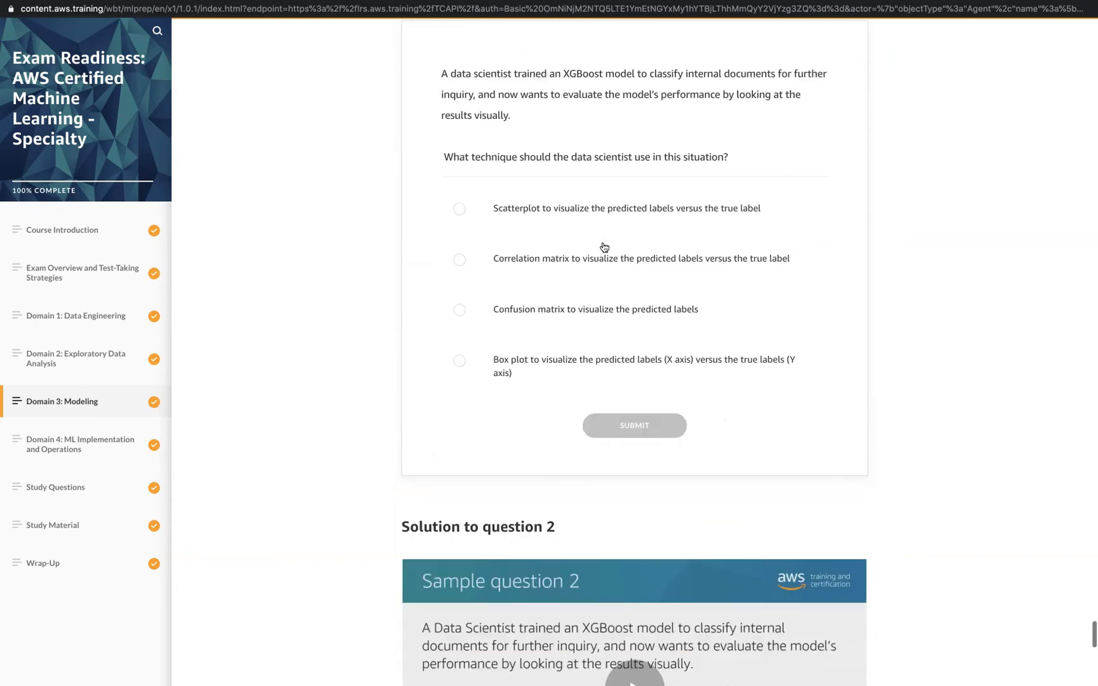
scroll("down", 3)
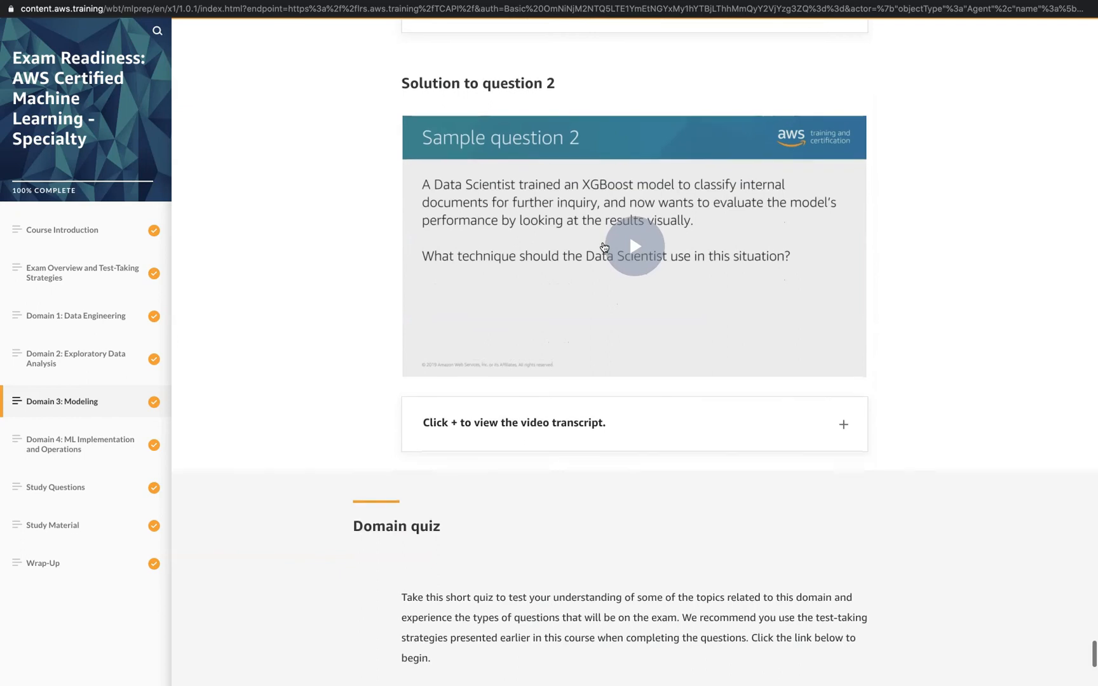
scroll("down", 3)
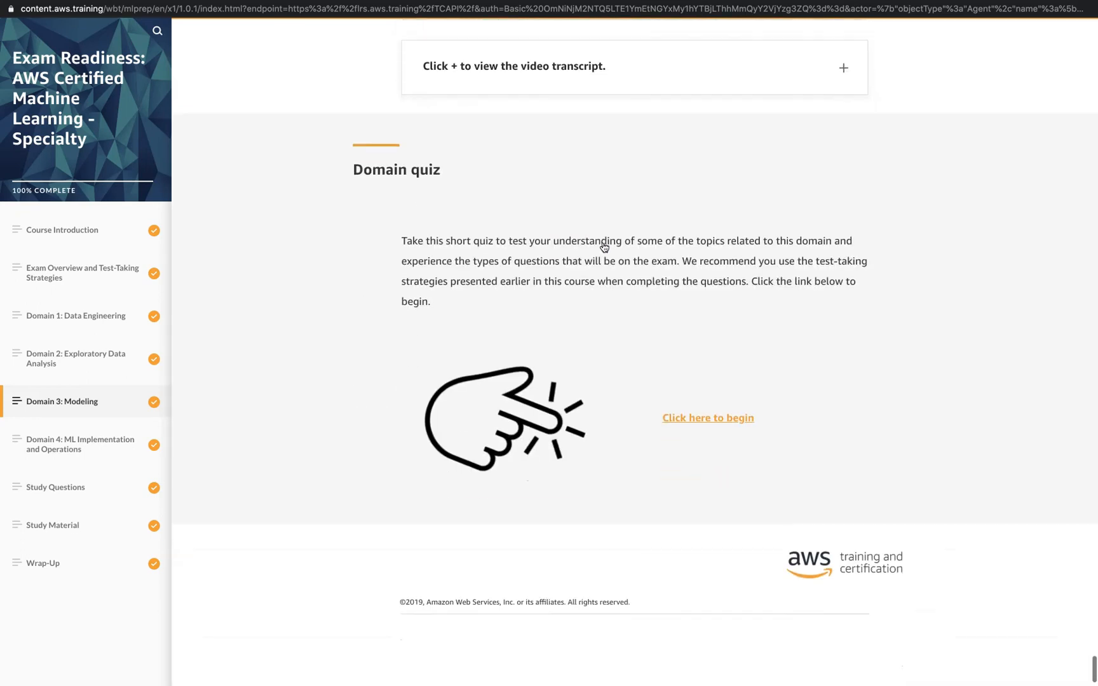
scroll("down", 3)
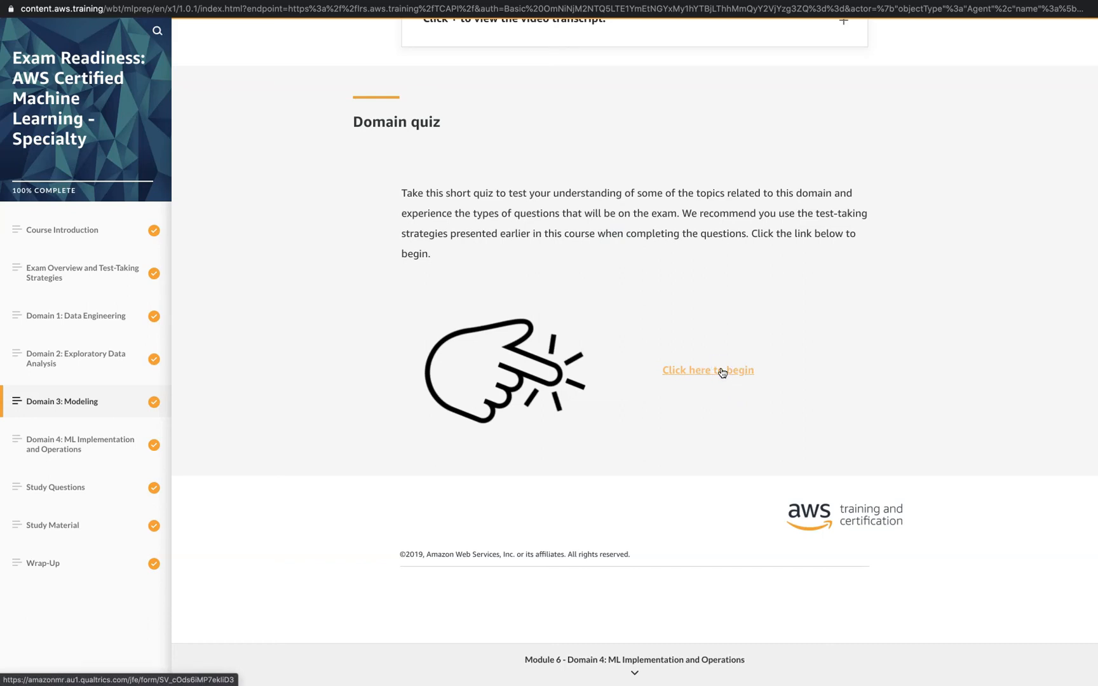
- Launch the Domain 3: Modeling domain quiz from its 'Click here to begin' link
left_click(707, 370)
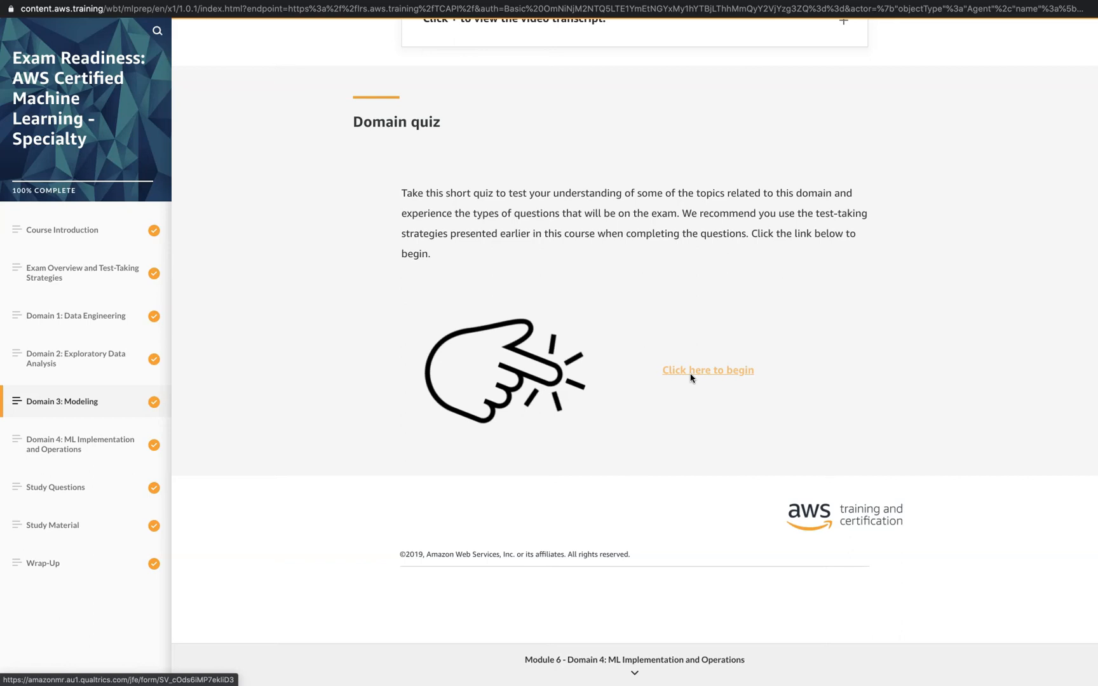
mouse_move(332, 374)
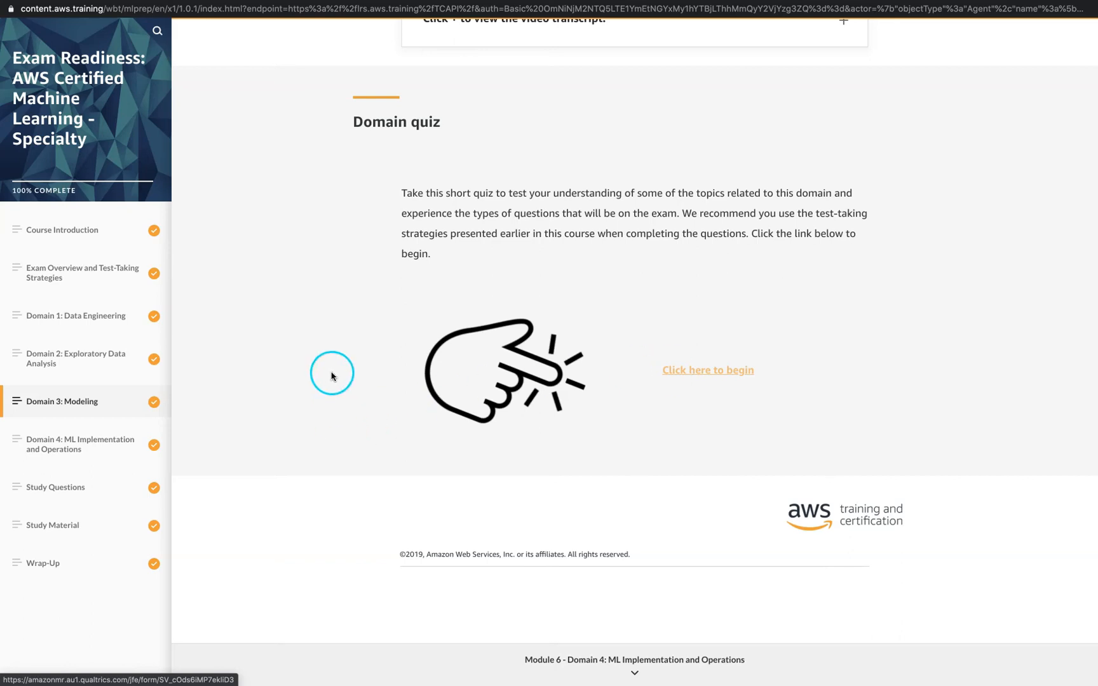
mouse_move(73, 410)
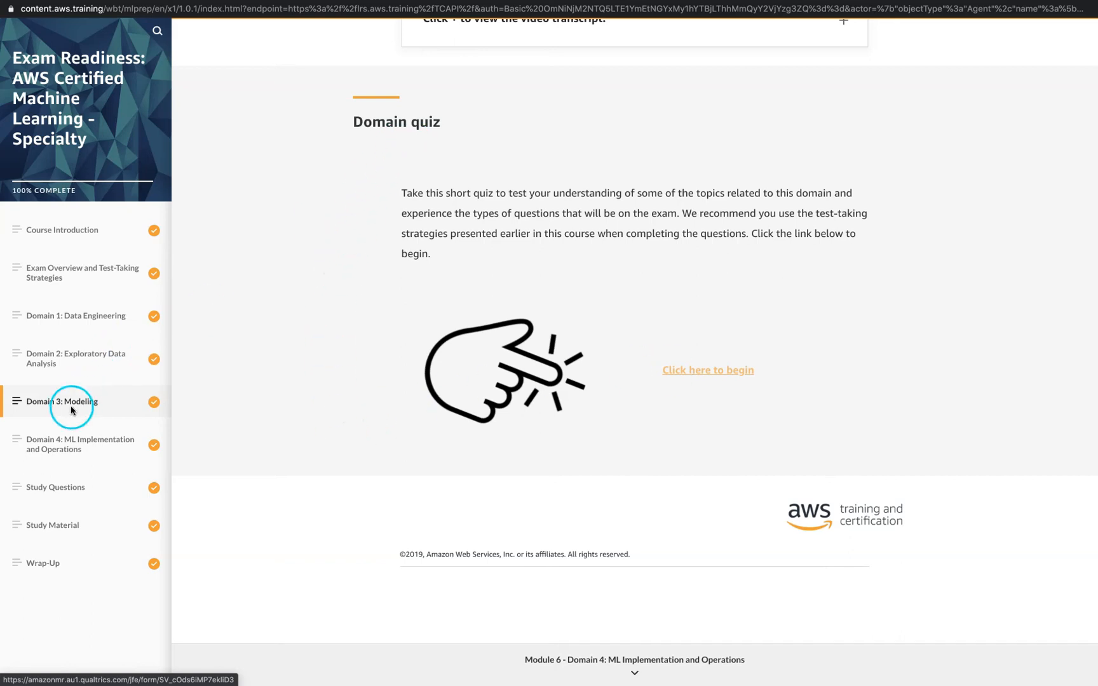
mouse_move(76, 324)
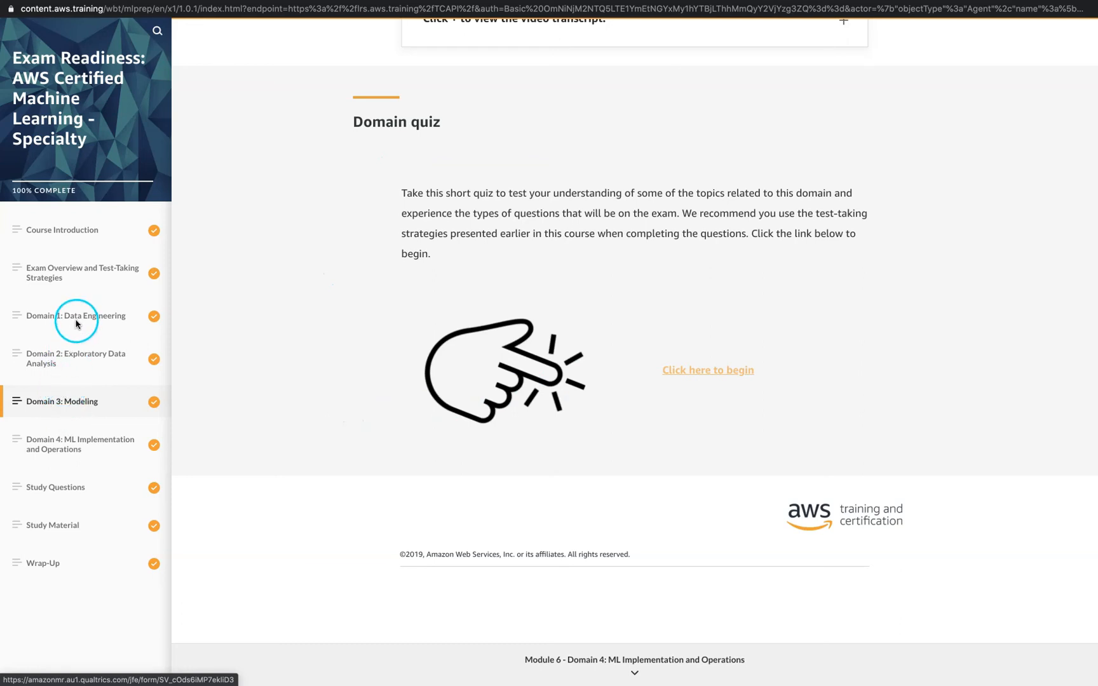
mouse_move(91, 327)
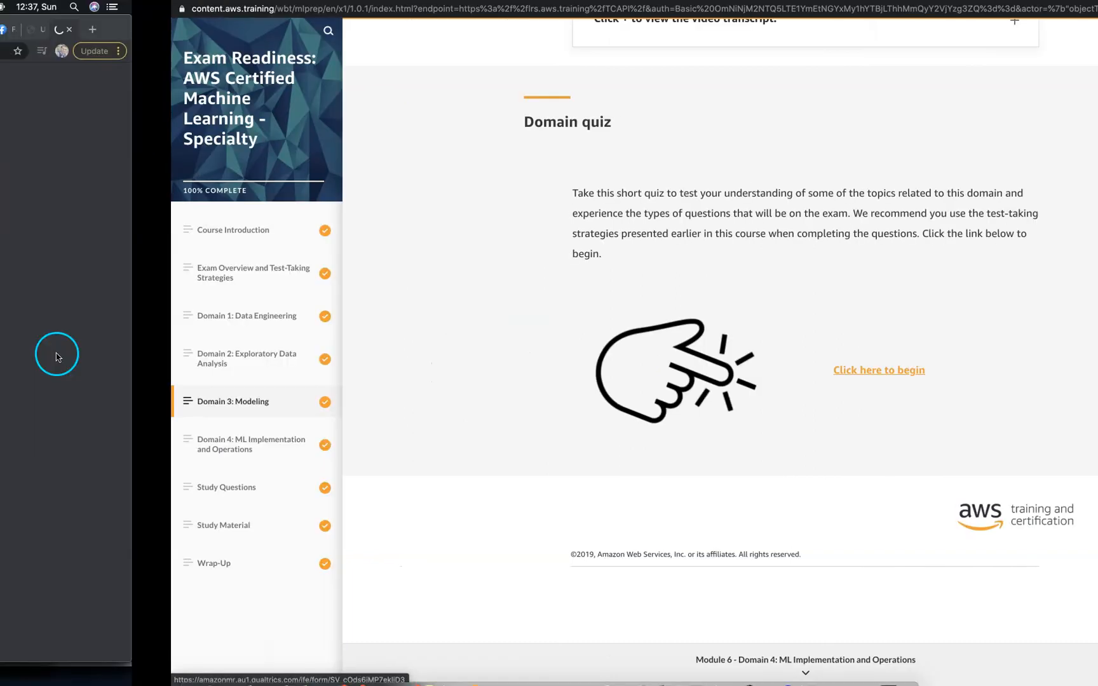
- View the house-price quiz question, return to the course window and open the Domain 4 module
left_click(878, 370)
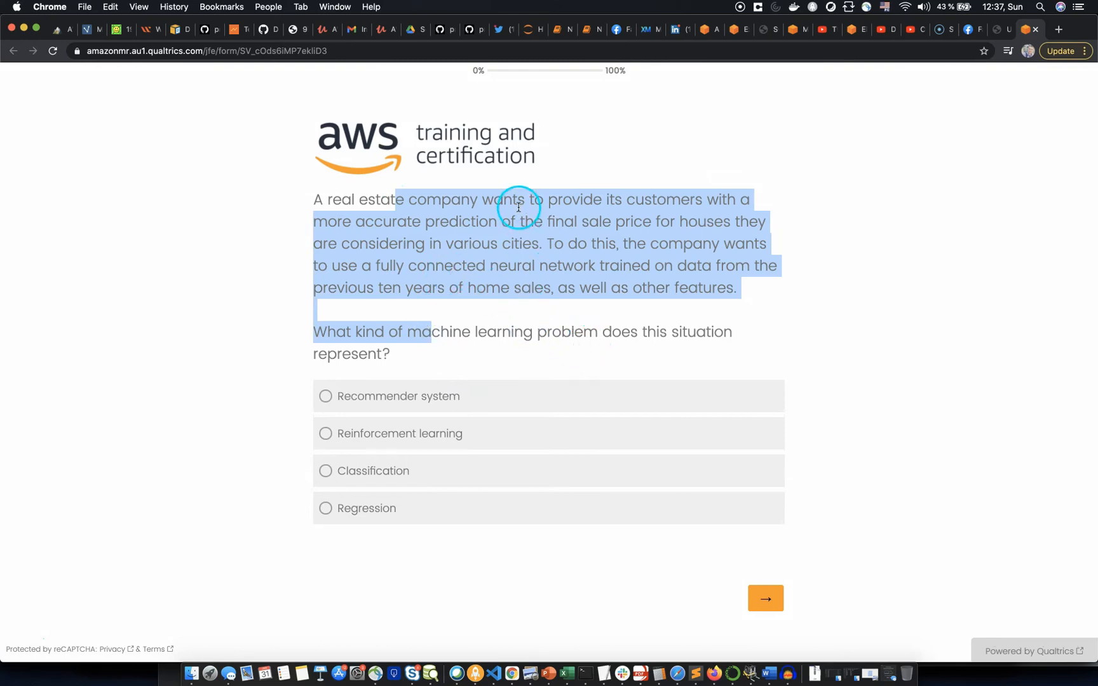
mouse_move(589, 77)
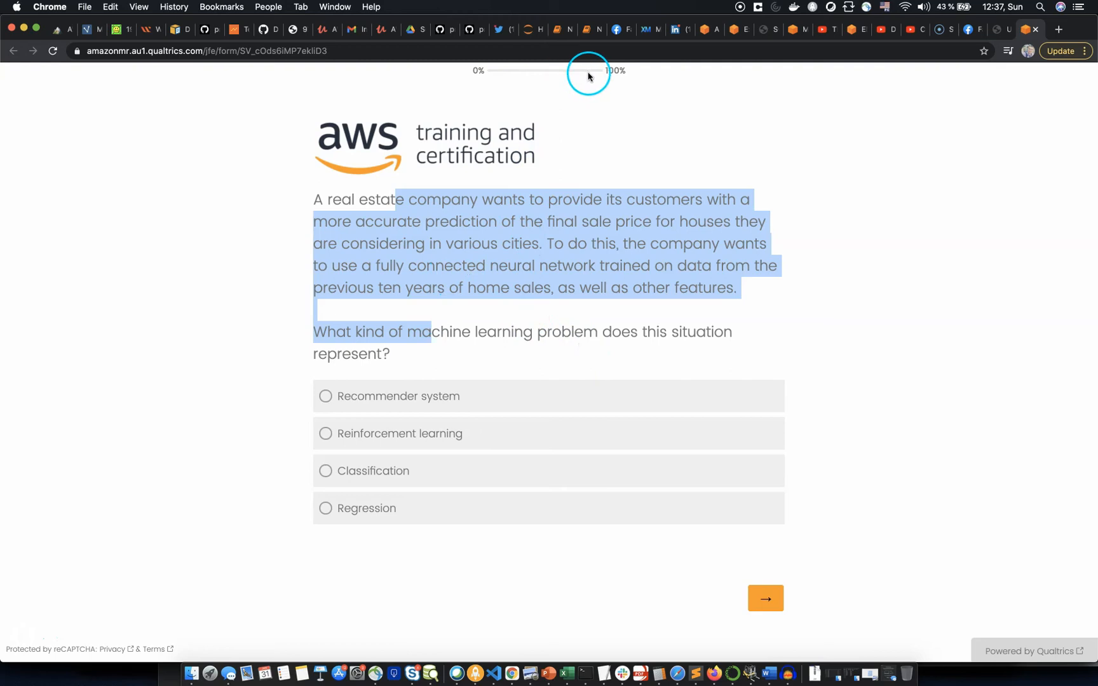
mouse_move(525, 81)
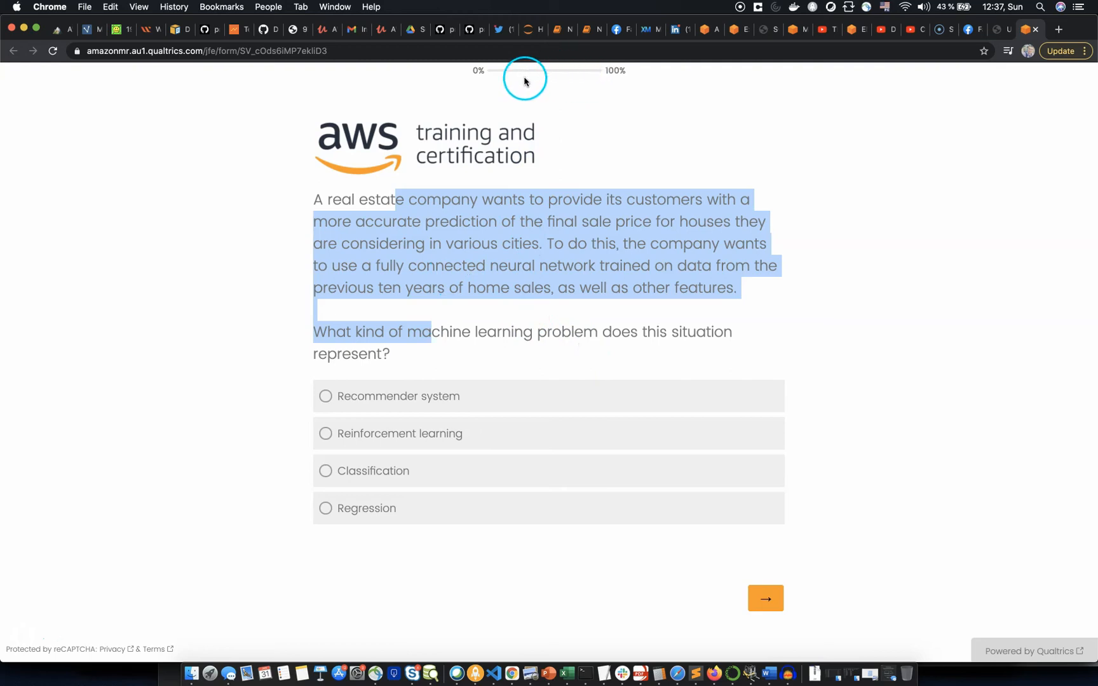
mouse_move(497, 311)
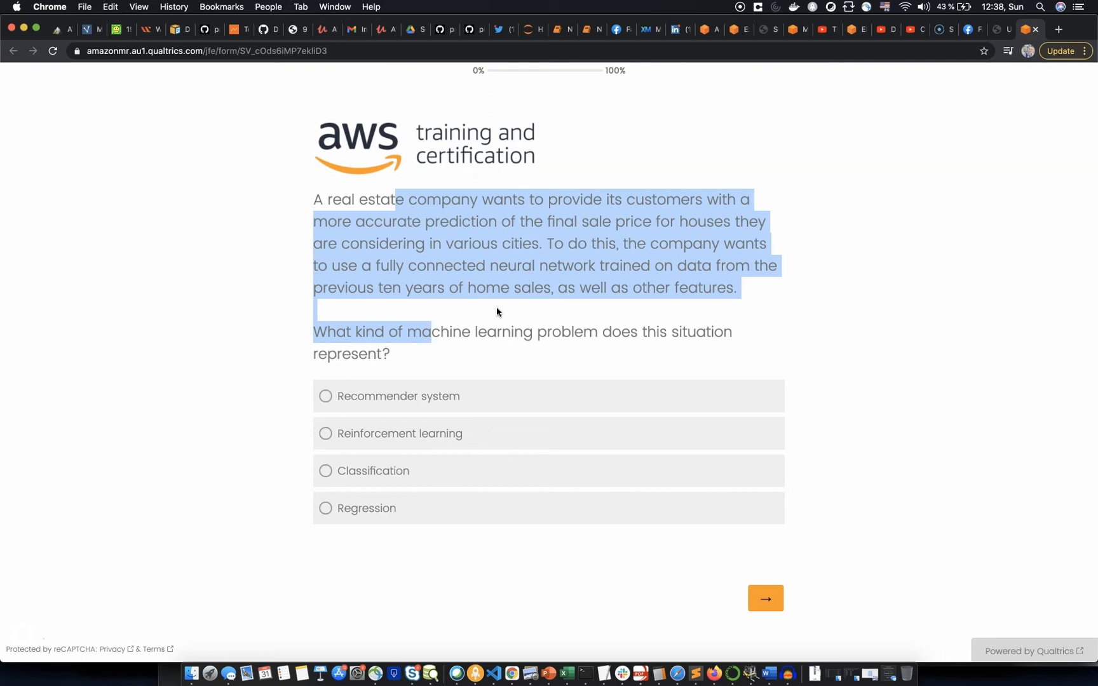
left_click(348, 472)
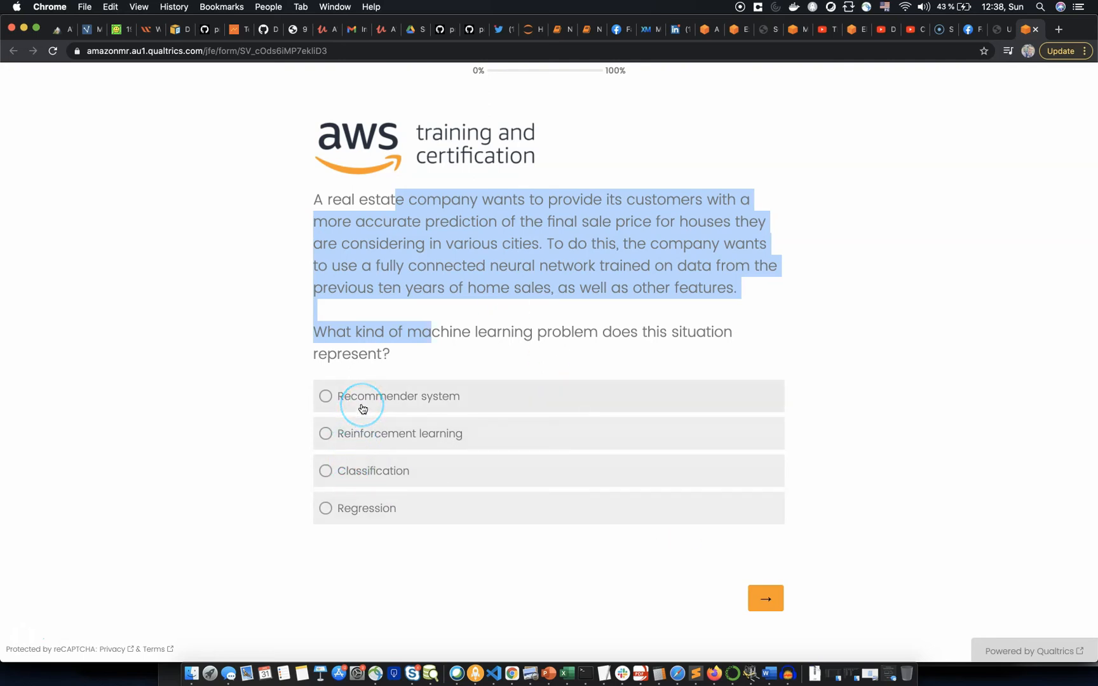
left_click(334, 8)
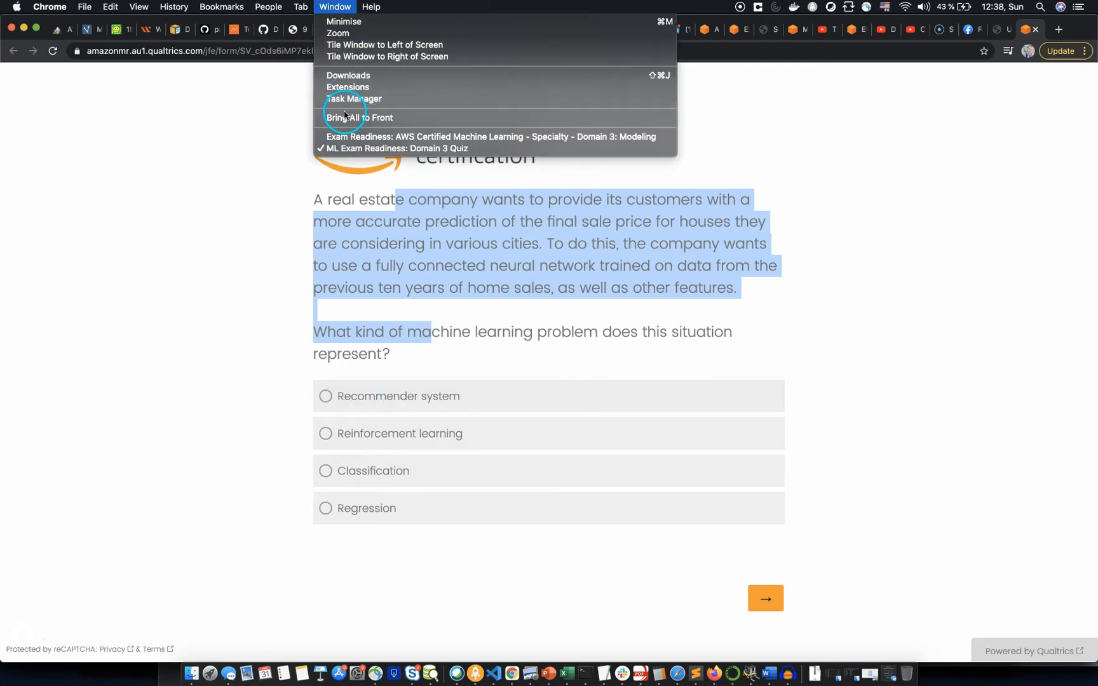
left_click(491, 136)
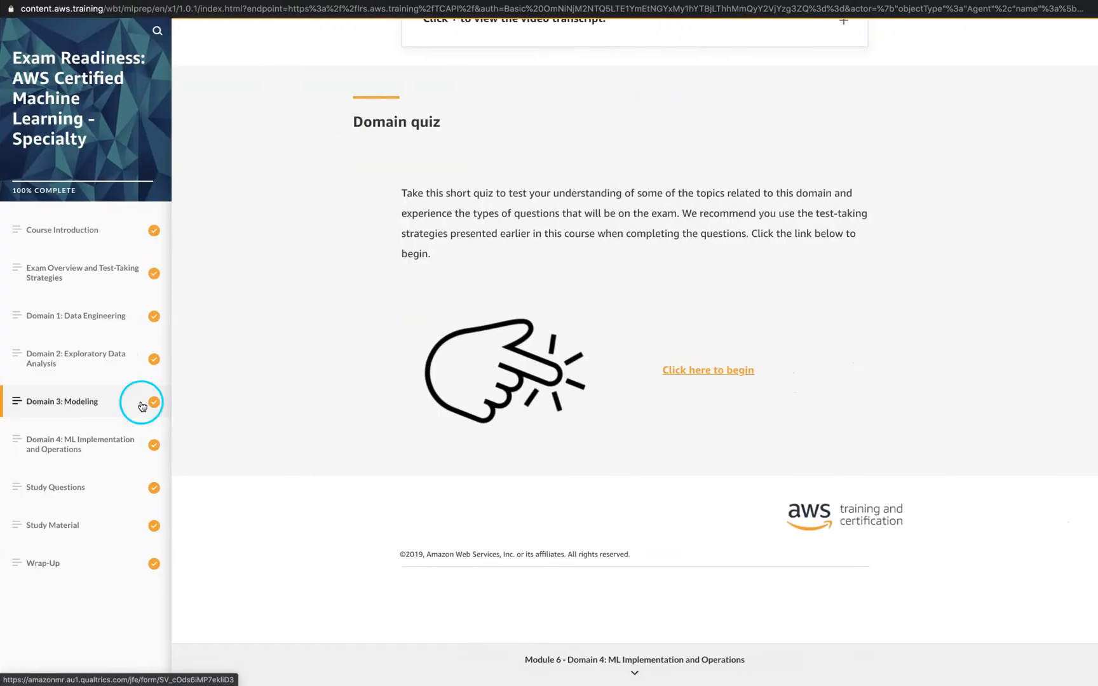
left_click(80, 444)
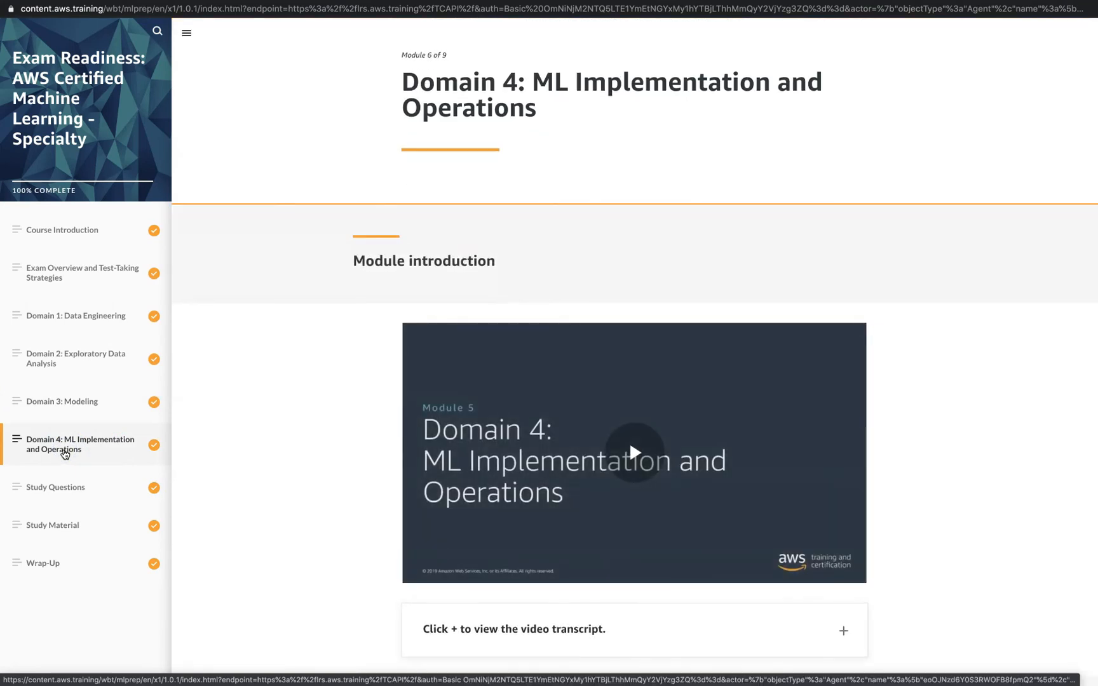
- Read Domain 4.1 fault tolerance and view the tightly and loosely coupled system details
scroll("down", 3)
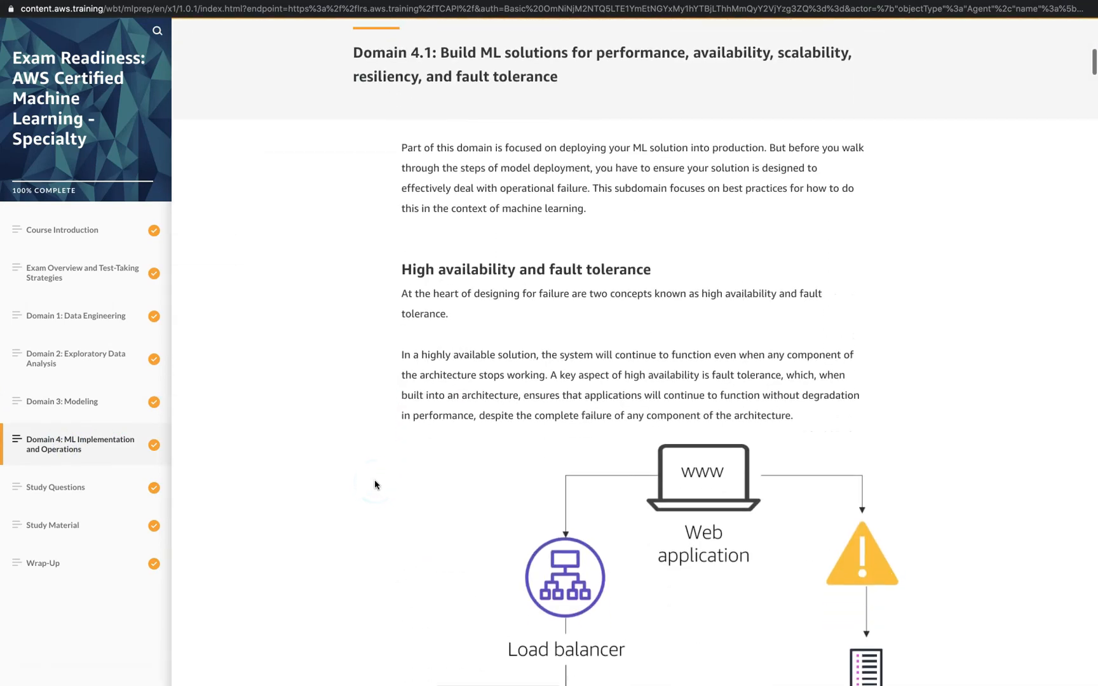
scroll("down", 3)
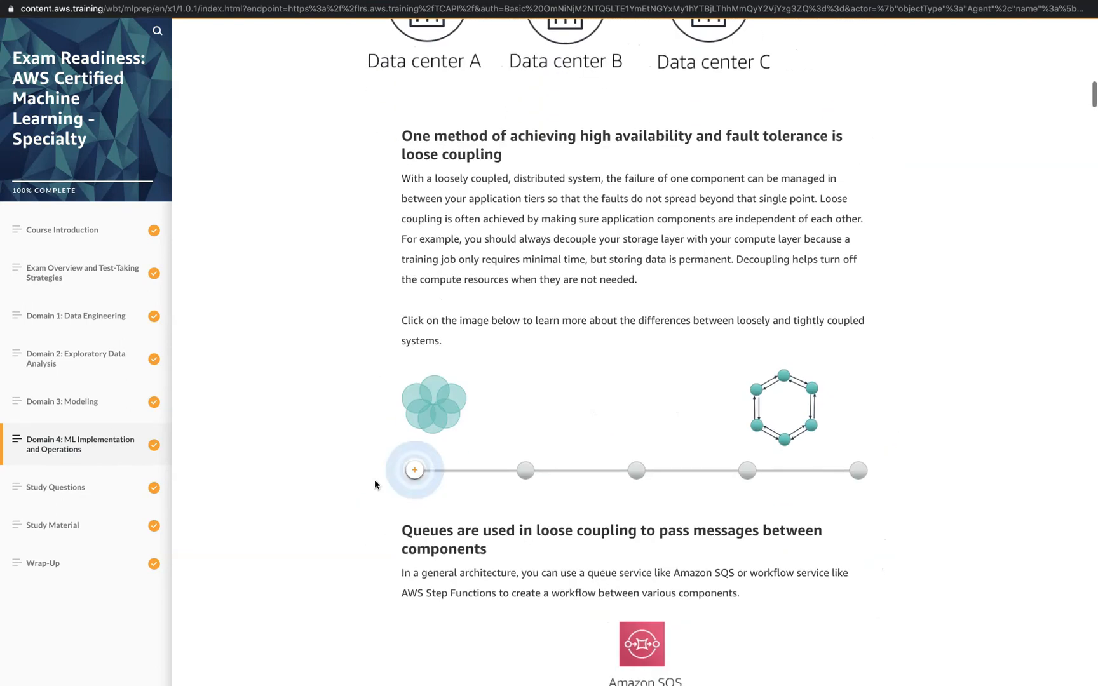
scroll("down", 3)
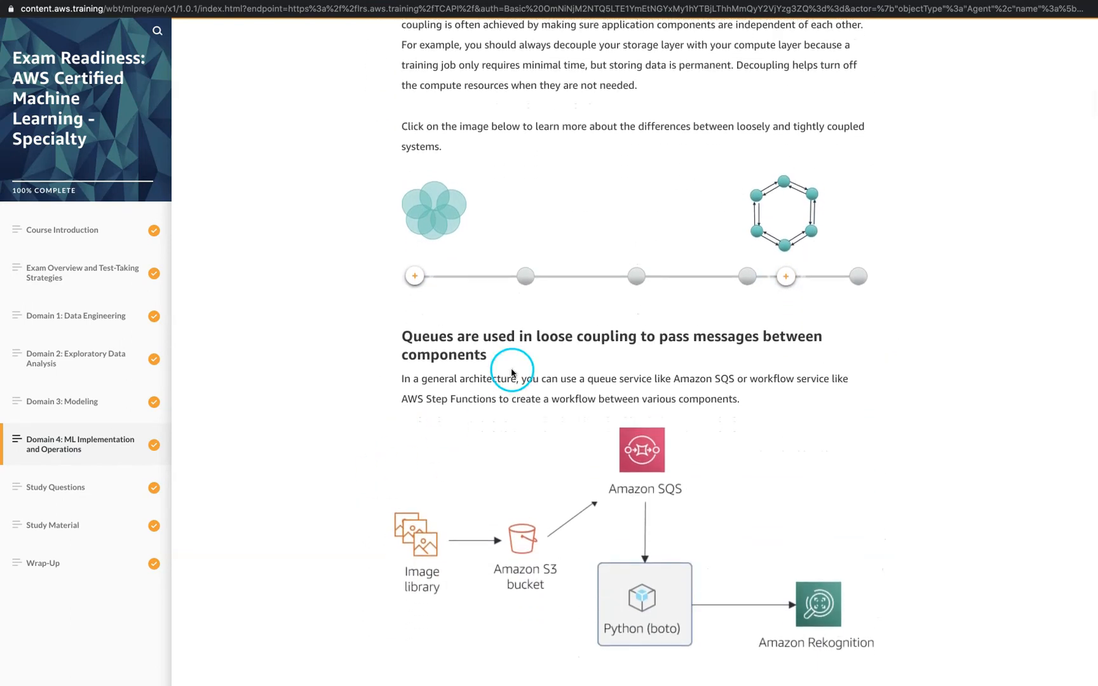
left_click(415, 276)
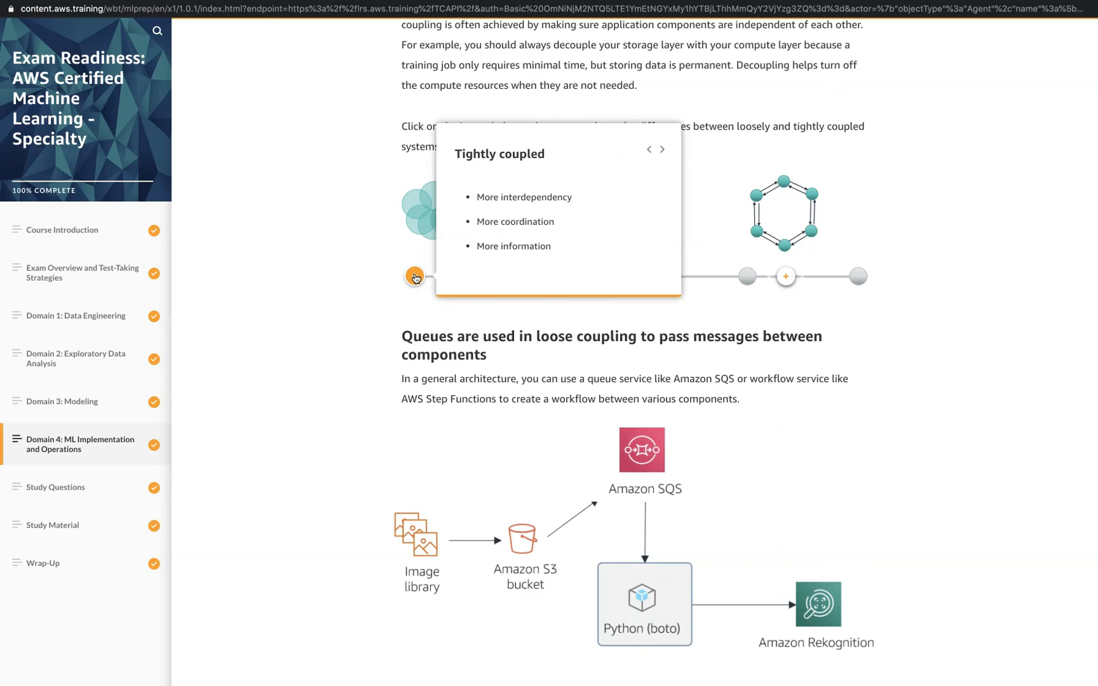
left_click(778, 275)
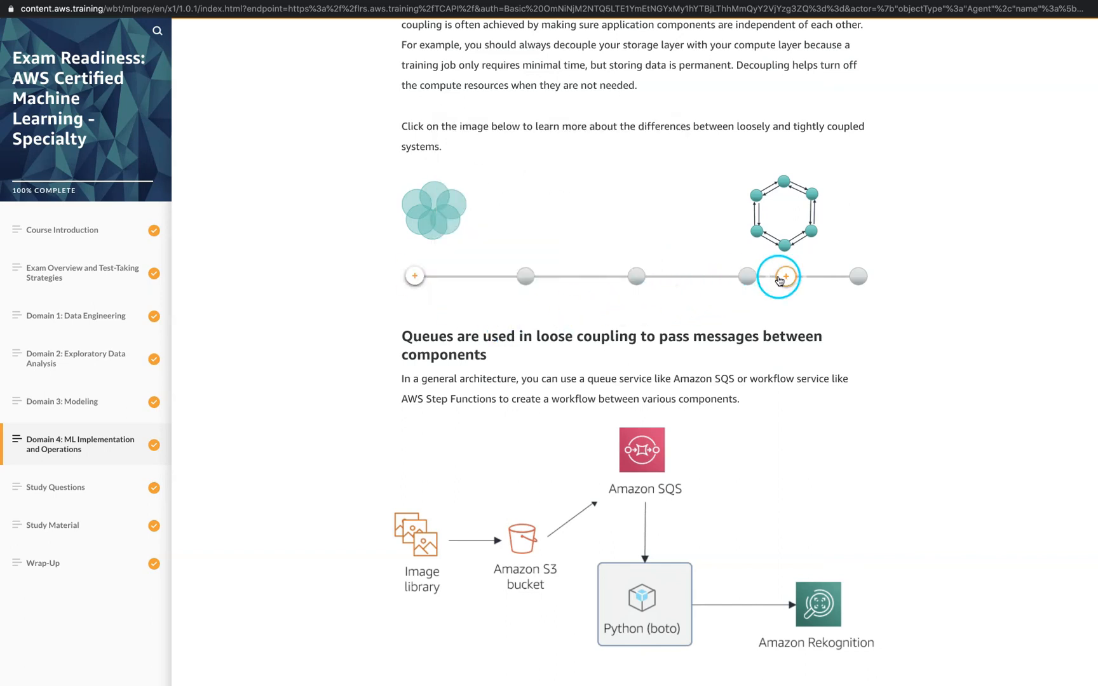
left_click(779, 275)
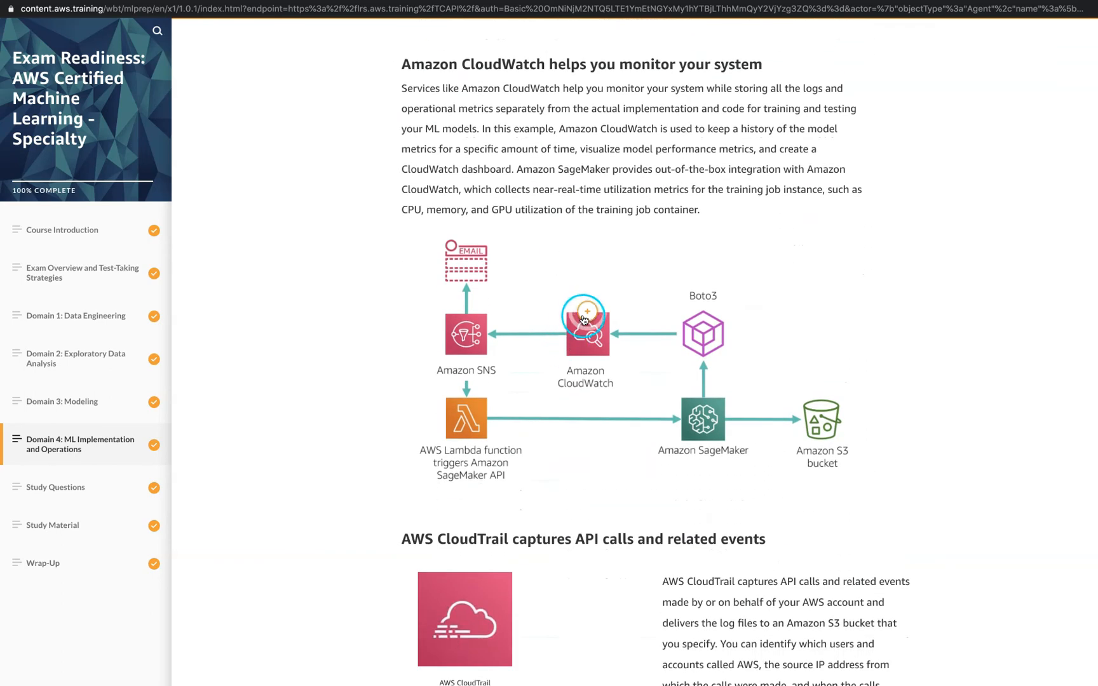
- View the CloudWatch monitoring and SageMaker Endpoints guidance, then the Domain 4 sample questions
left_click(586, 311)
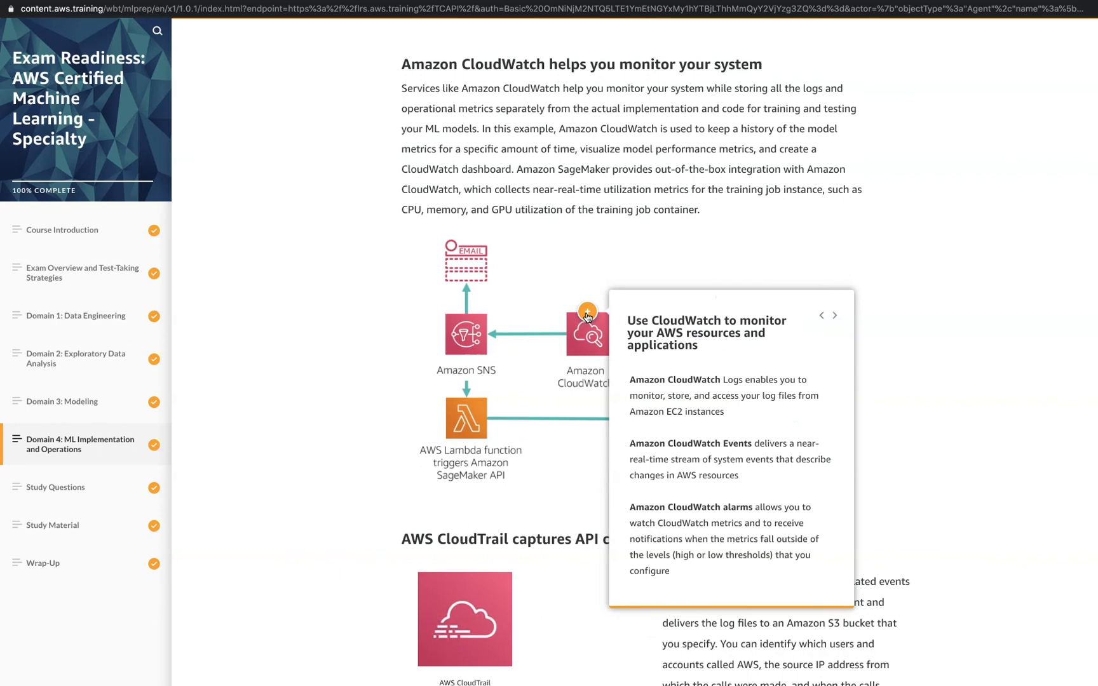
scroll("down", 3)
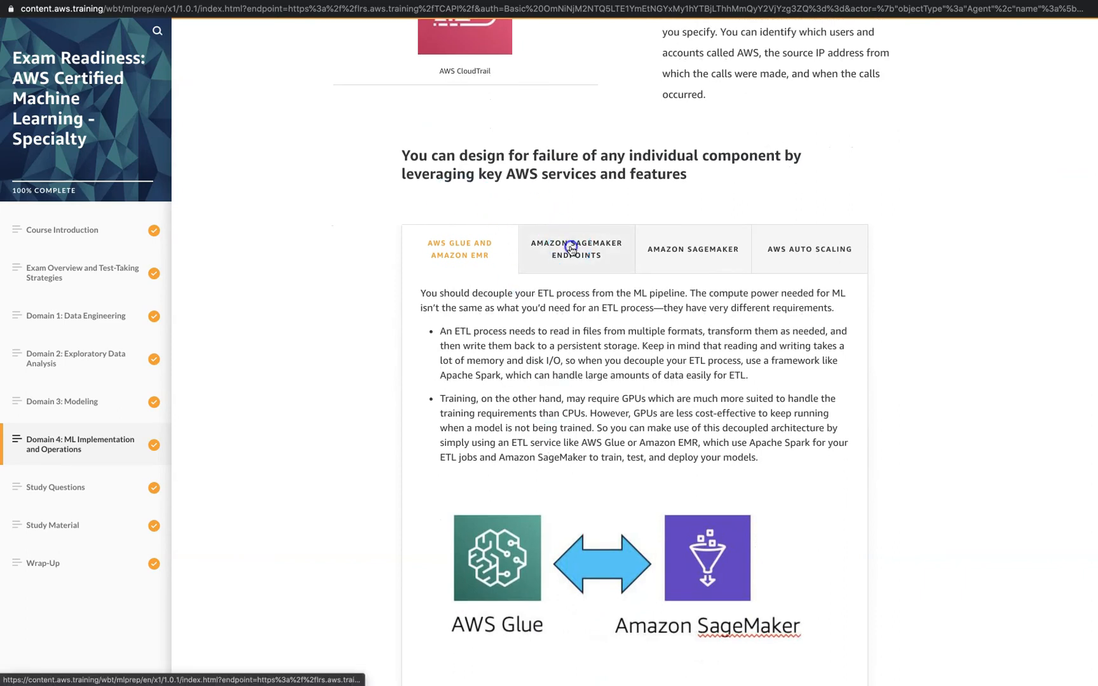
left_click(808, 249)
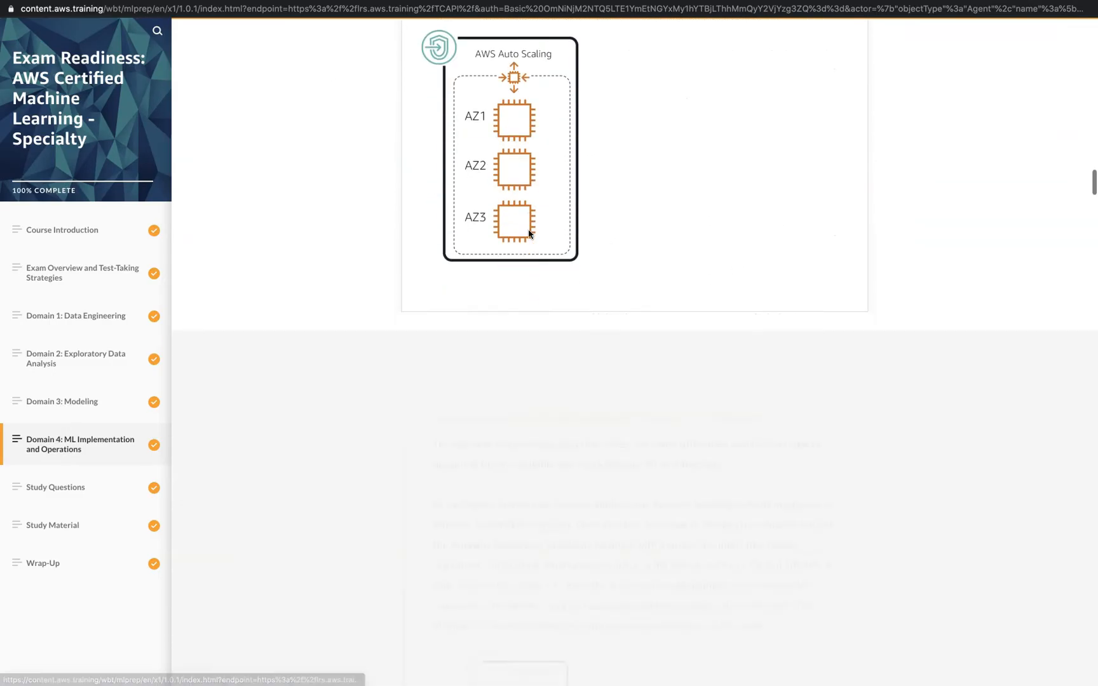
scroll("down", 3)
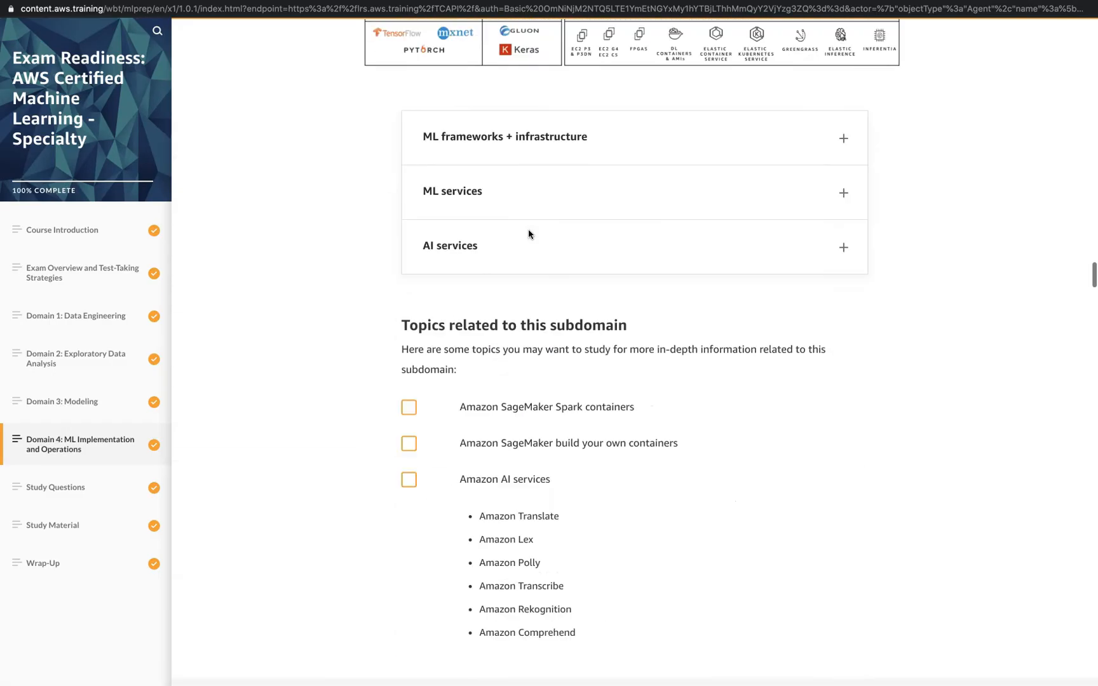
scroll("down", 3)
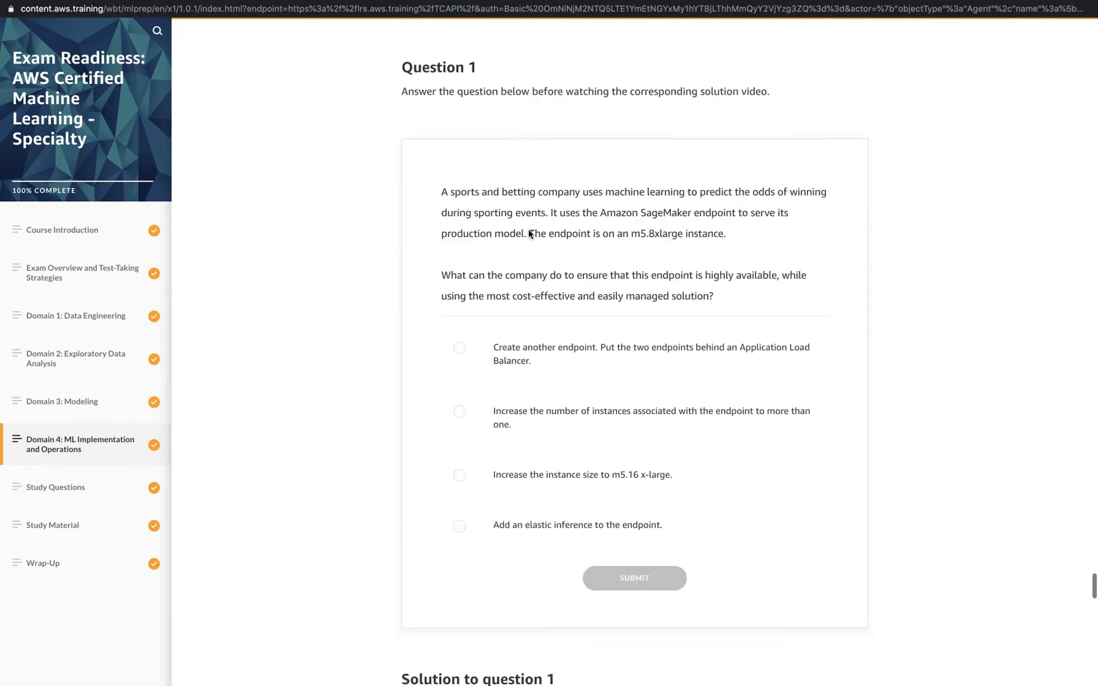
scroll("down", 3)
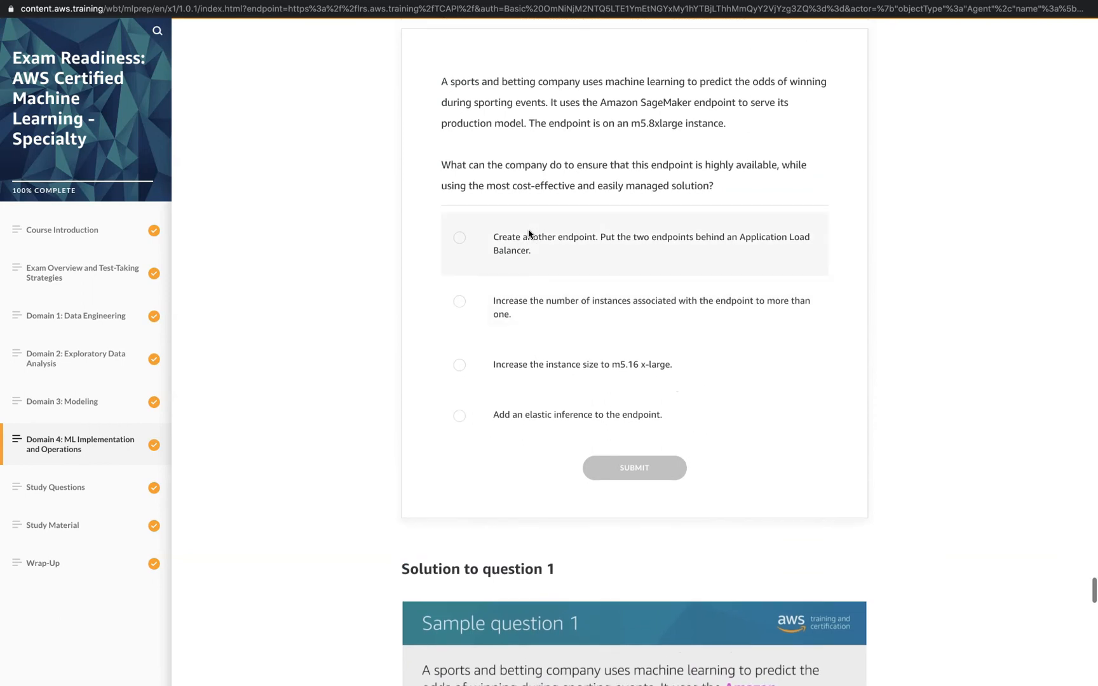
- Read sample questions 1 and 2 with solution videos down to the Domain 4 quiz link
scroll("up", 3)
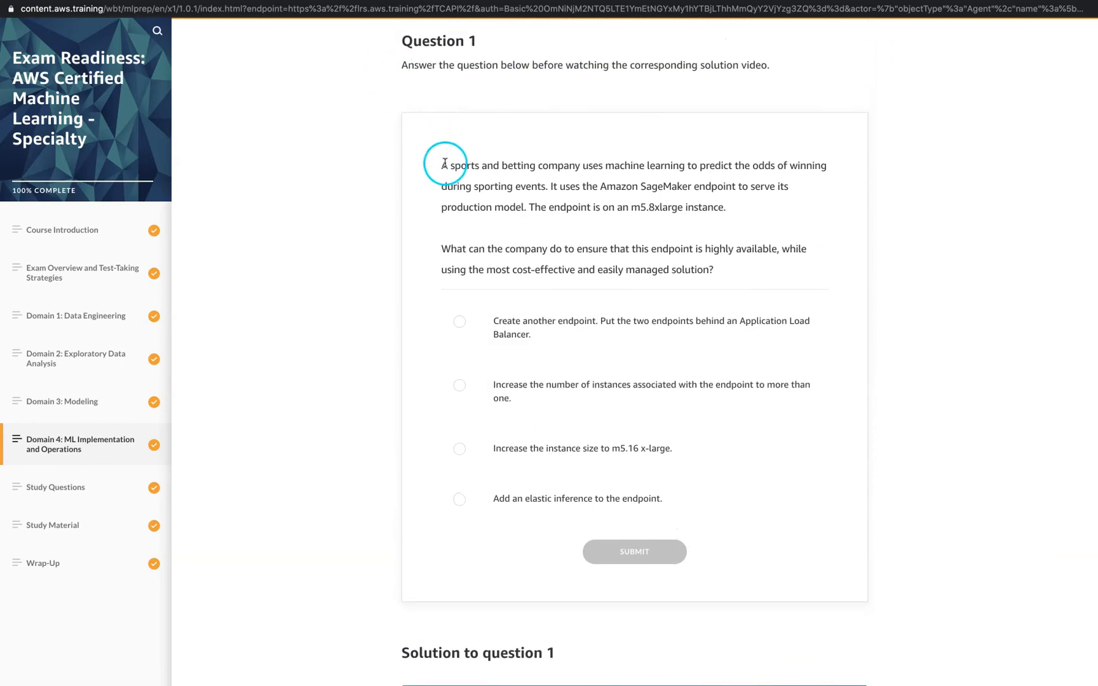
scroll("down", 3)
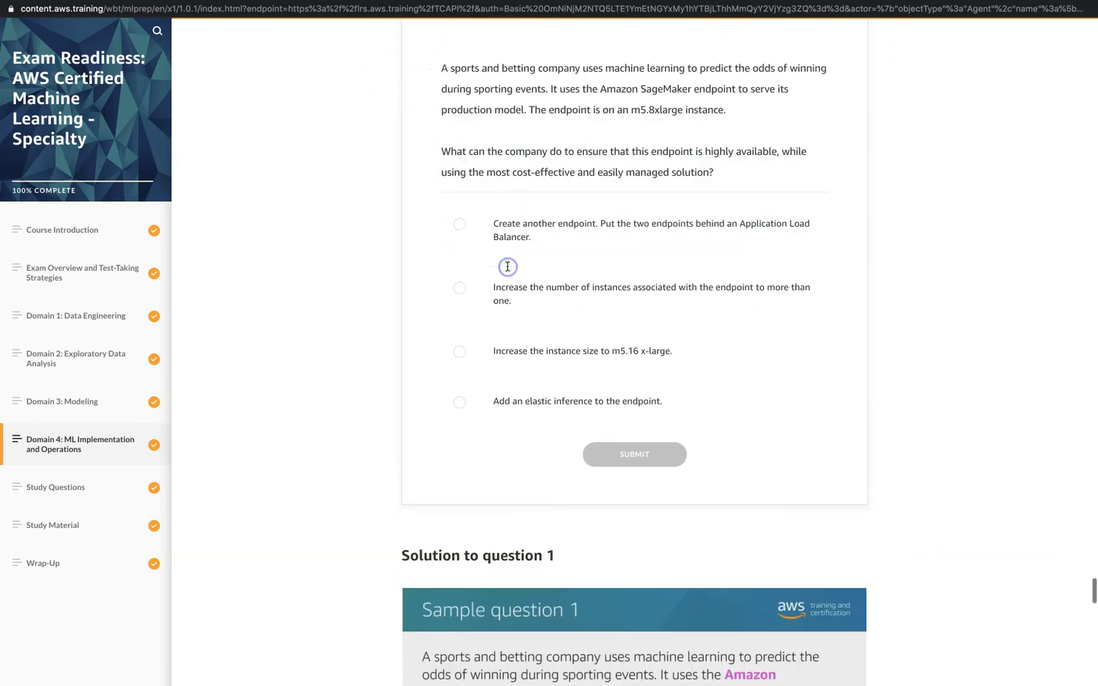
scroll("down", 3)
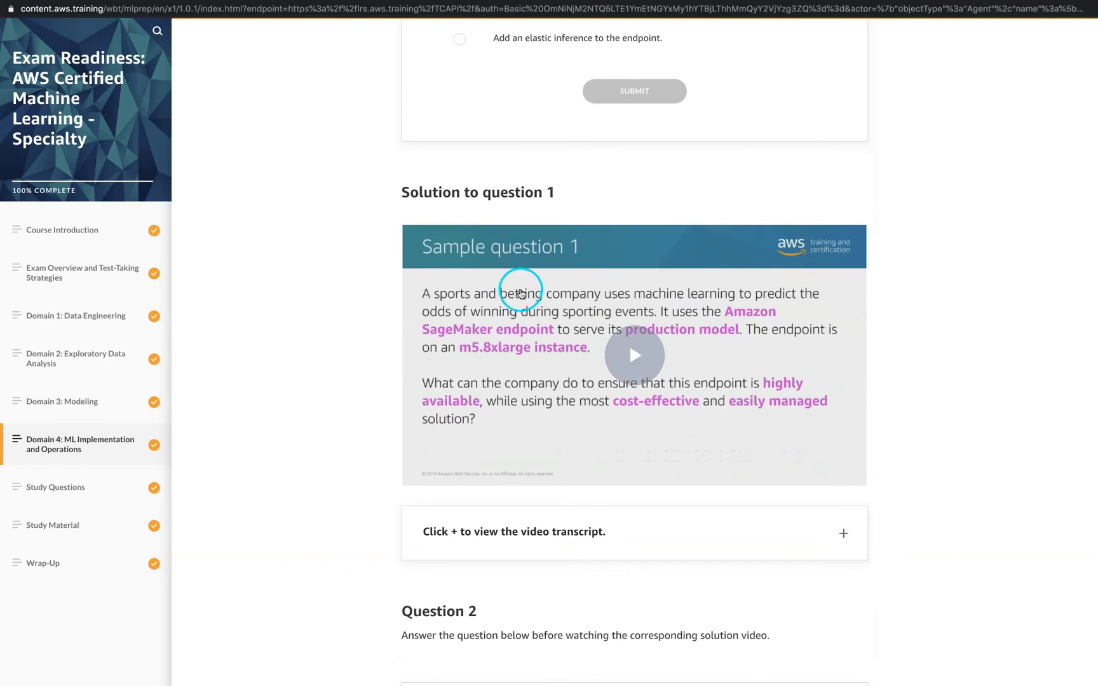
mouse_move(611, 360)
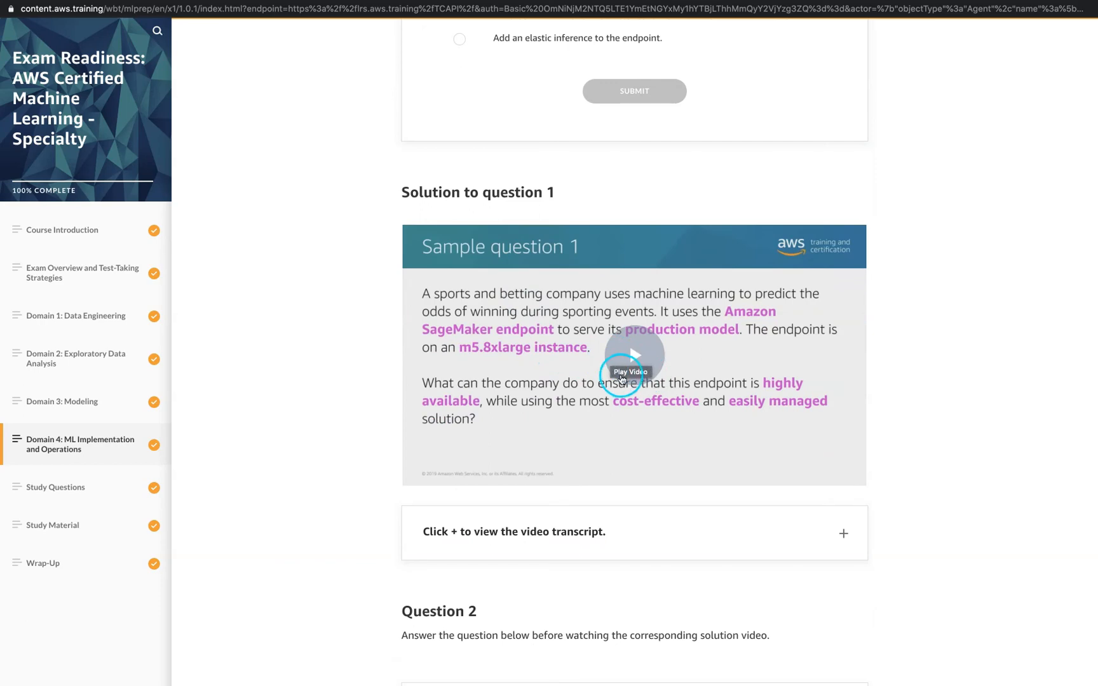
scroll("down", 3)
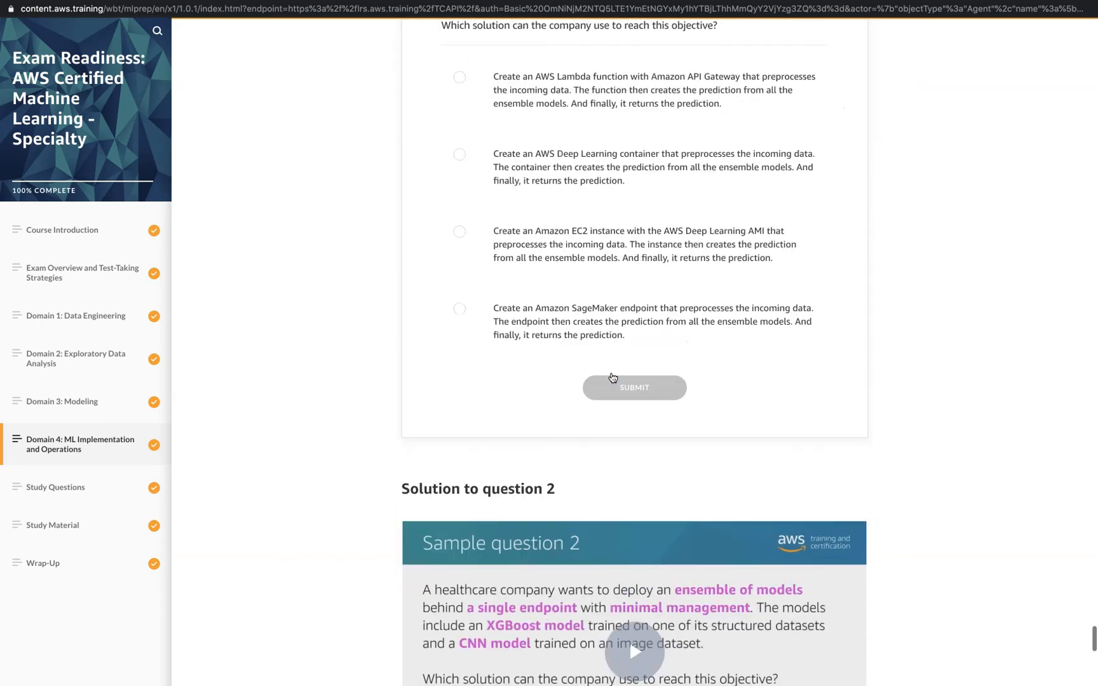
scroll("up", 3)
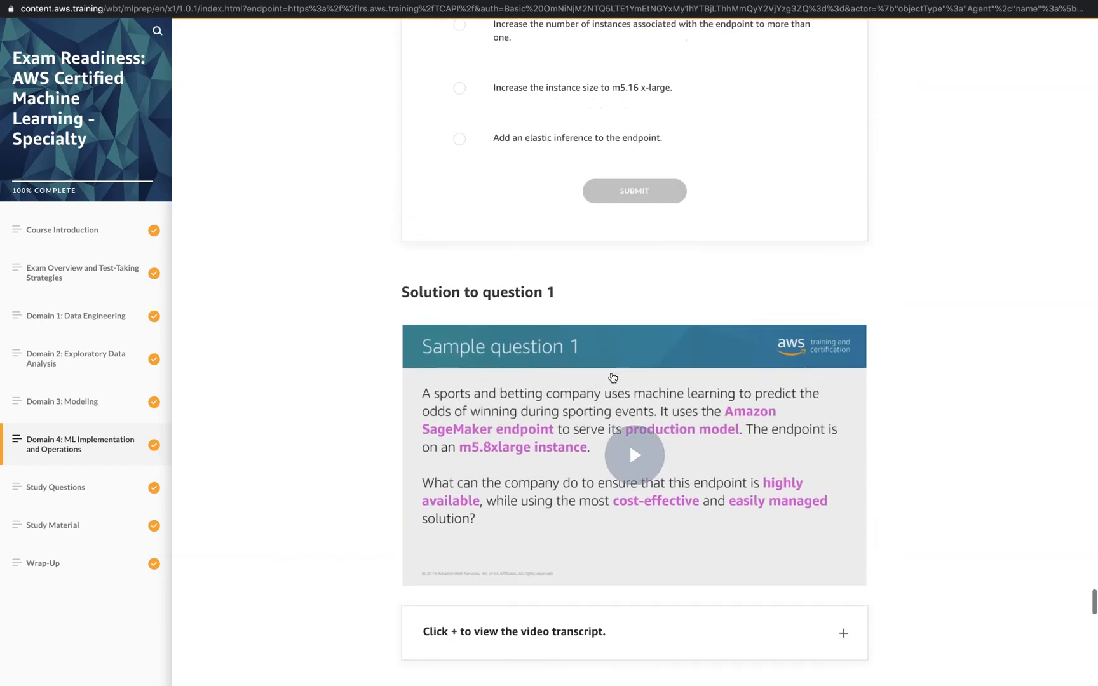
scroll("down", 3)
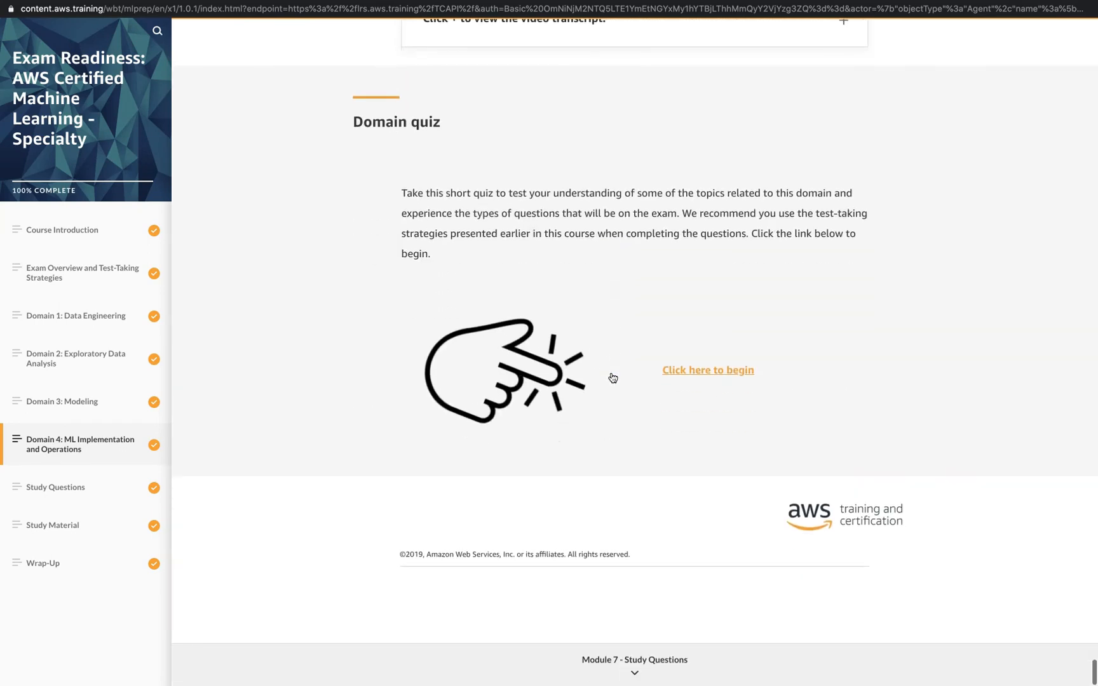
mouse_move(466, 163)
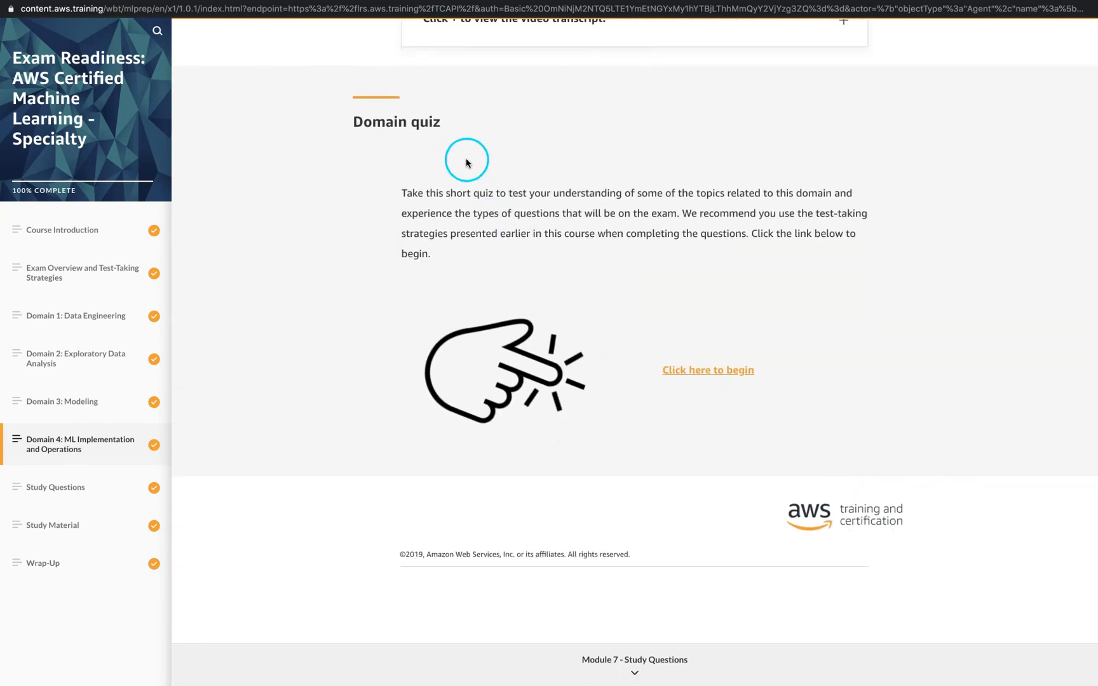
mouse_move(485, 286)
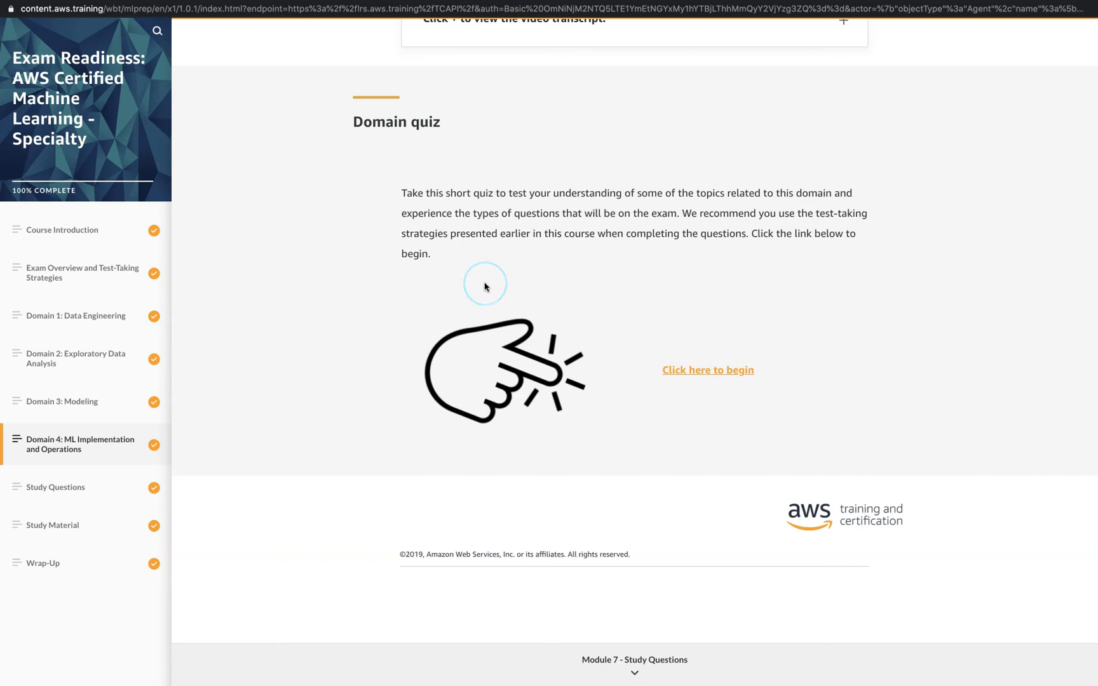
mouse_move(444, 261)
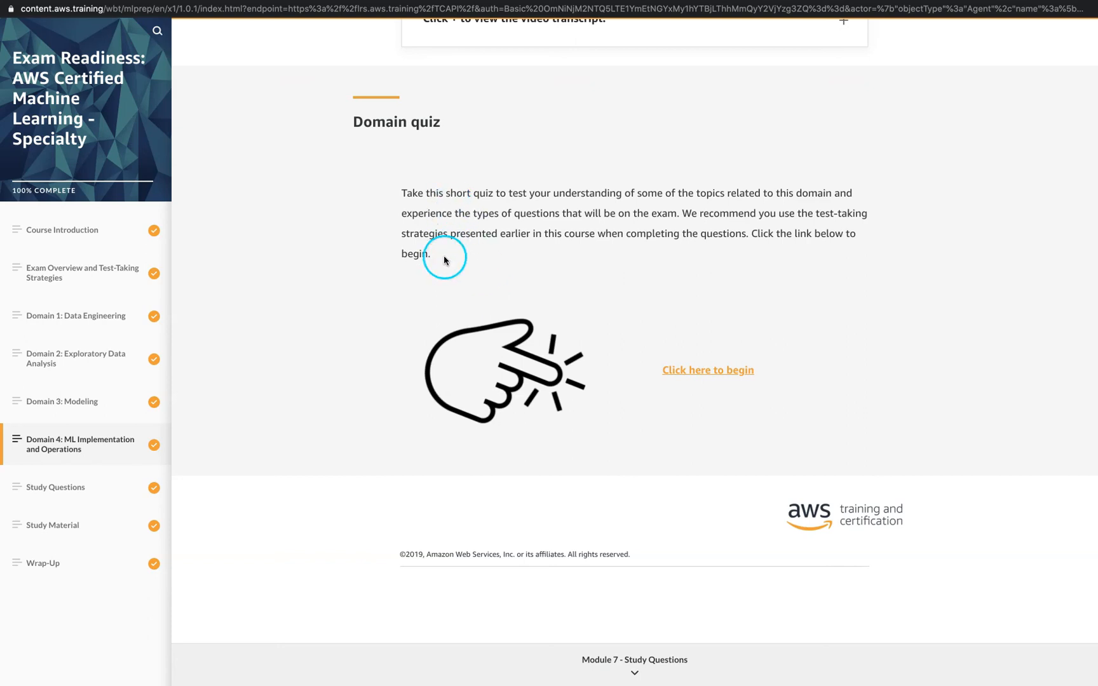
- Go to the Study Questions module and start its linked study questions
left_click(55, 487)
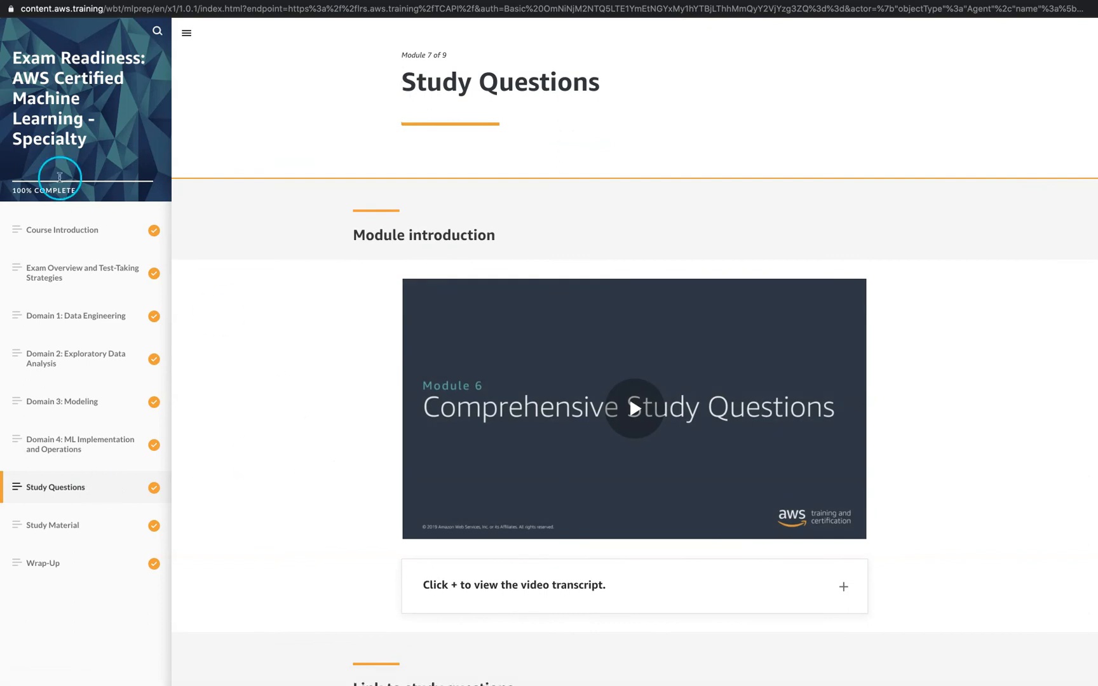
mouse_move(77, 386)
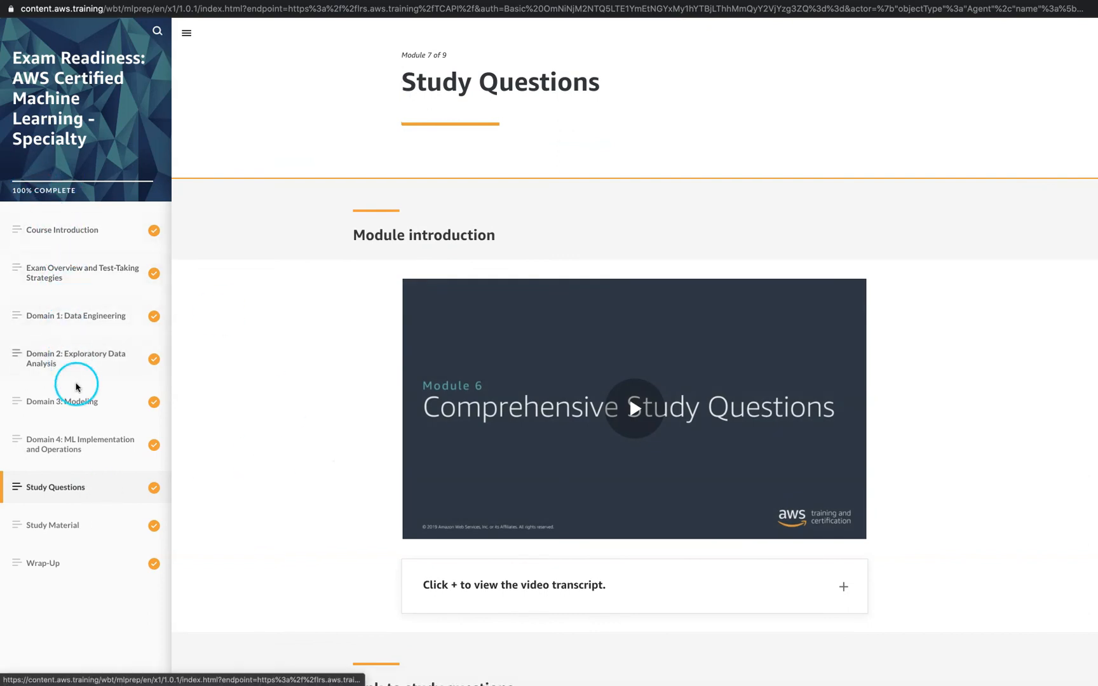
mouse_move(77, 484)
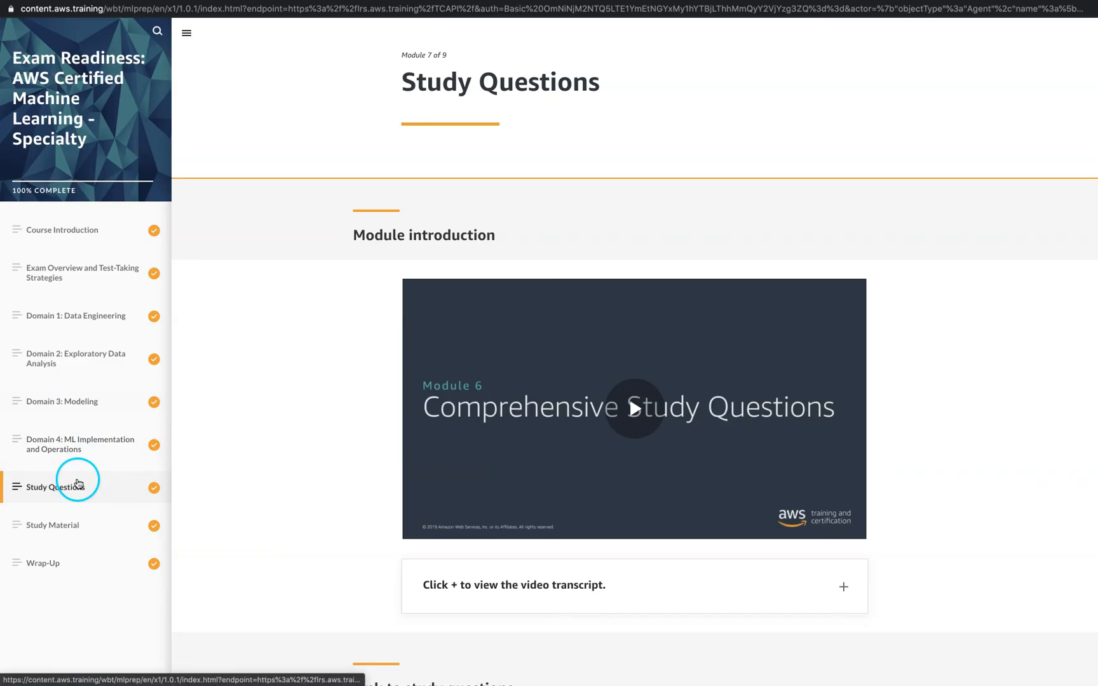
scroll("down", 3)
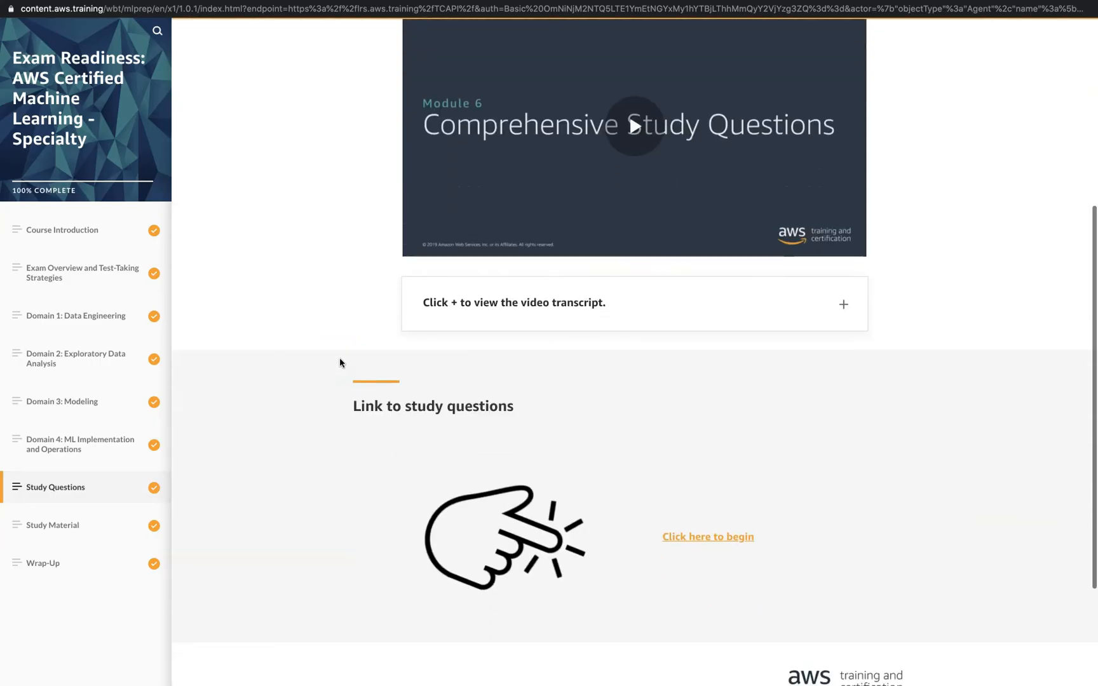
scroll("down", 3)
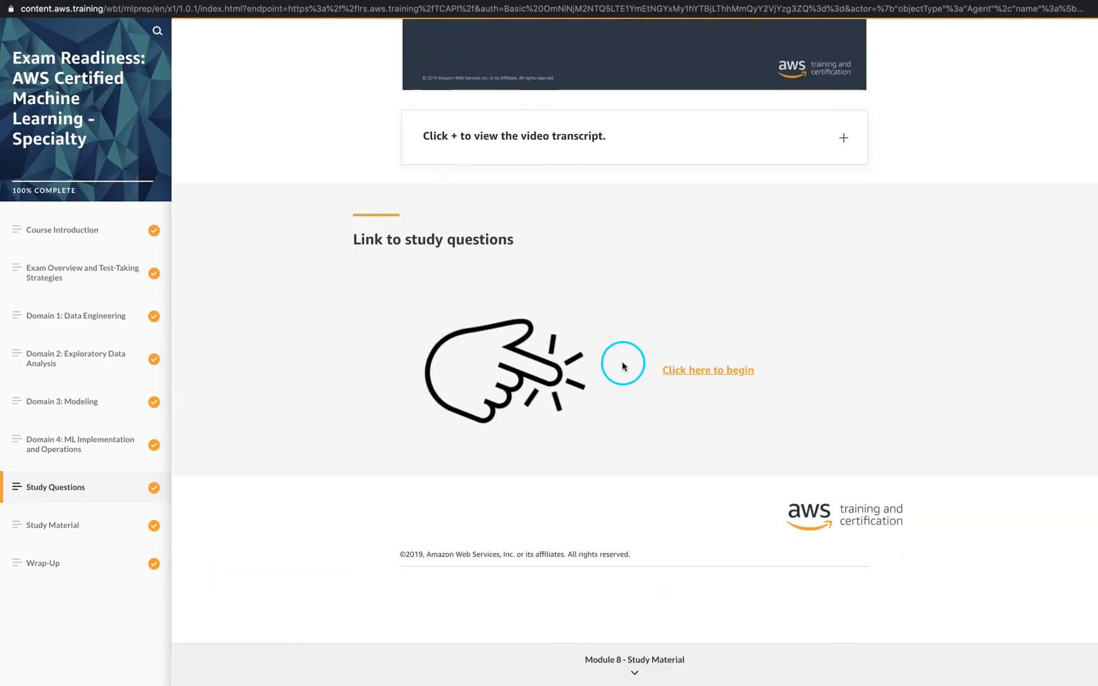
left_click(707, 370)
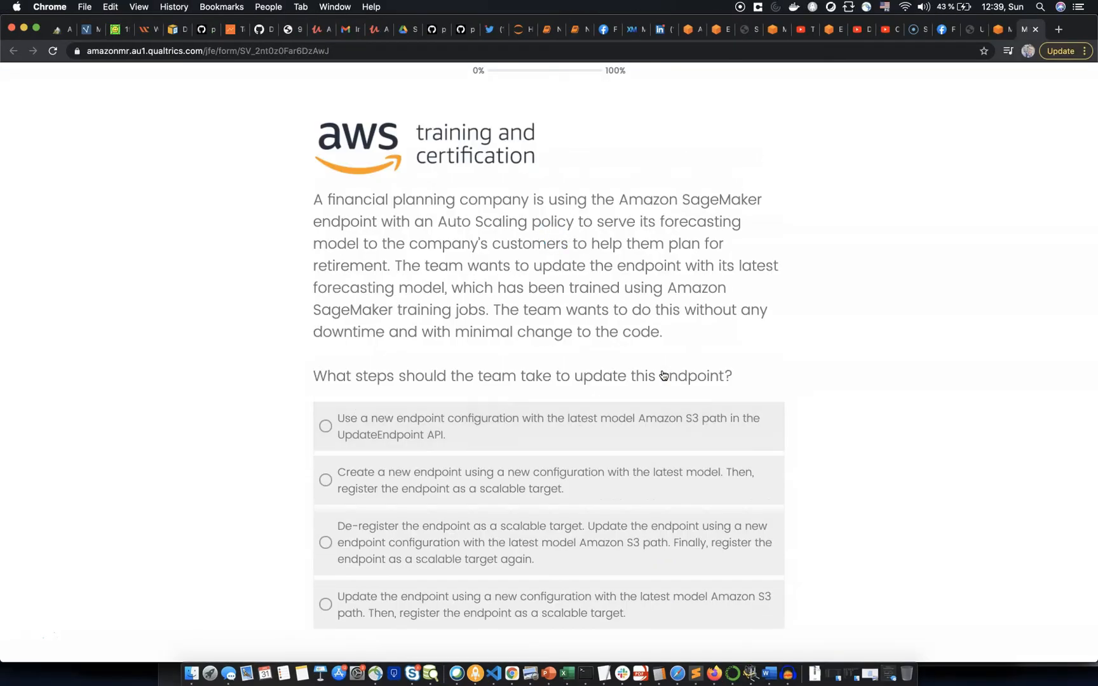
mouse_move(467, 211)
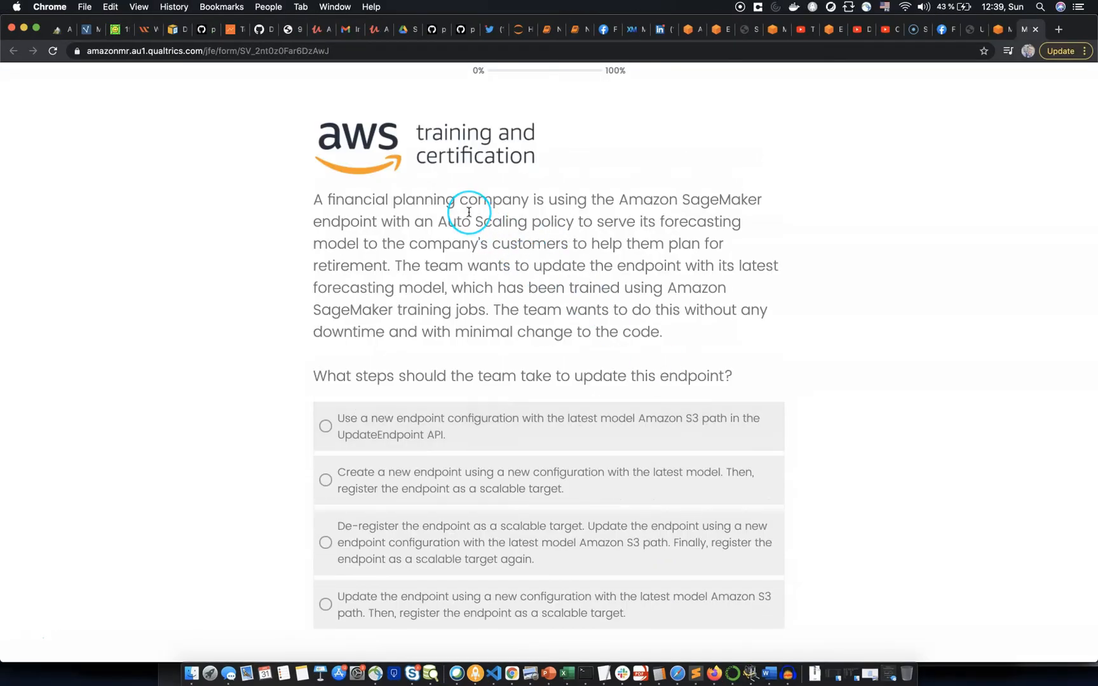
- Read the SageMaker endpoint update question, then list the open browser windows
scroll("down", 3)
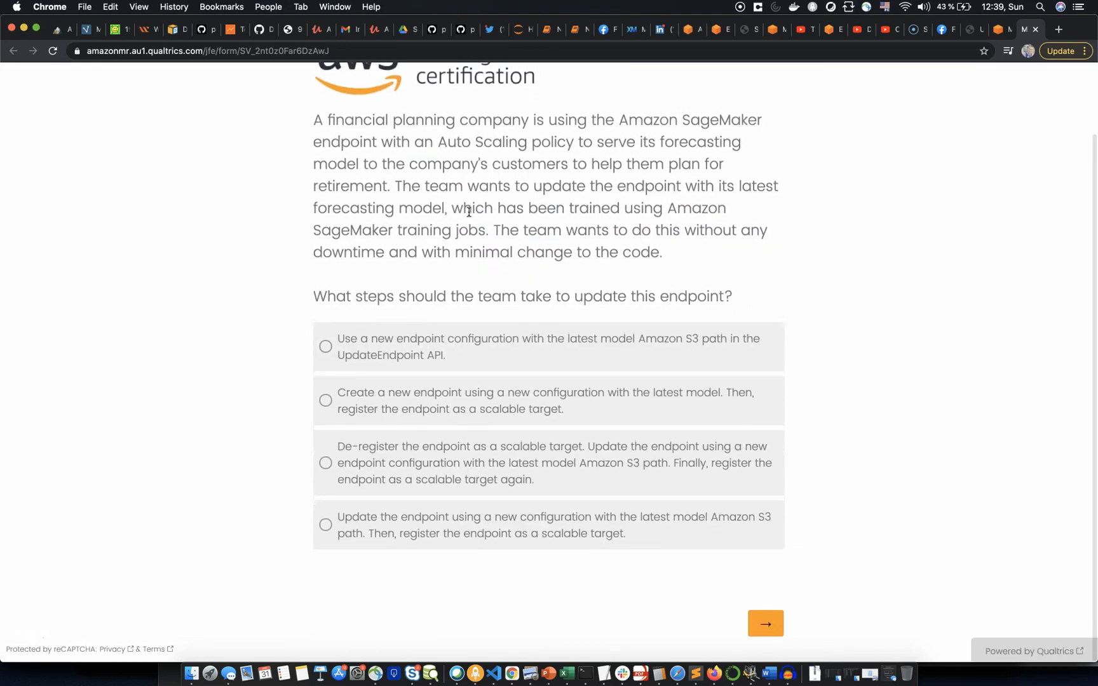
scroll("up", 3)
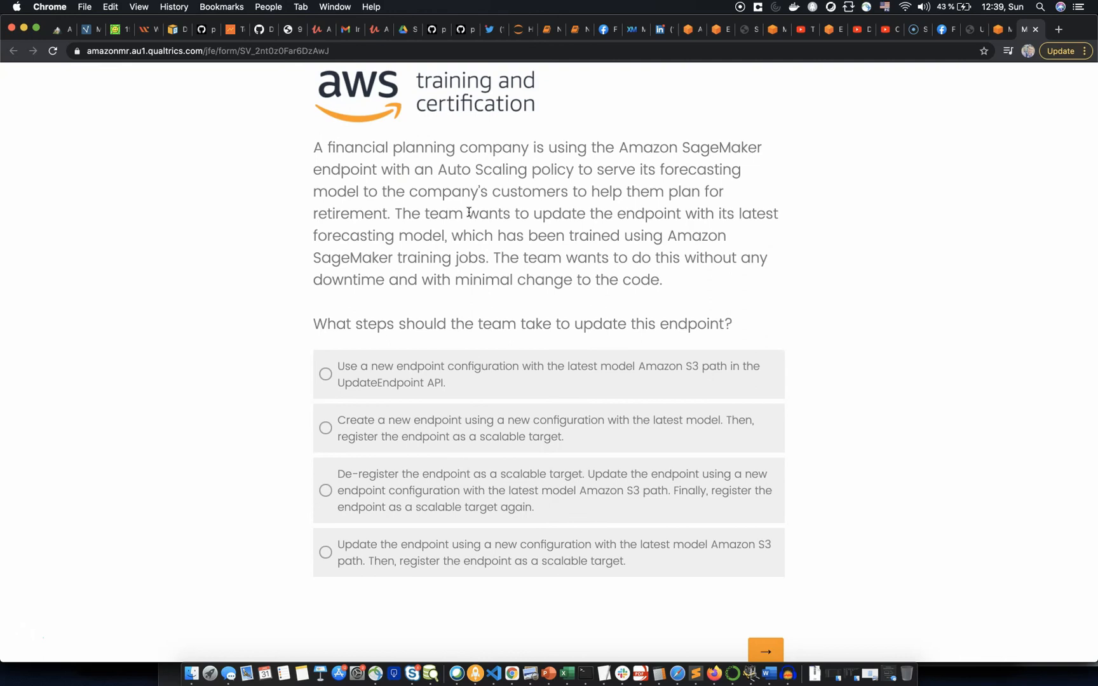
scroll("up", 3)
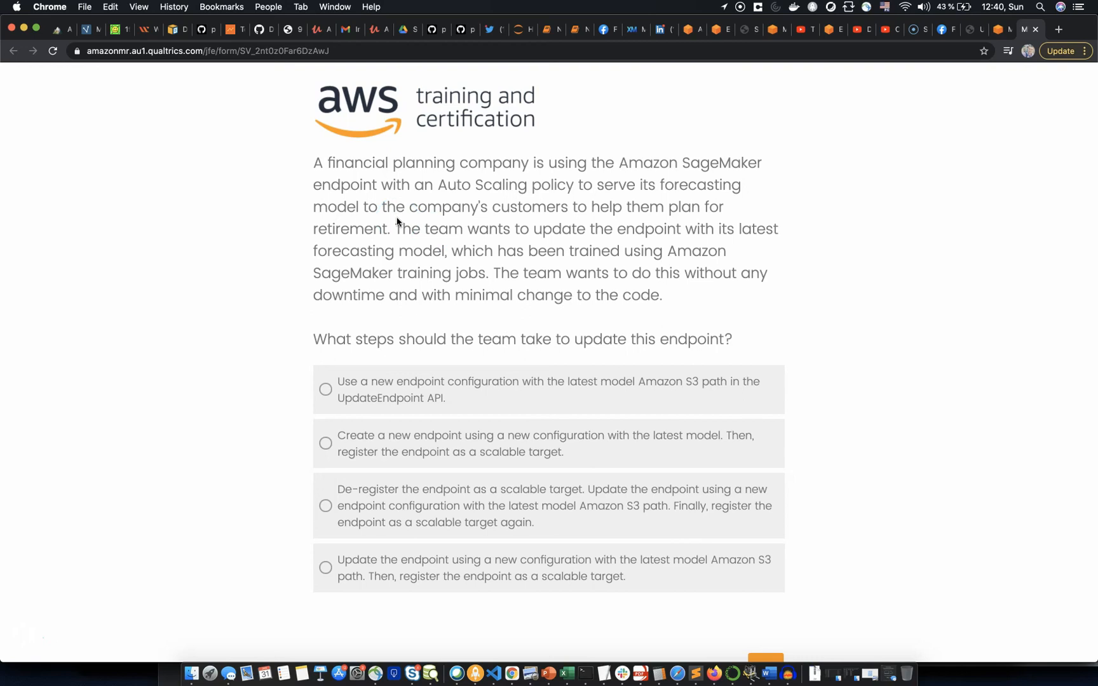
scroll("down", 3)
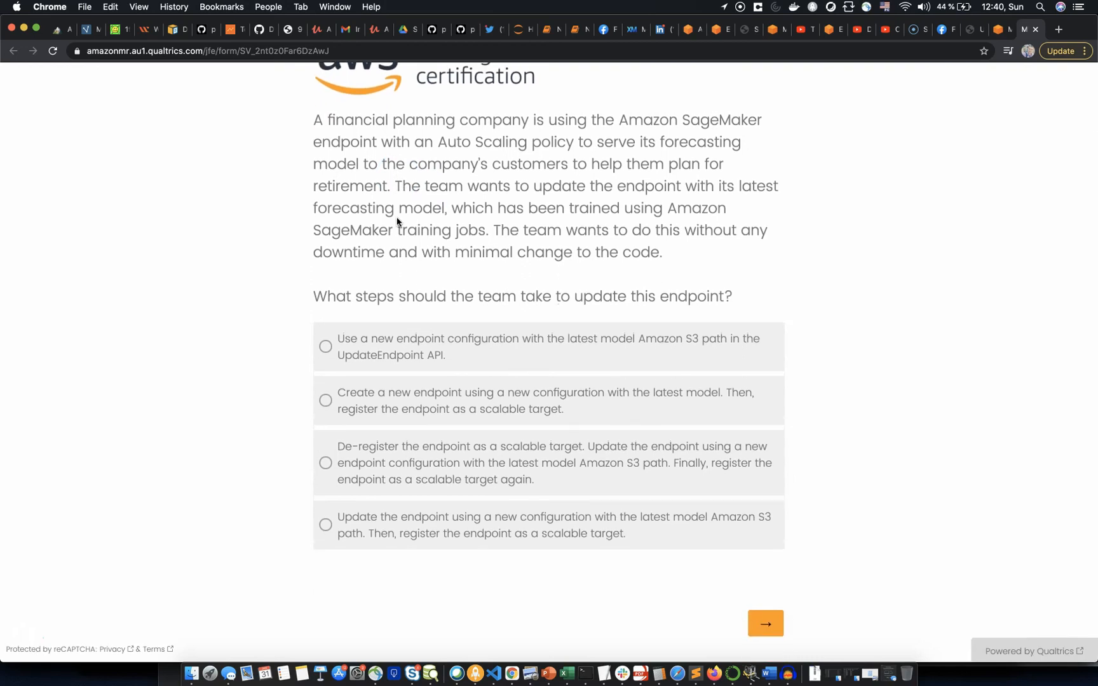
left_click(334, 8)
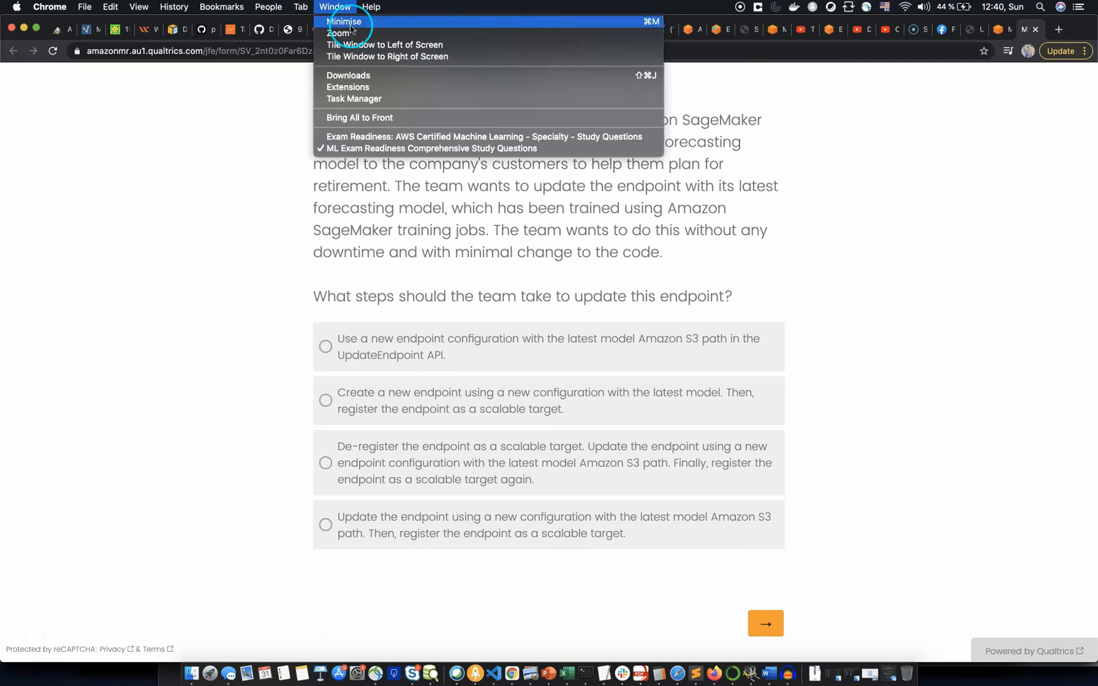
mouse_move(347, 132)
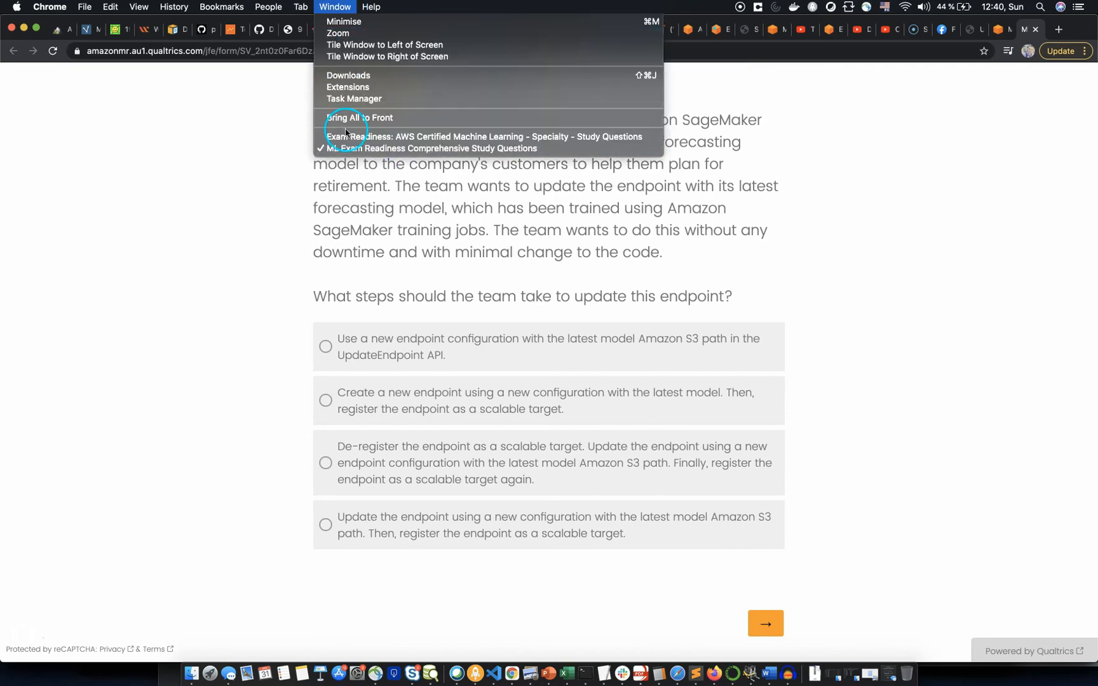
- Return to the course window and open the Study Material module's Practice exam section
left_click(483, 136)
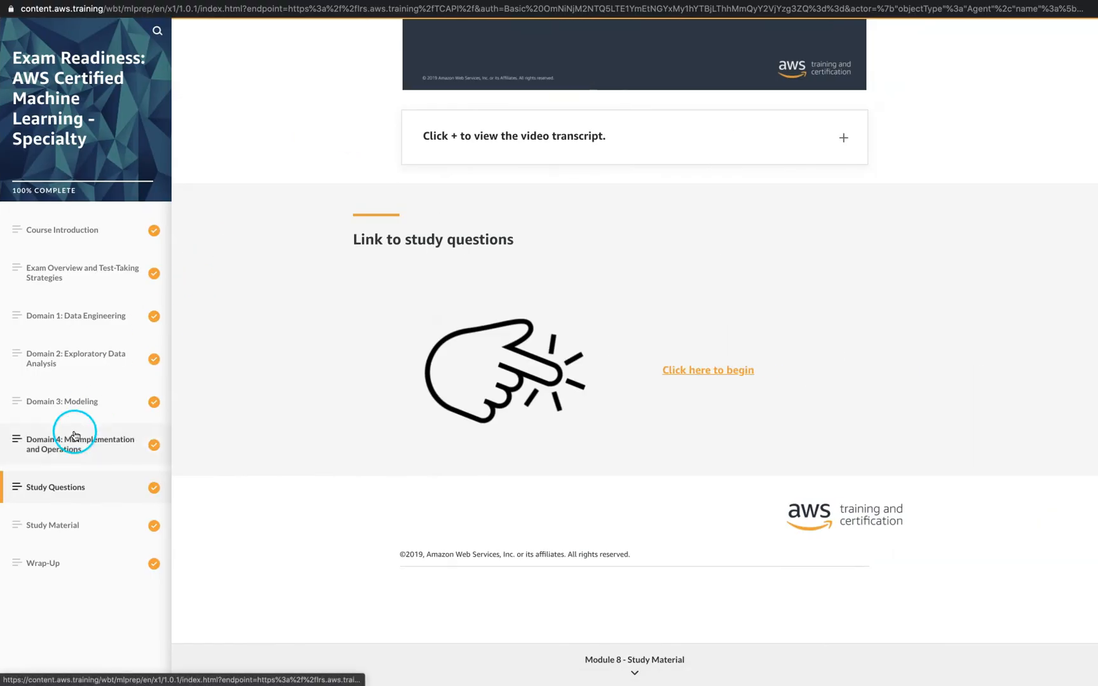
left_click(52, 525)
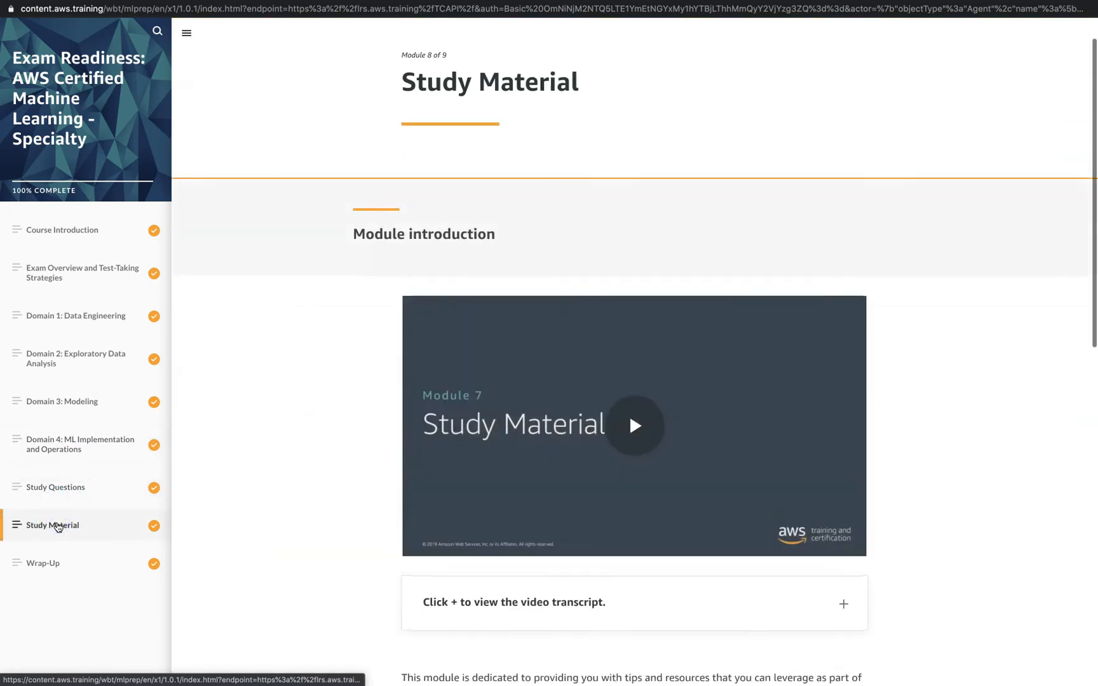
mouse_move(72, 122)
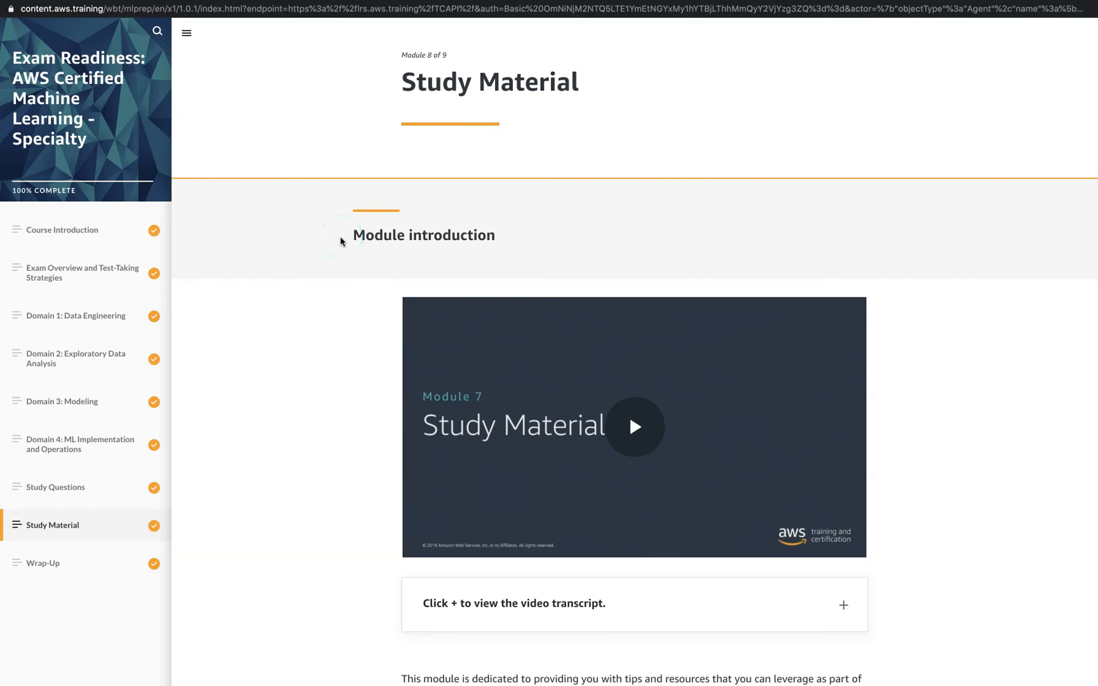
left_click(341, 264)
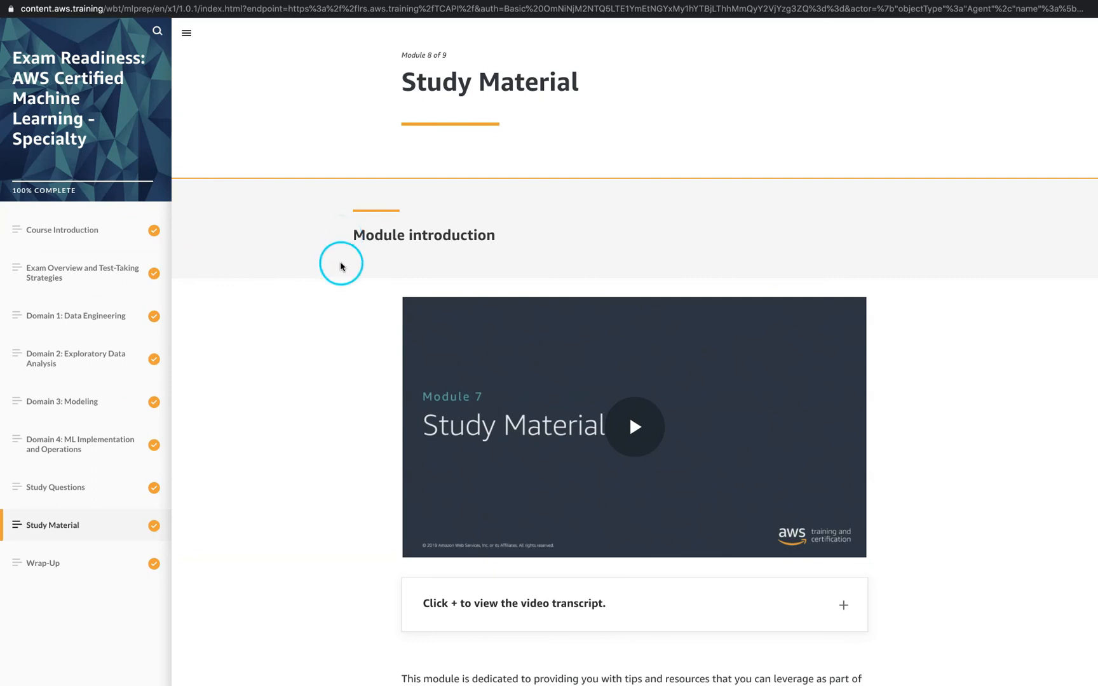
scroll("down", 3)
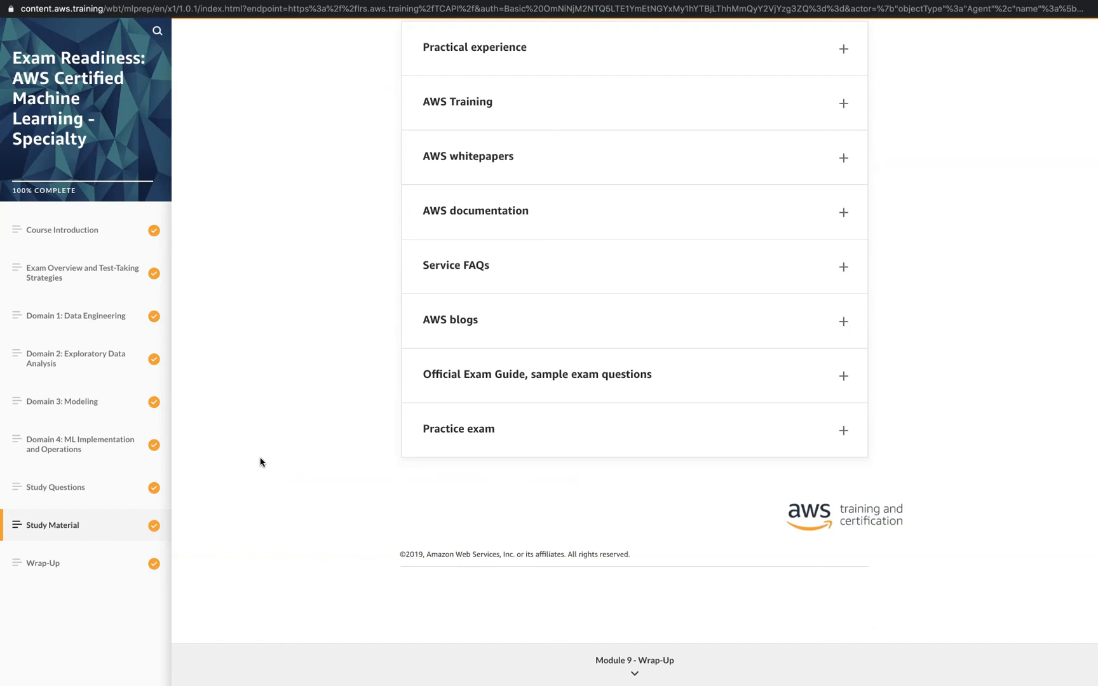
- Expand the AWS Training, whitepapers and documentation resource sections
scroll("up", 3)
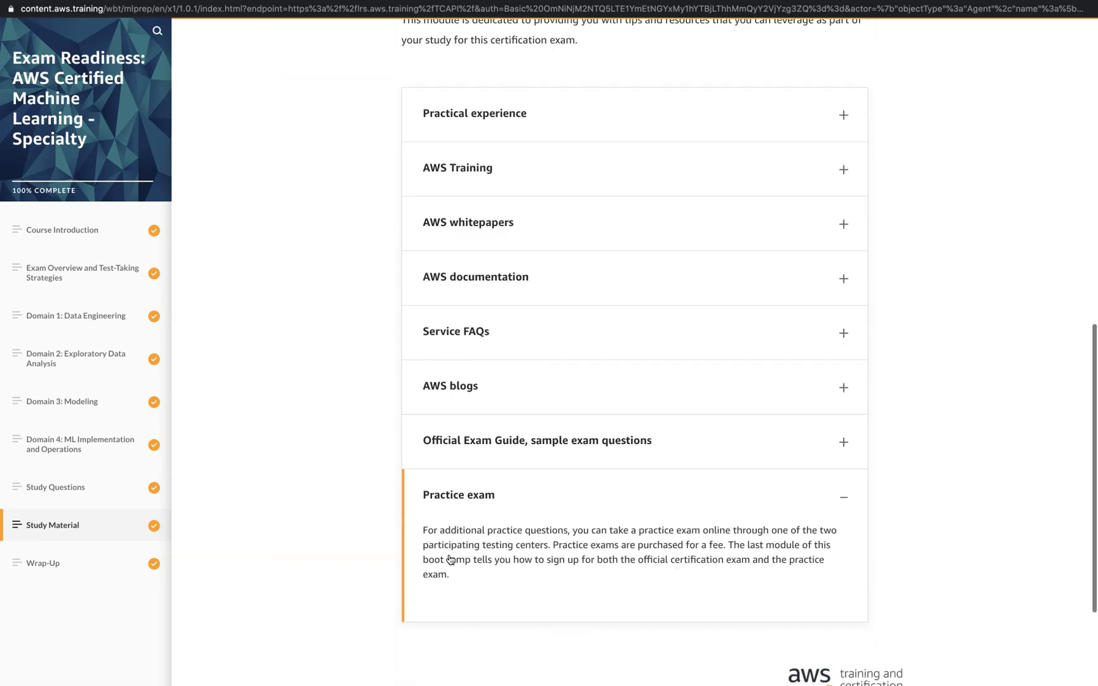
scroll("up", 3)
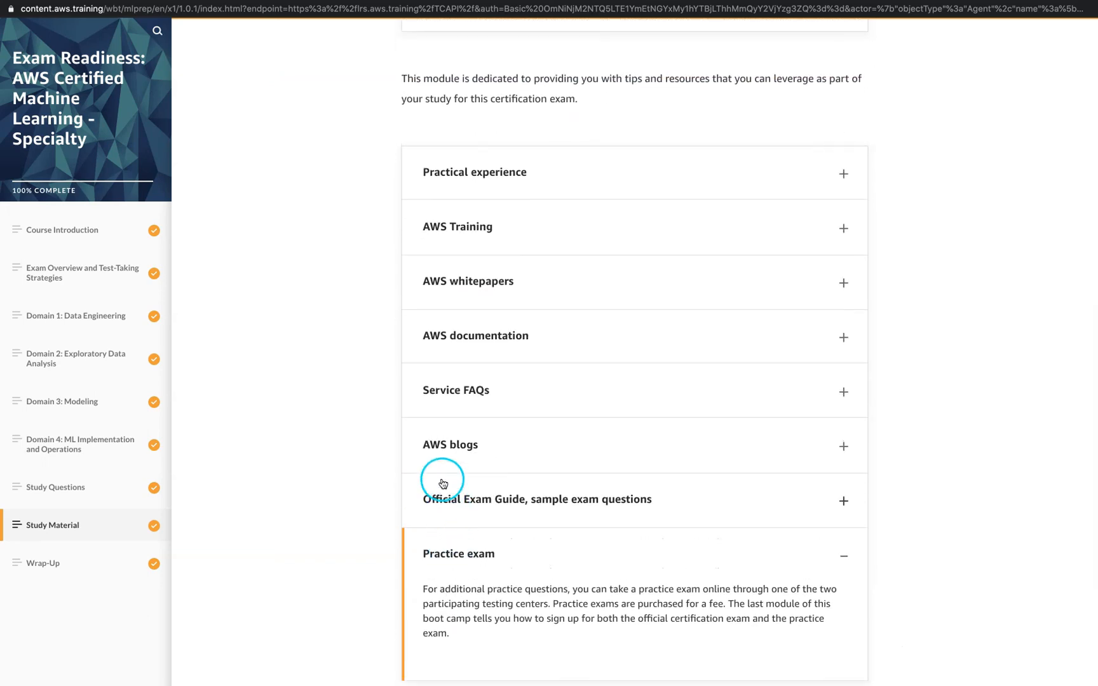
mouse_move(437, 461)
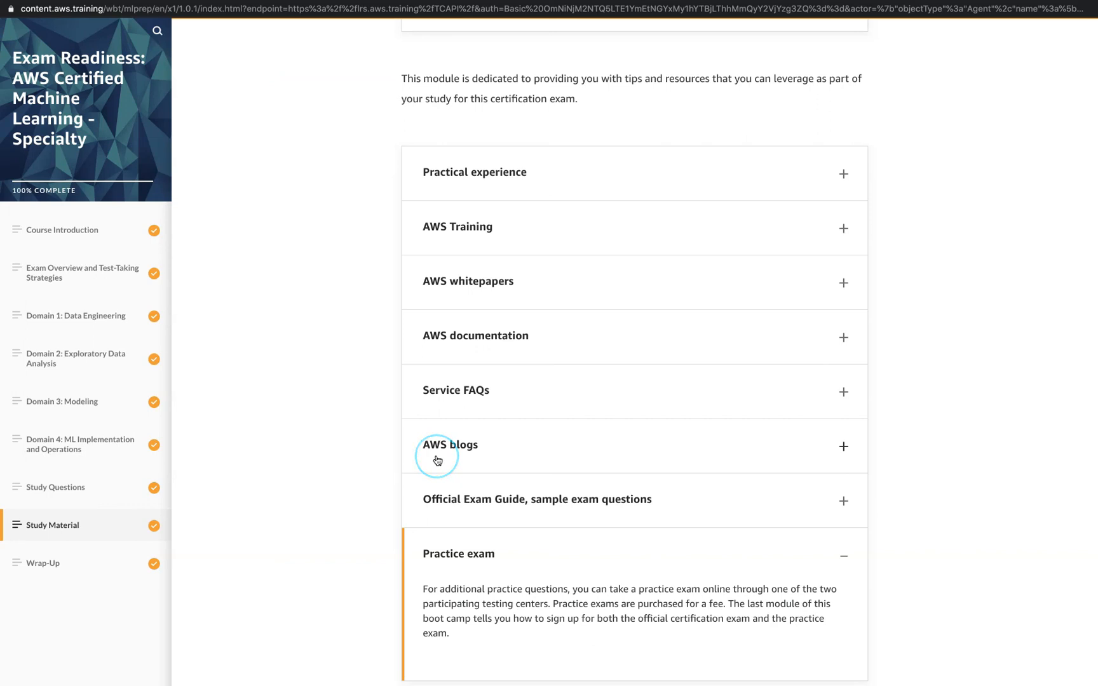
left_click(475, 336)
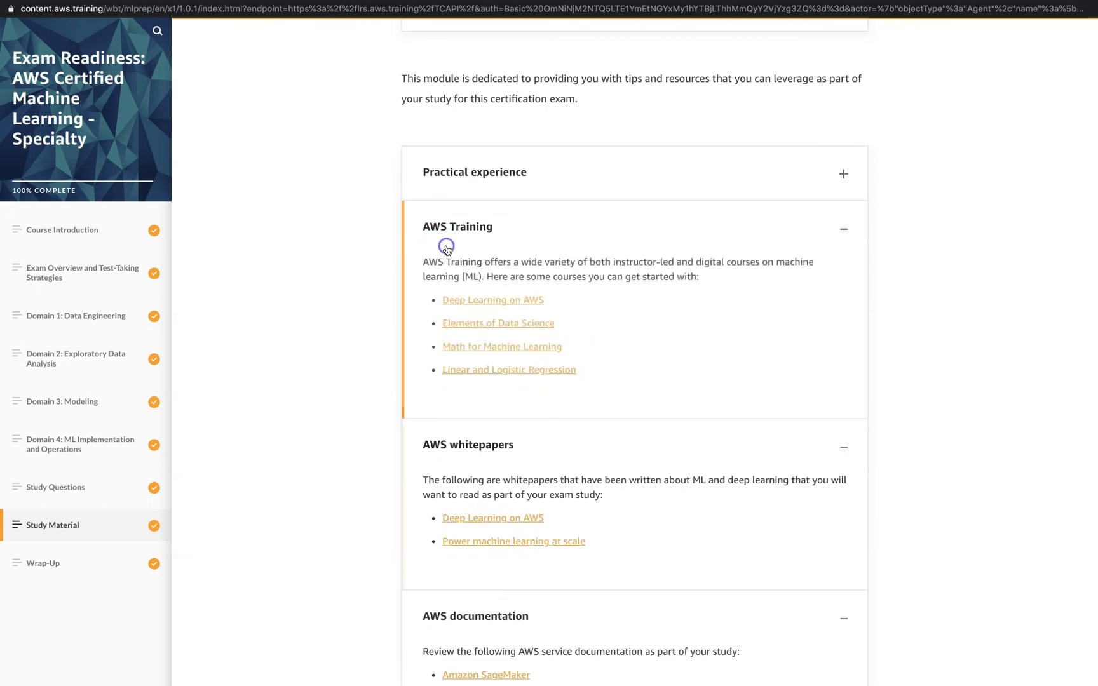
mouse_move(74, 420)
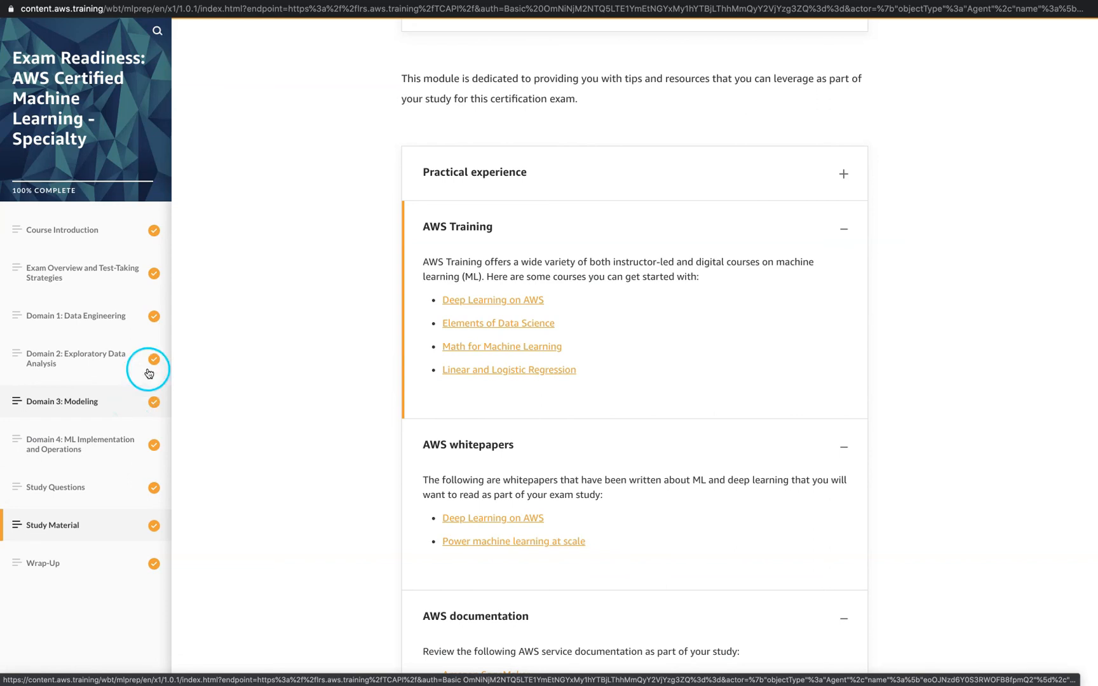
mouse_move(47, 63)
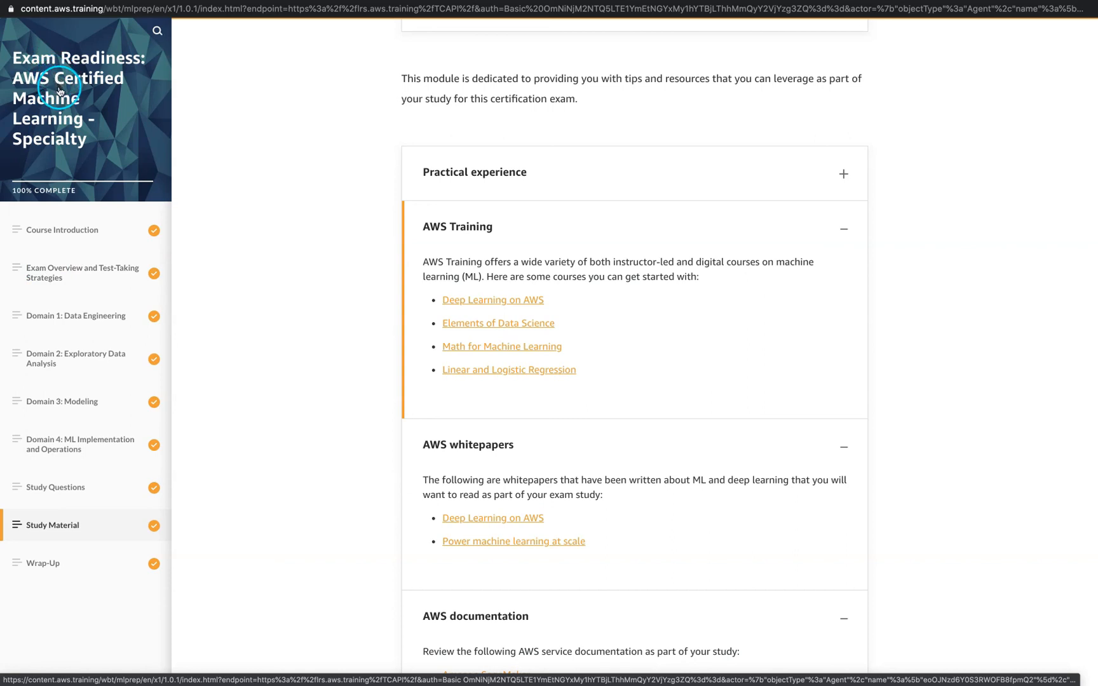
mouse_move(67, 386)
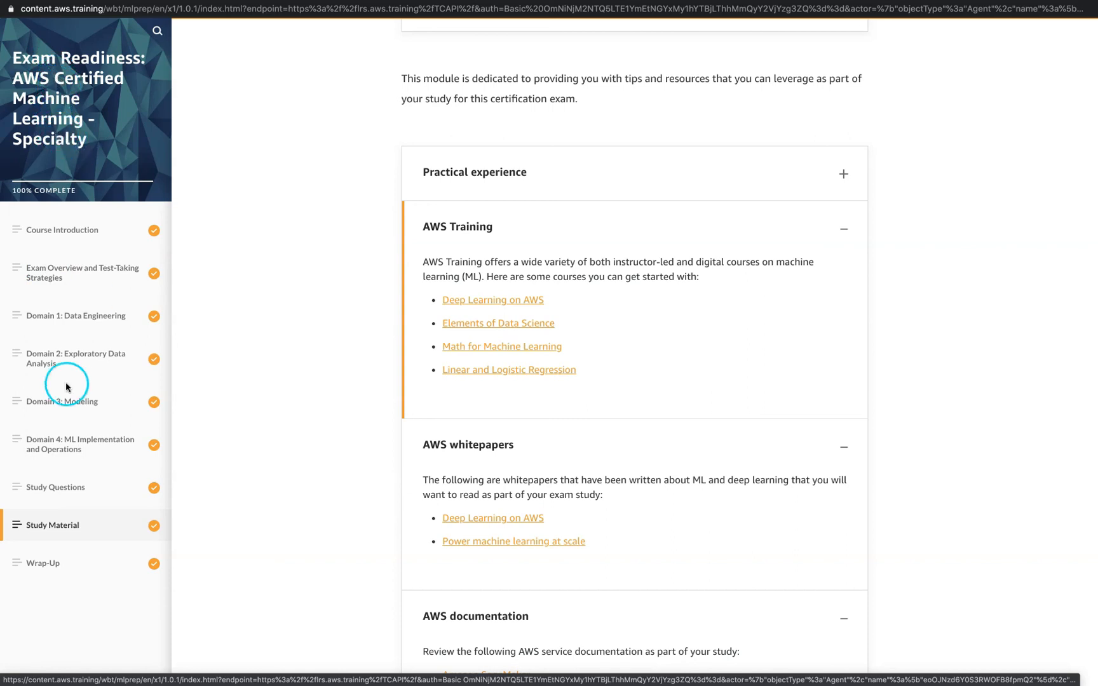
mouse_move(185, 388)
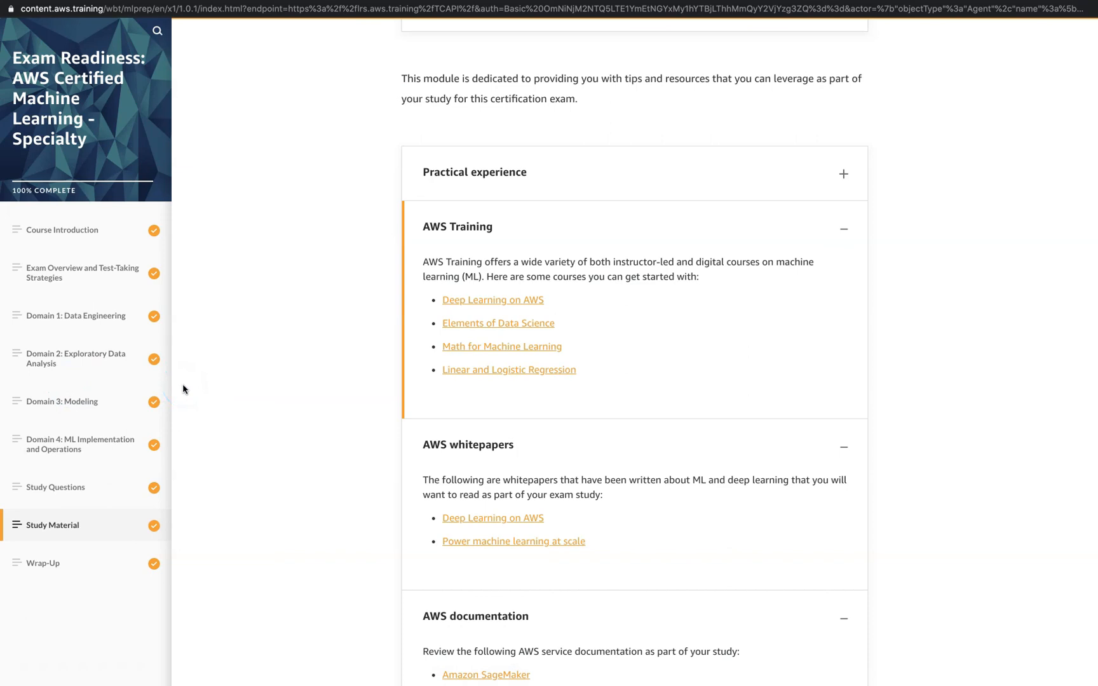